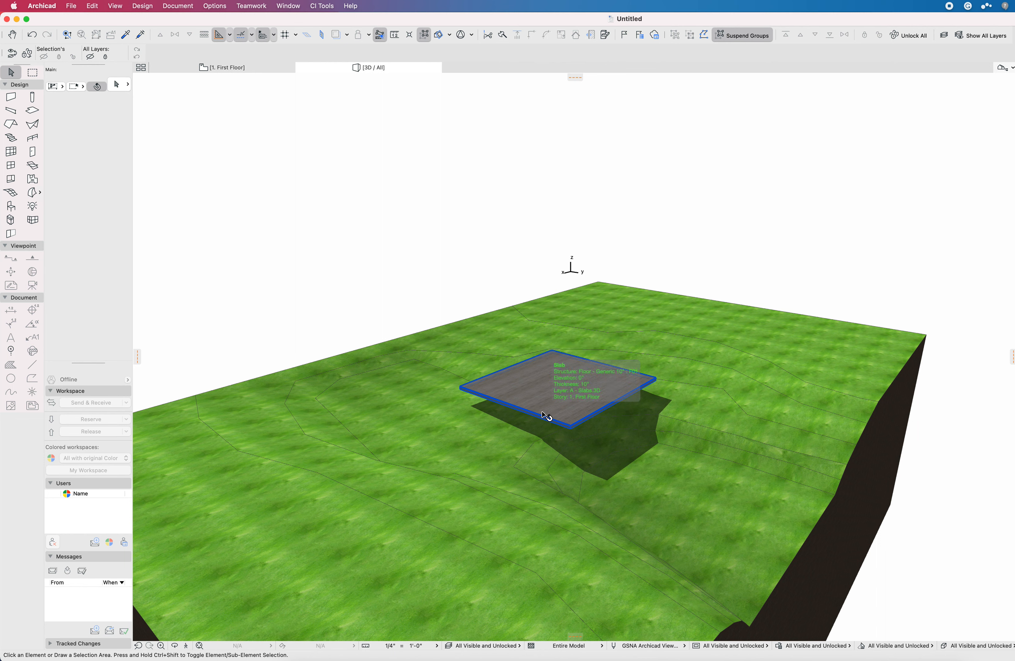
pyautogui.moveTo(565, 408)
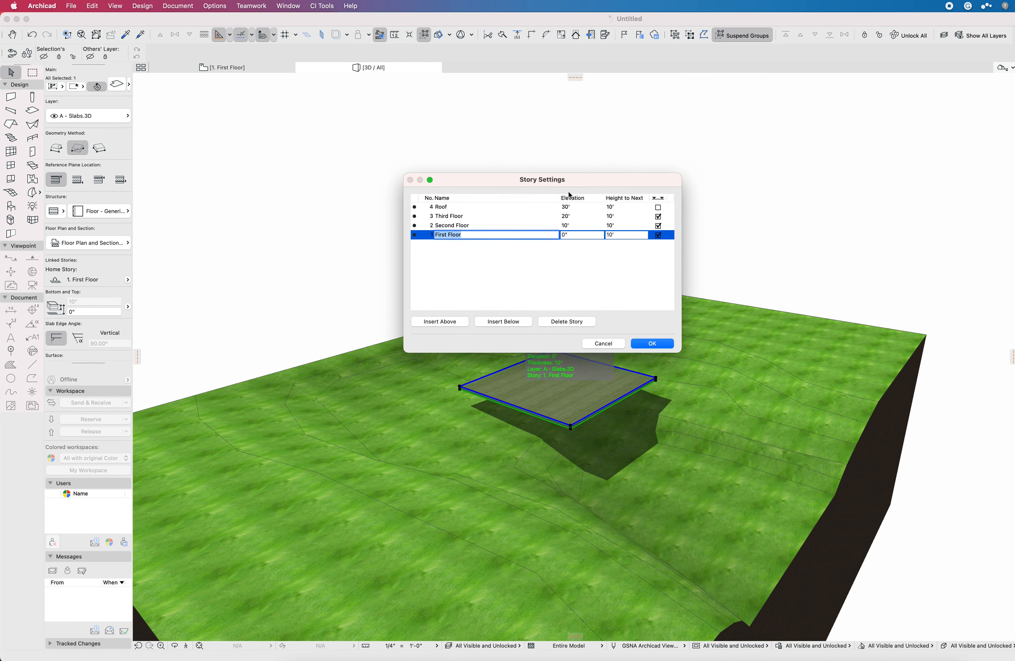
pyautogui.moveTo(583, 193)
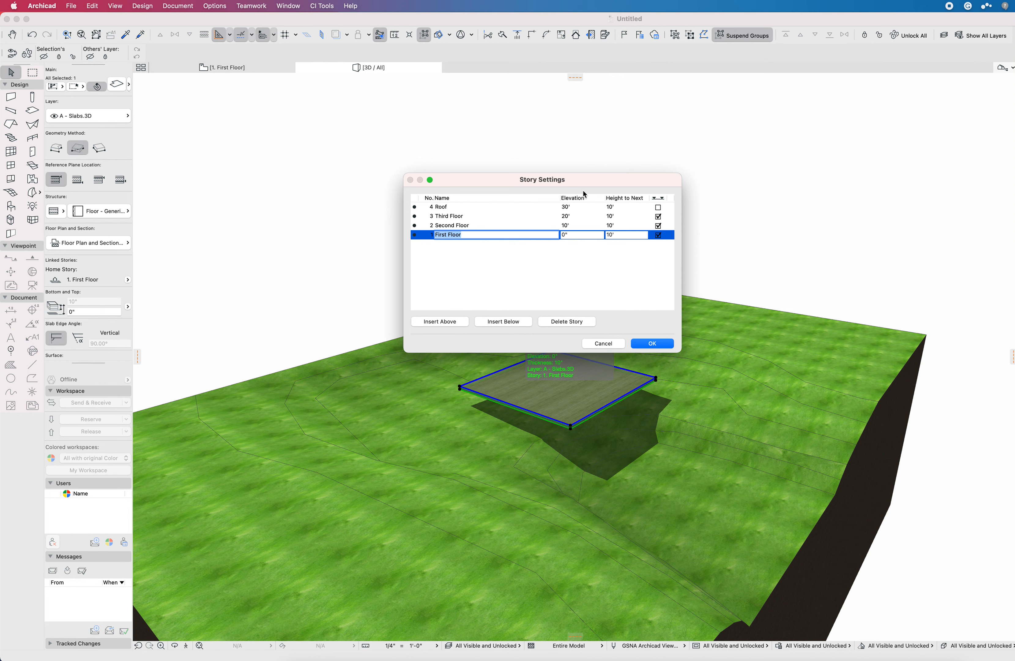
pyautogui.moveTo(579, 204)
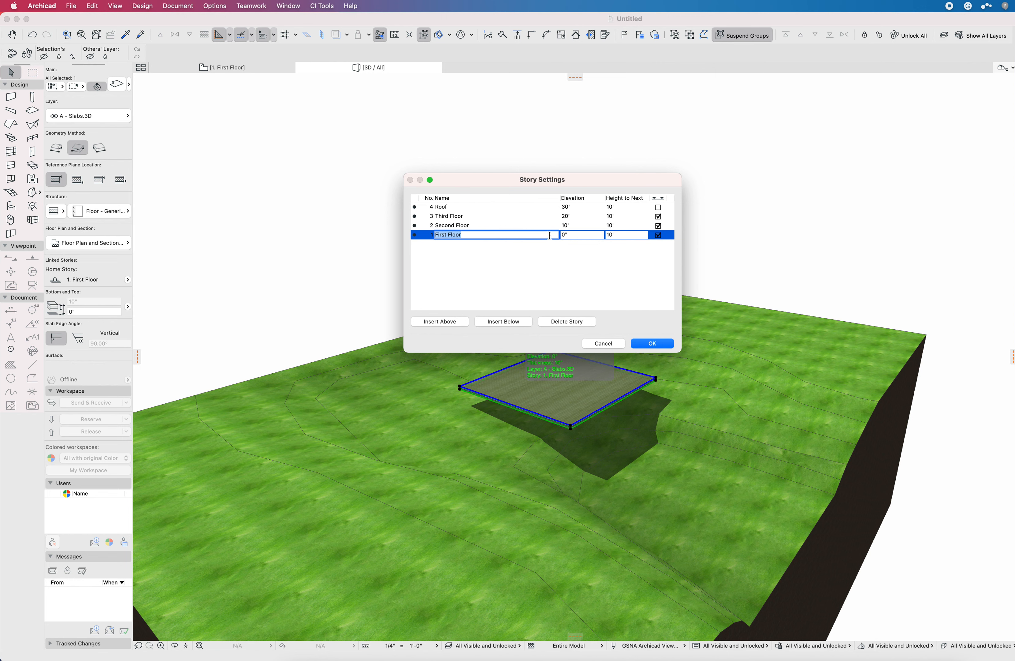
pyautogui.moveTo(529, 248)
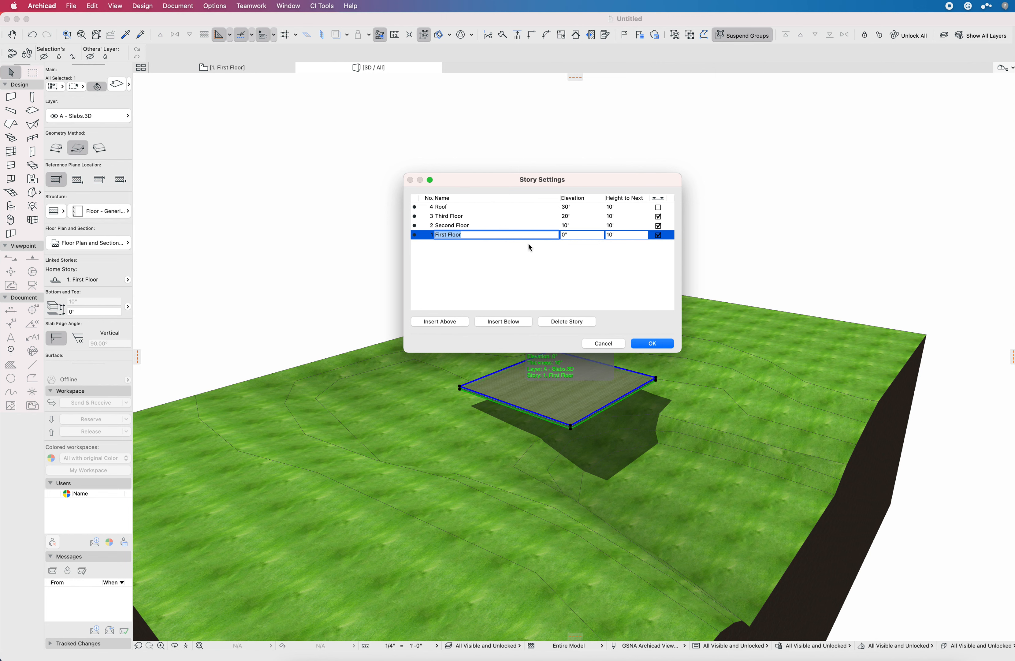
# Step: Dismiss the Story Settings list (First Floor 0' to Roof 30') without changes
pyautogui.click(651, 343)
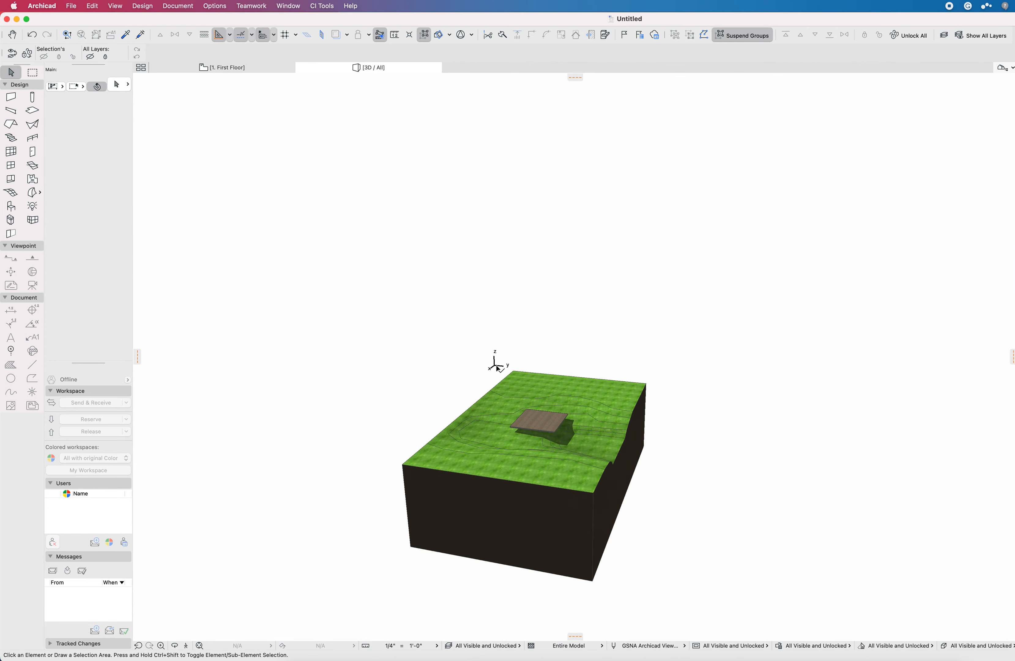
pyautogui.moveTo(498, 363)
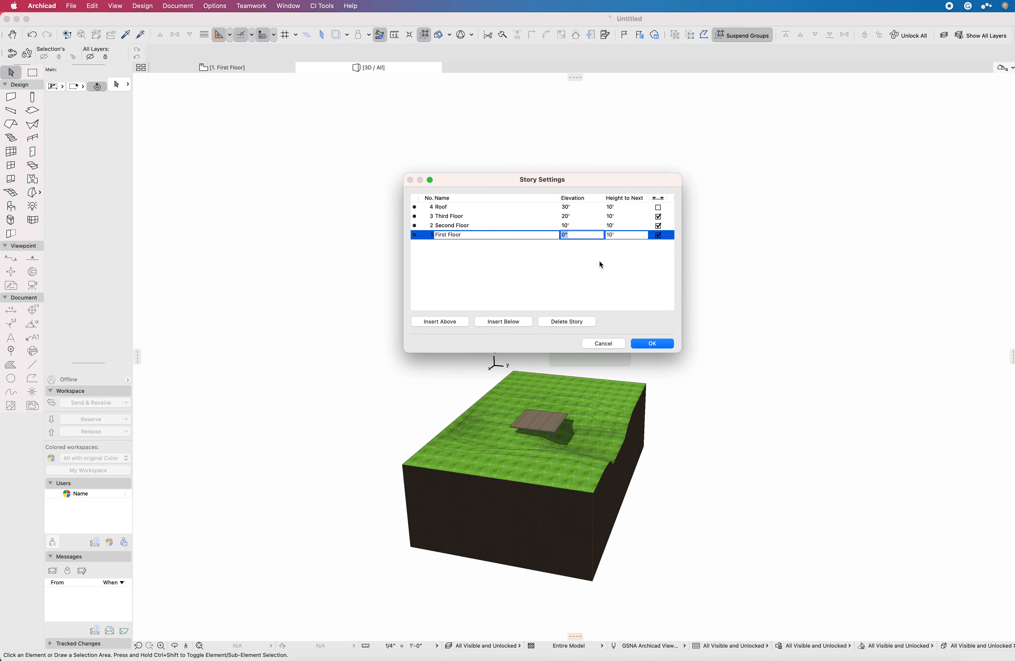
pyautogui.moveTo(536, 249)
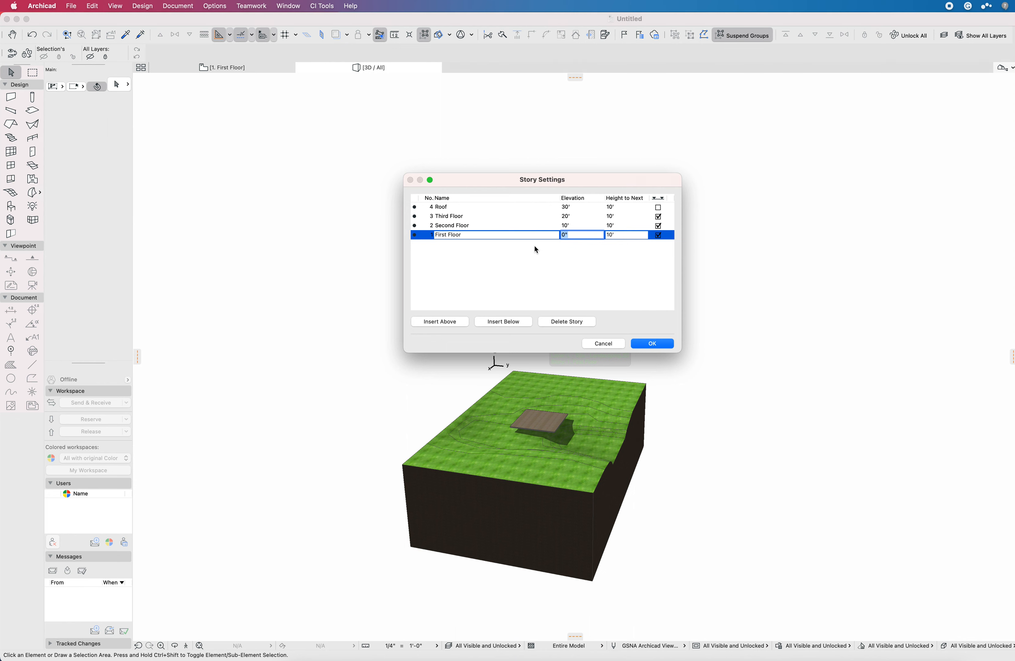
pyautogui.moveTo(561, 266)
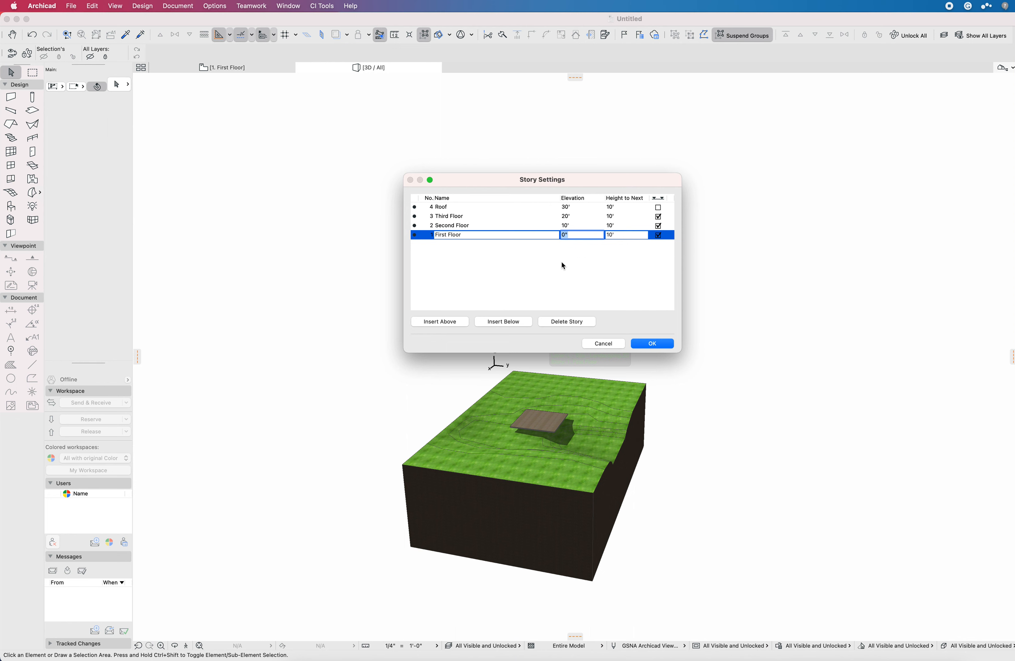
pyautogui.moveTo(527, 247)
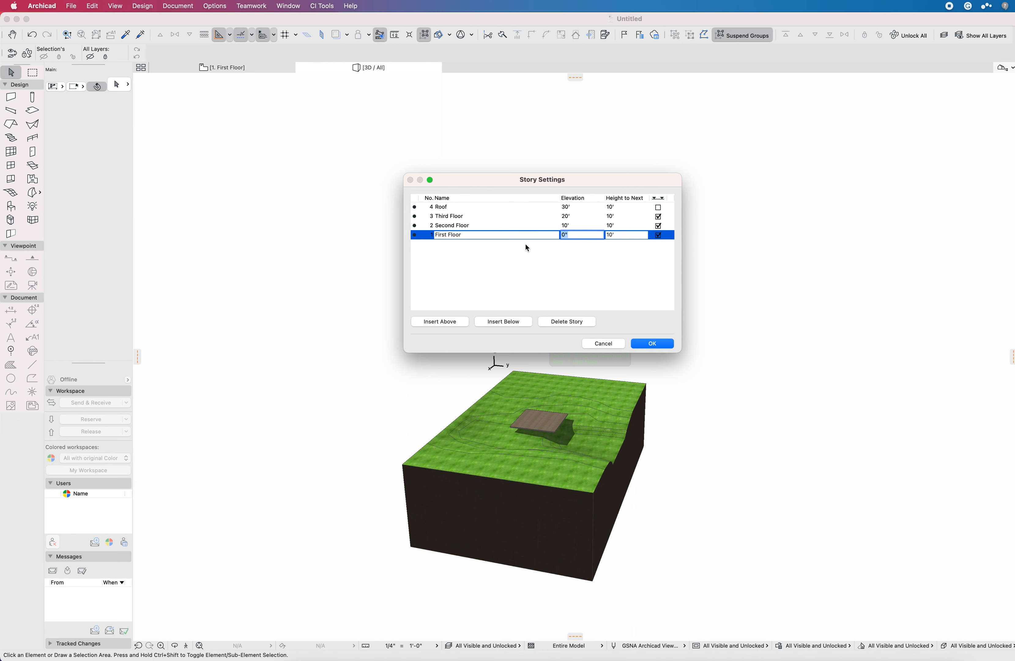
pyautogui.moveTo(569, 248)
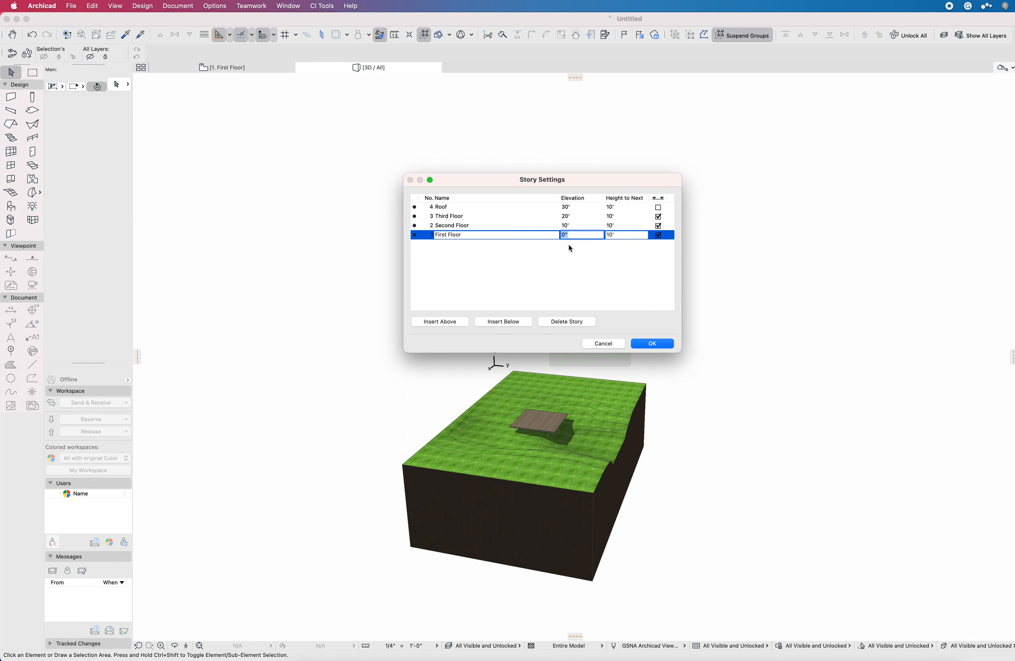
pyautogui.moveTo(559, 252)
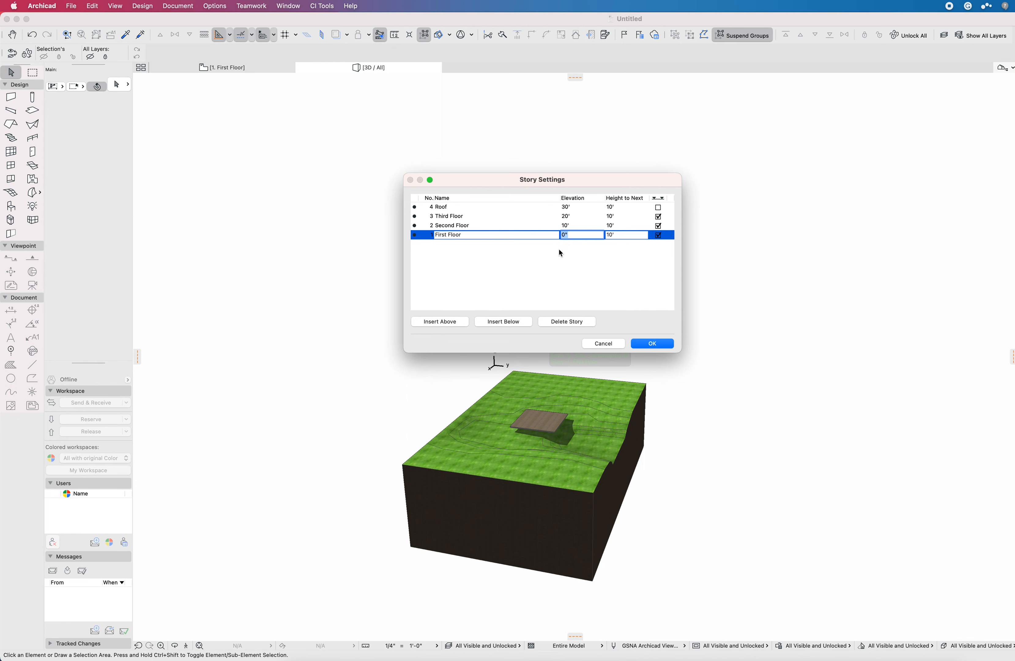
pyautogui.moveTo(555, 382)
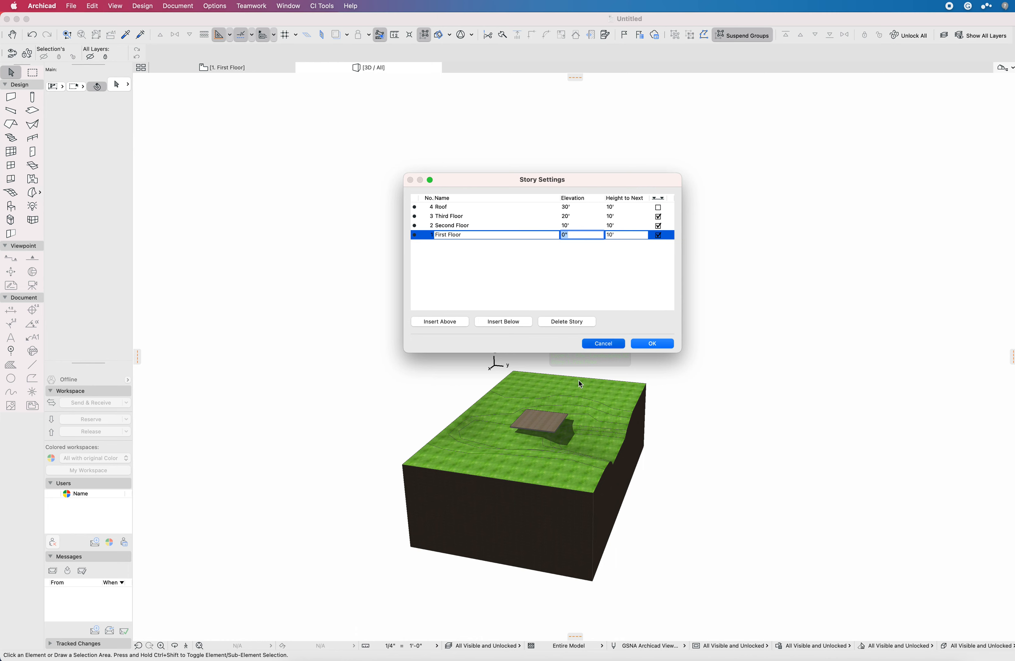
# Step: Cancel Story Settings and select the slab sitting on the terrain in 3D
pyautogui.click(651, 343)
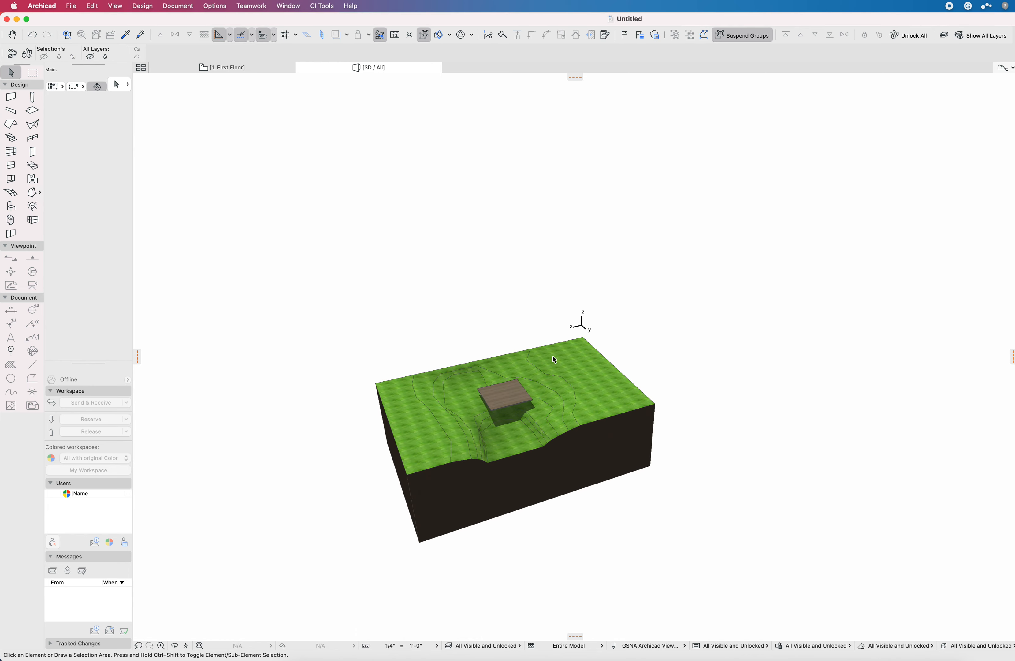
pyautogui.moveTo(602, 313)
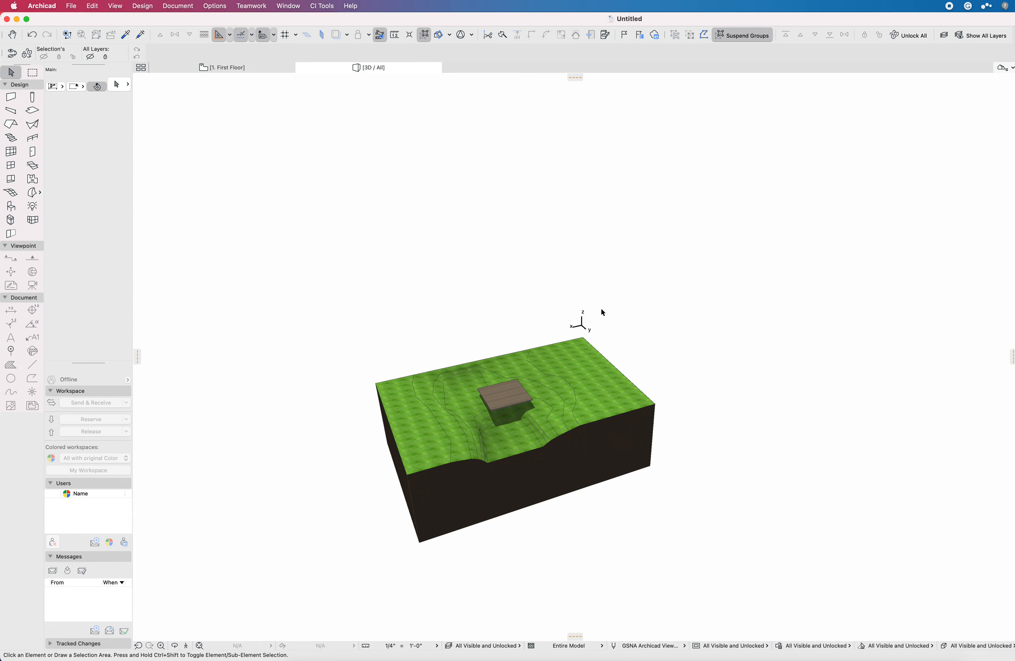
pyautogui.moveTo(543, 366)
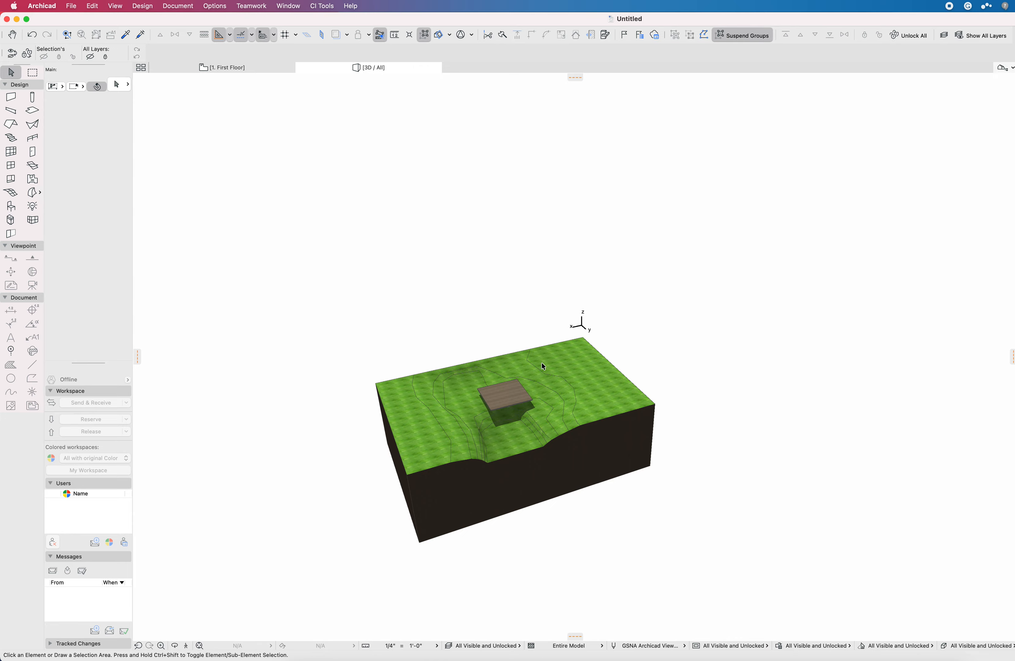
pyautogui.click(510, 389)
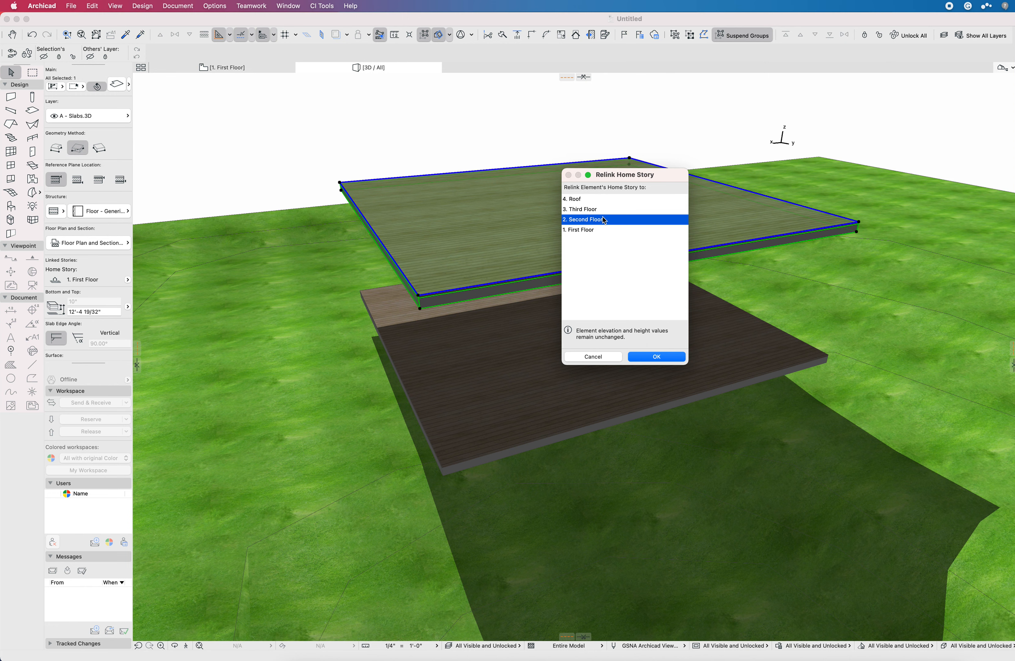
# Step: Relink the upper slab's home story to Second Floor and check its project-zero elevation
pyautogui.click(655, 356)
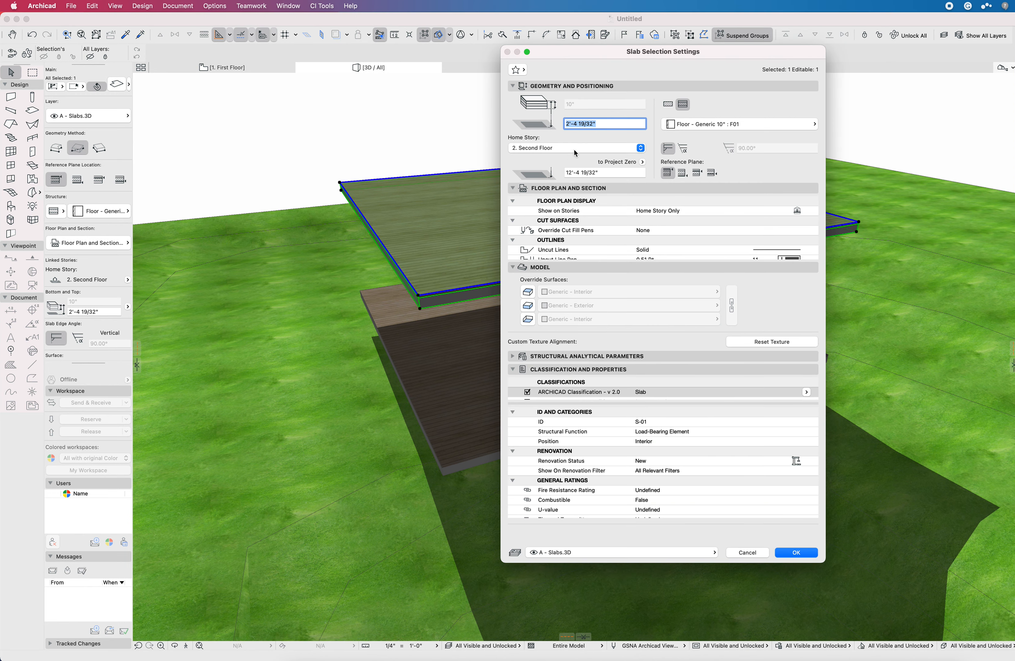
pyautogui.click(604, 172)
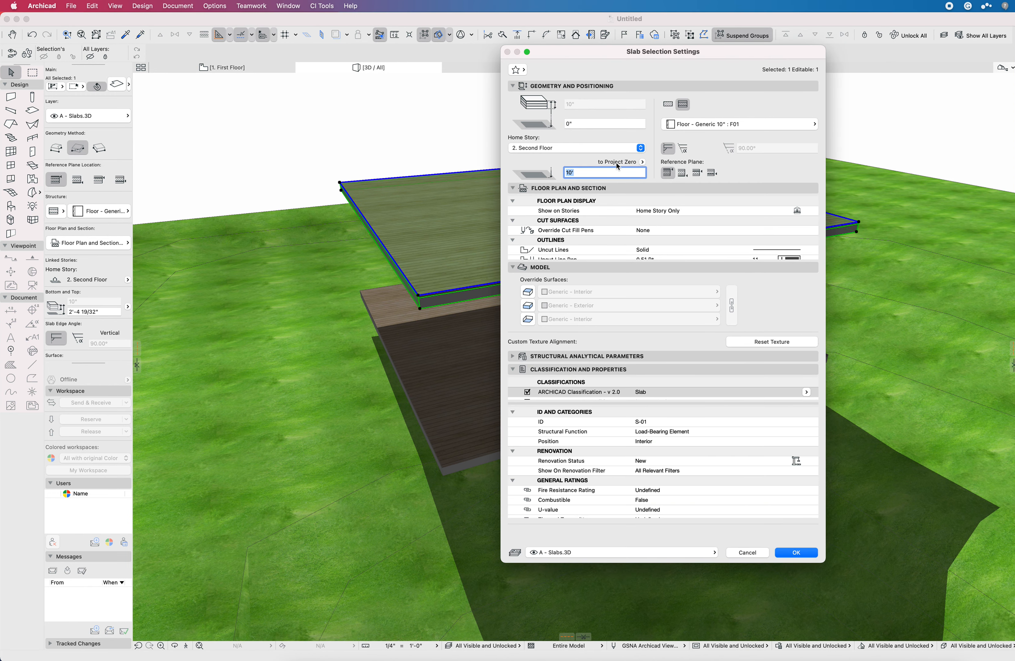
pyautogui.moveTo(616, 166)
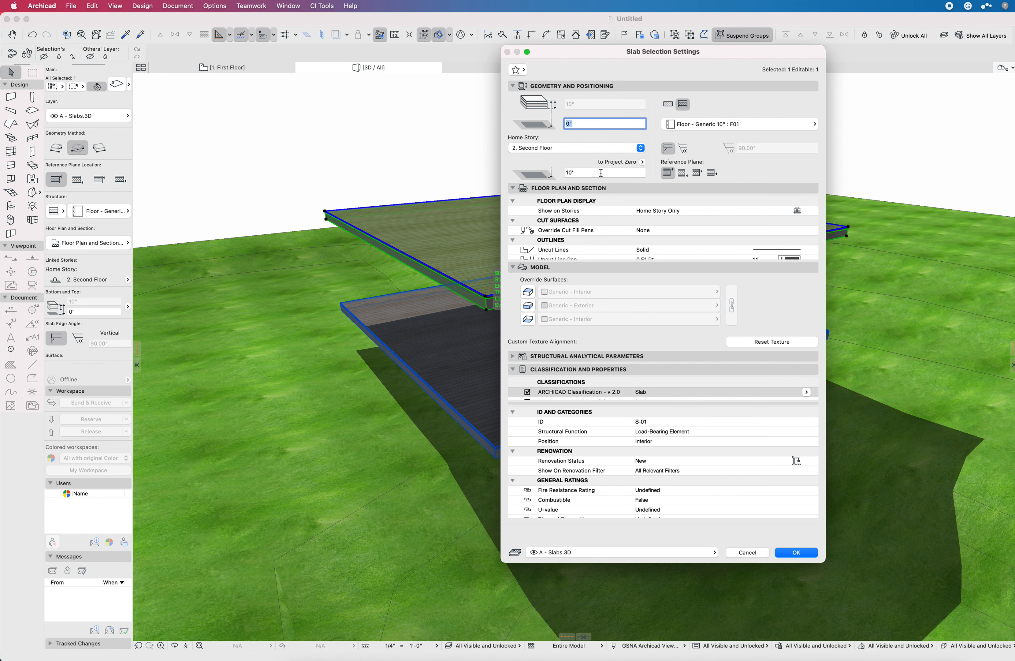
pyautogui.moveTo(599, 167)
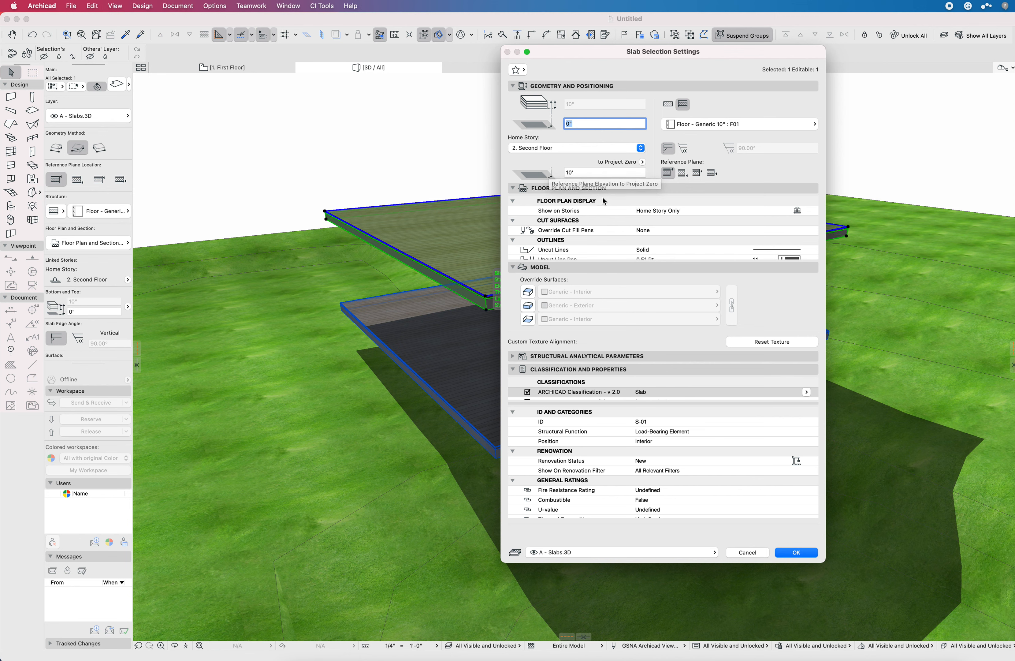
pyautogui.moveTo(577, 165)
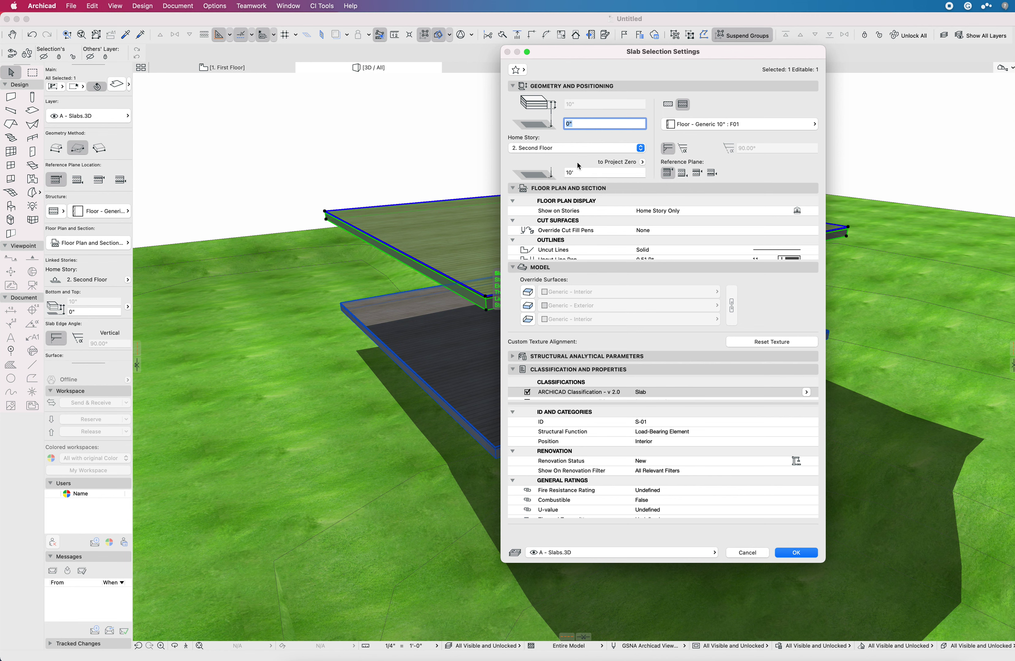
pyautogui.moveTo(554, 146)
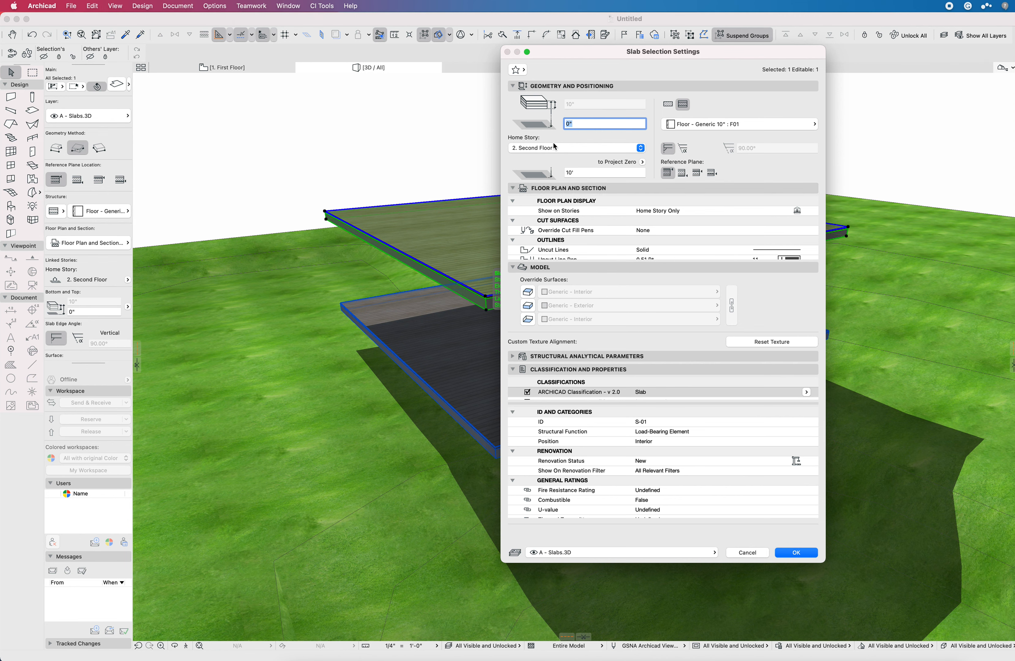
pyautogui.moveTo(612, 140)
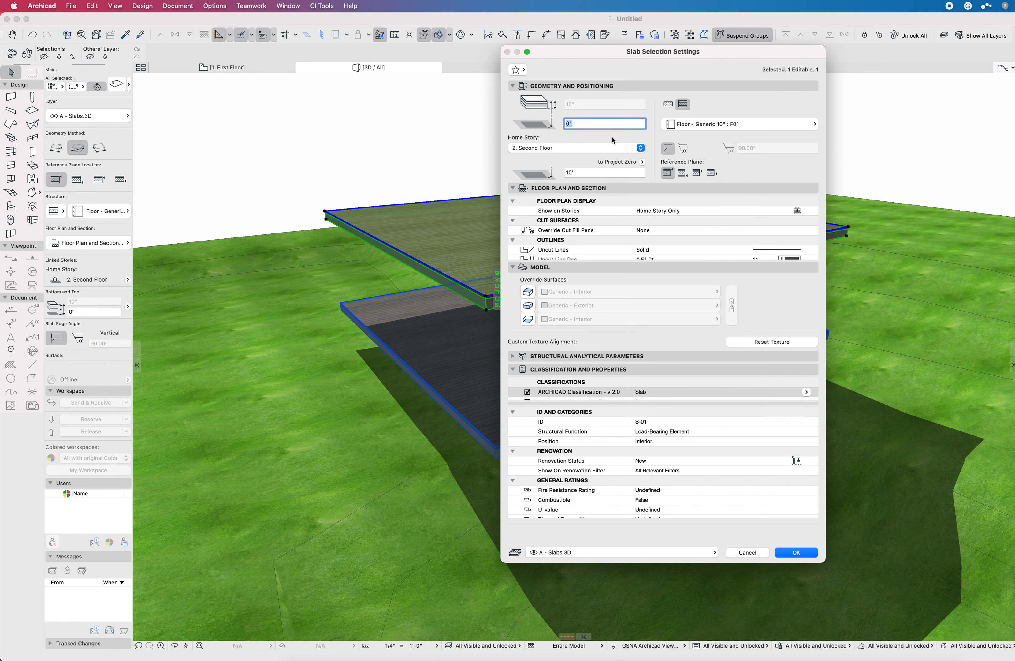
pyautogui.moveTo(602, 244)
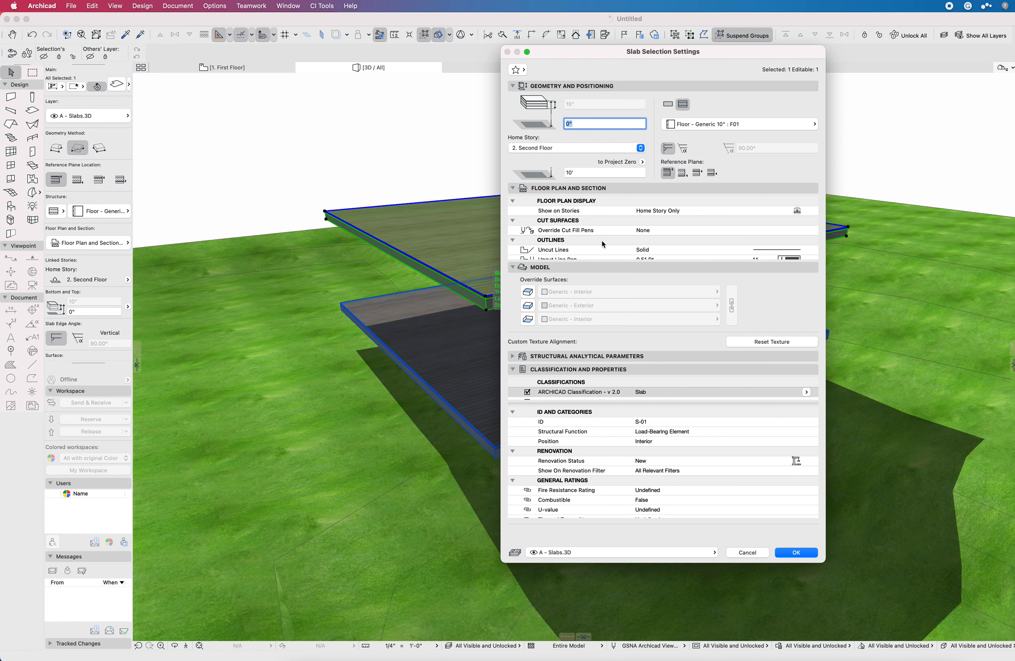
pyautogui.moveTo(603, 183)
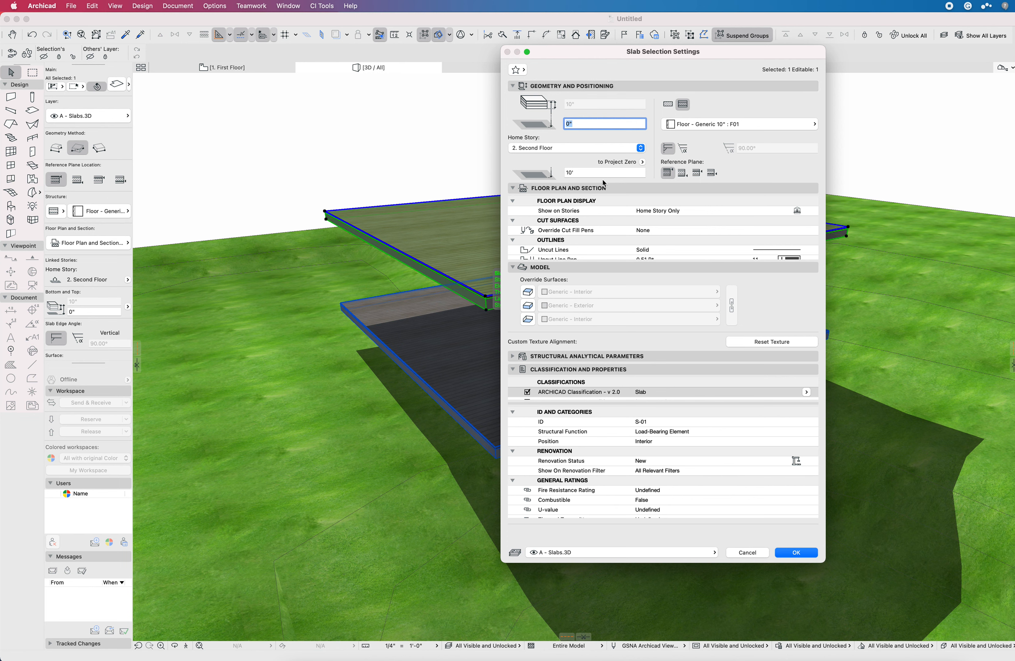
pyautogui.moveTo(595, 157)
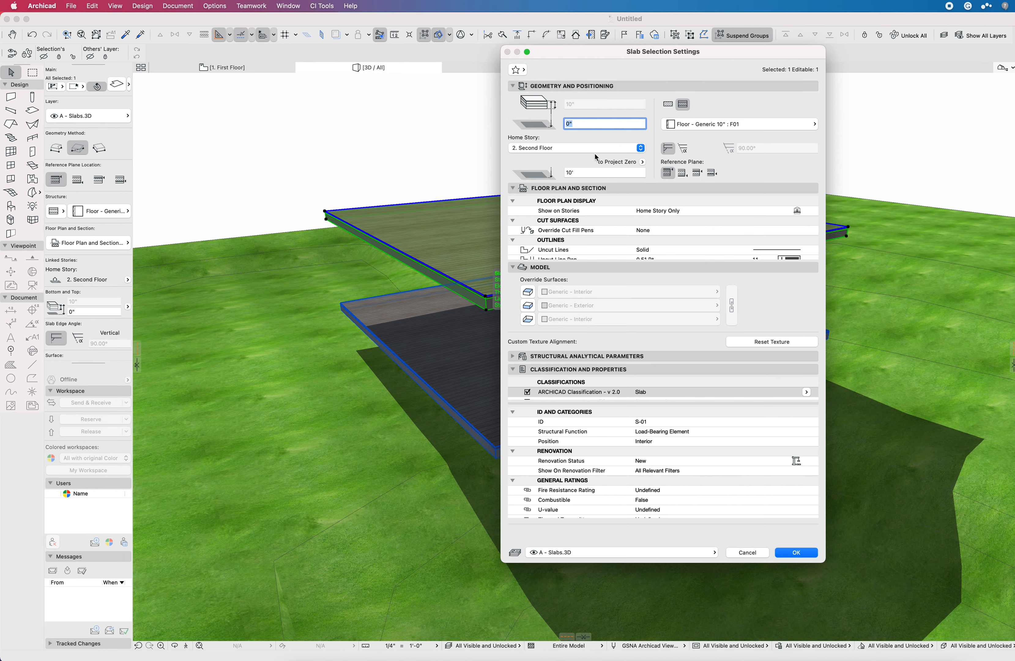
pyautogui.moveTo(645, 166)
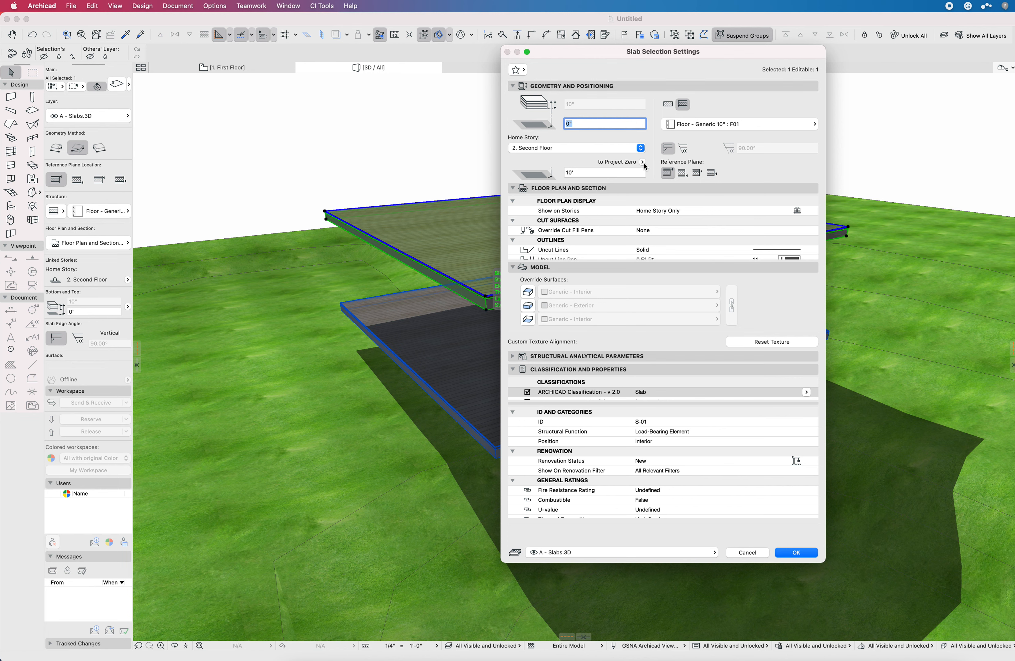
# Step: Reference the slab's elevation to Sea Level, reading 224', and close its settings
pyautogui.click(618, 161)
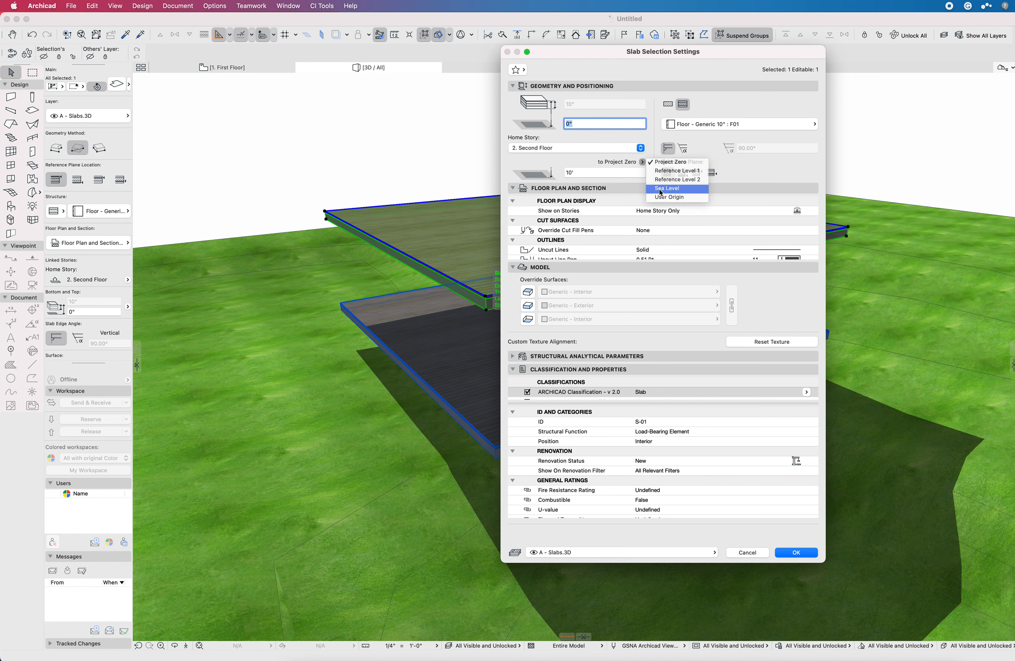
pyautogui.click(666, 188)
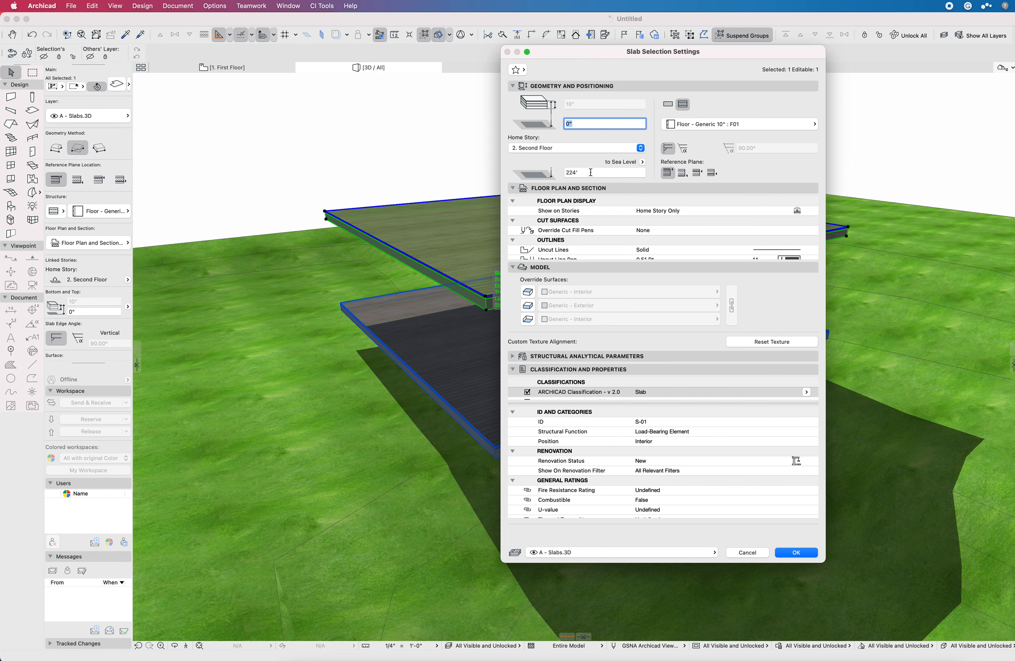
pyautogui.click(604, 171)
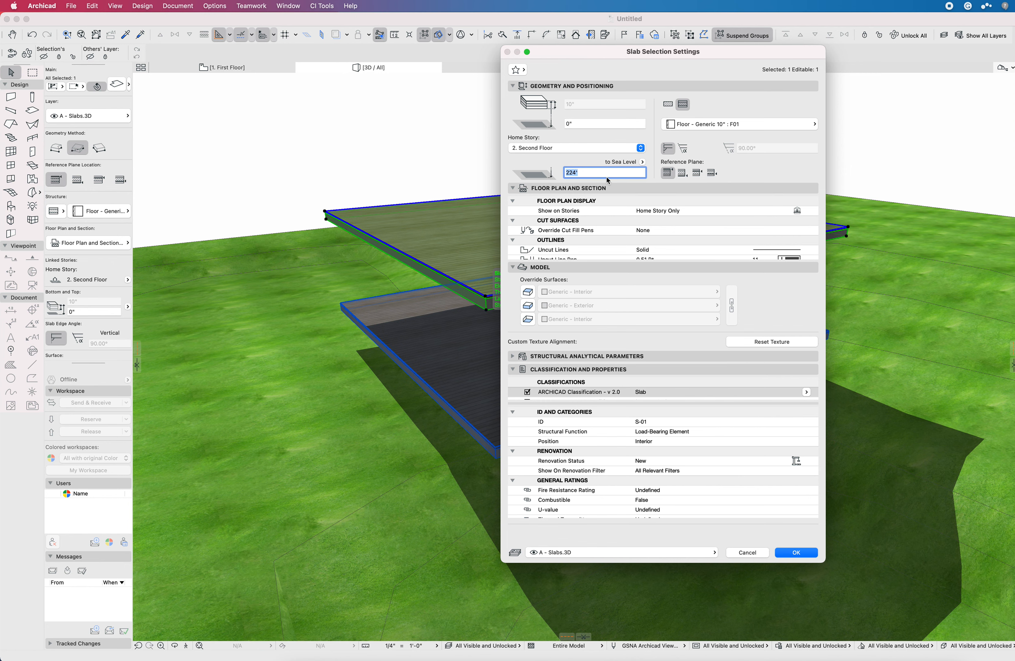
pyautogui.click(794, 552)
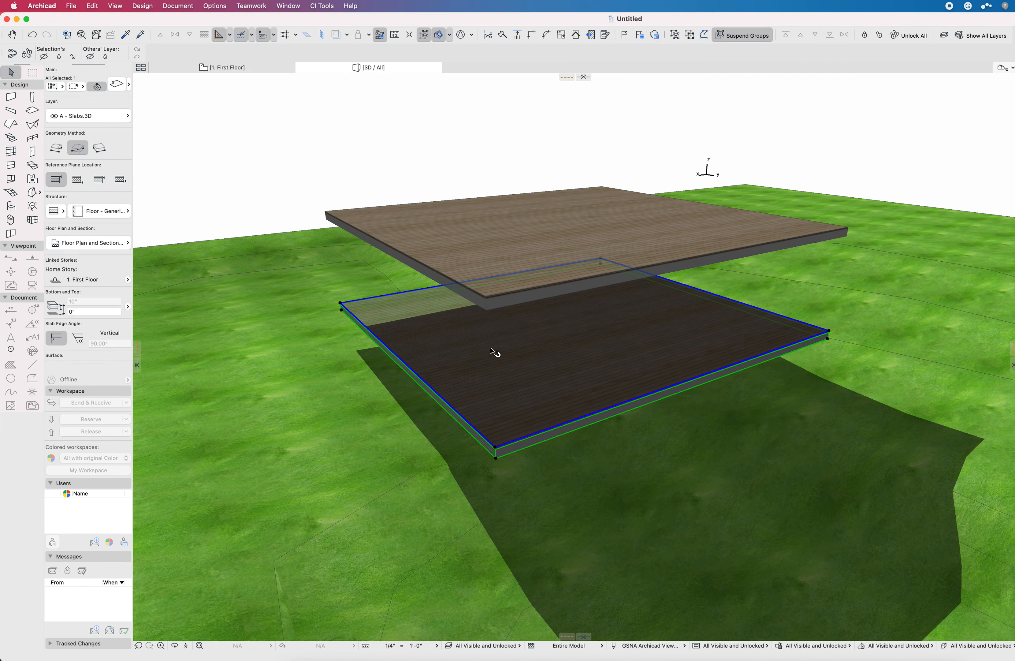
# Step: In the lower slab's settings, measure its elevation from Sea Level instead of Project Zero
pyautogui.doubleClick(494, 350)
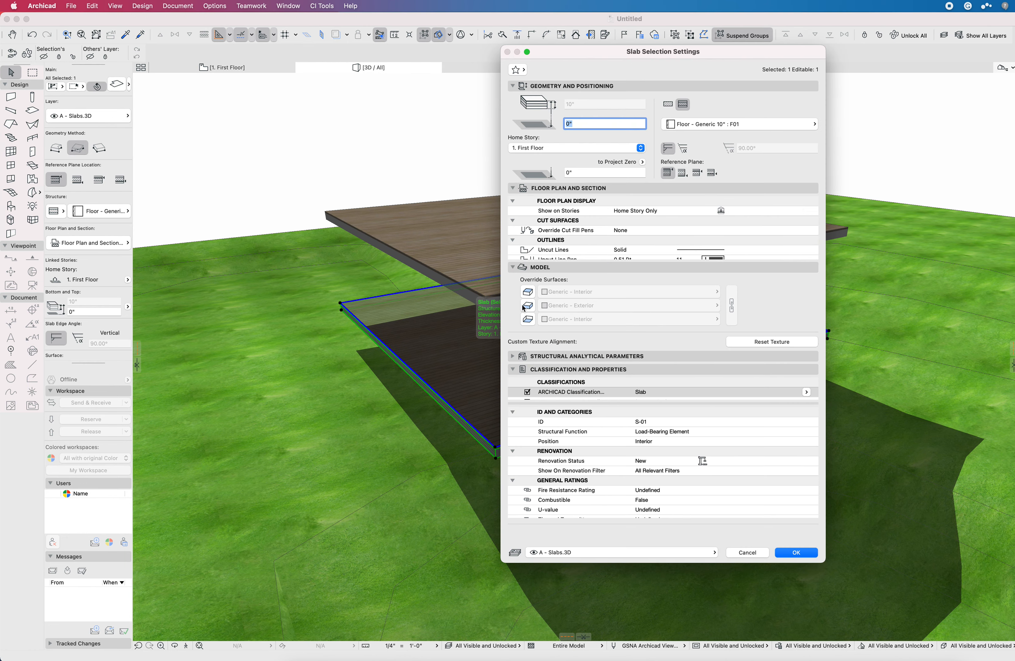
pyautogui.click(624, 161)
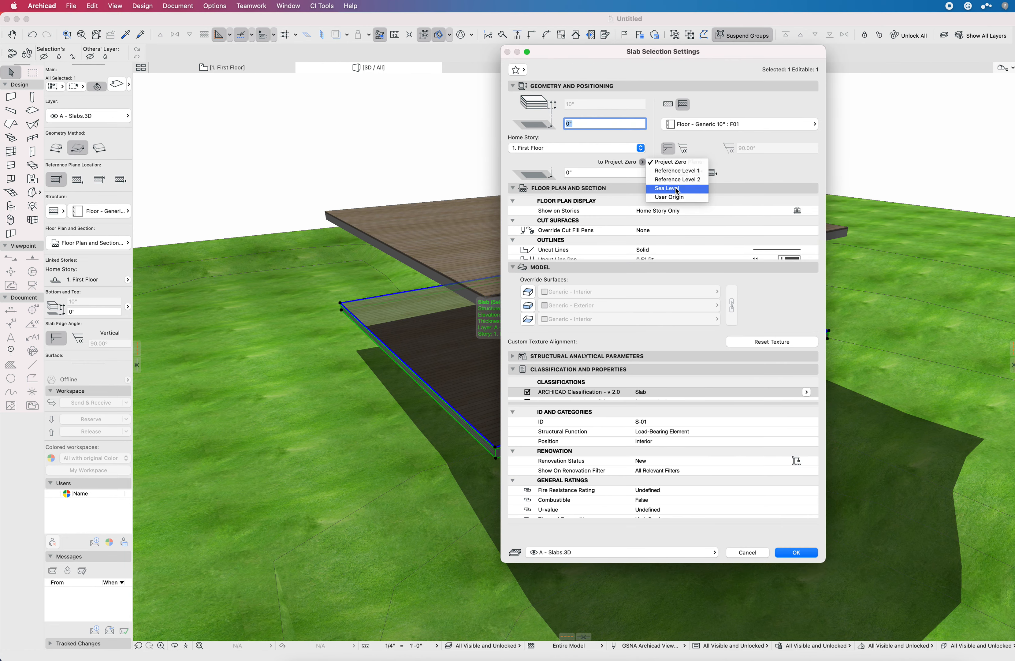
pyautogui.click(663, 189)
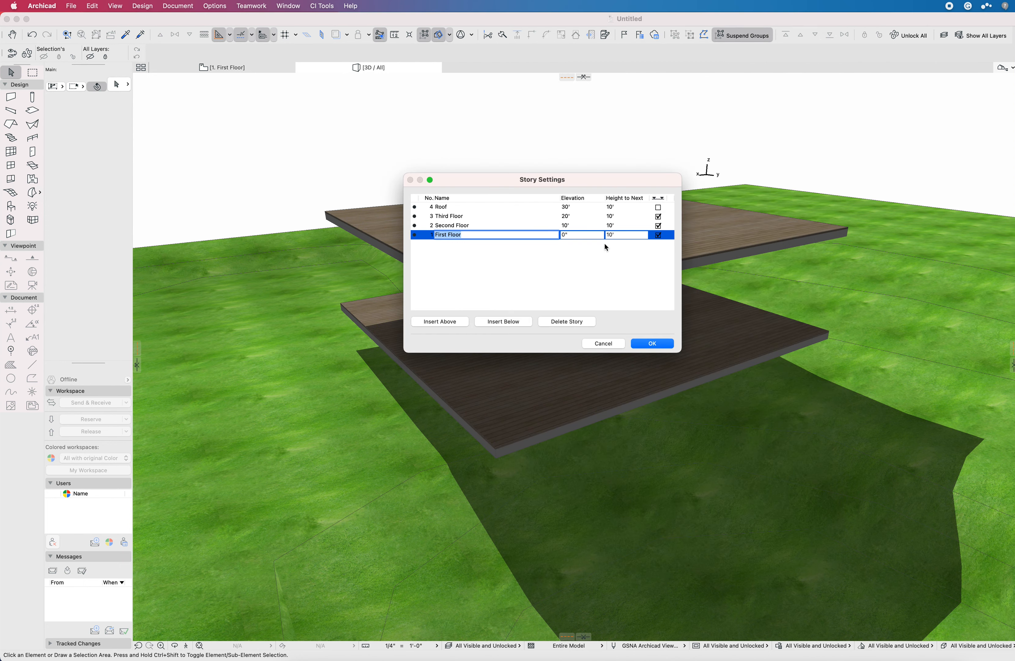
pyautogui.moveTo(572, 246)
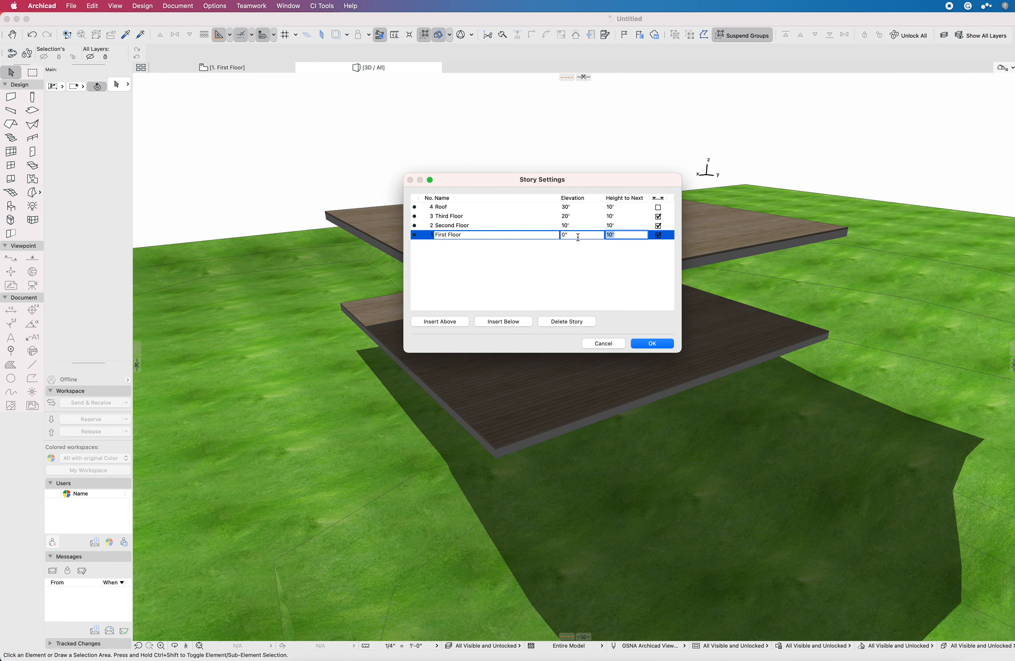
pyautogui.moveTo(629, 224)
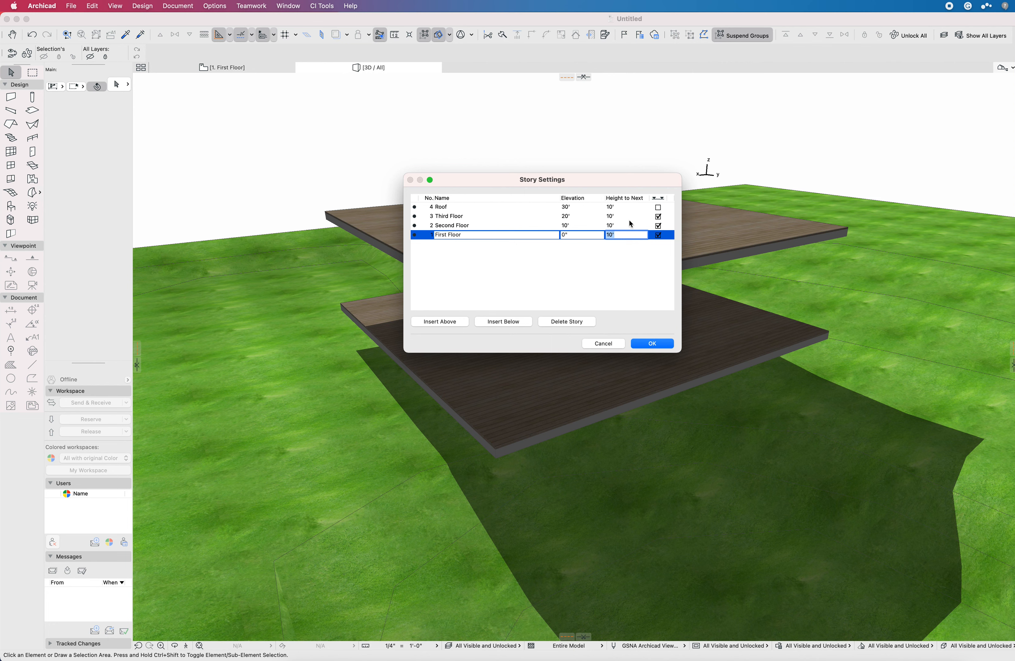
pyautogui.moveTo(639, 231)
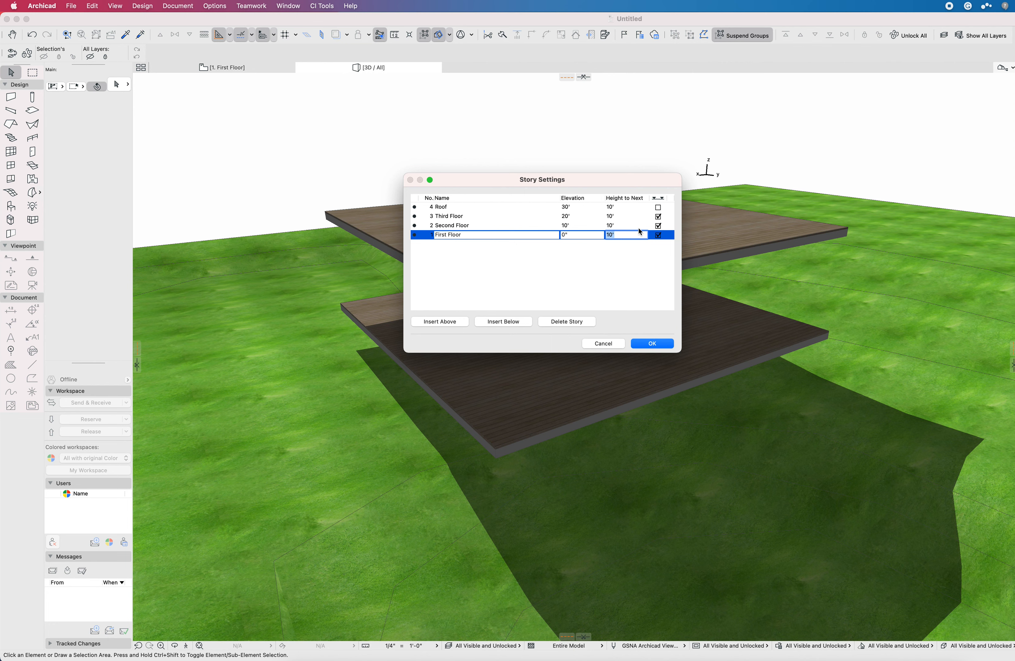
# Step: Set First Floor height to 12' so upper stories rise to 12', 22', 32', and confirm
pyautogui.write("12'")
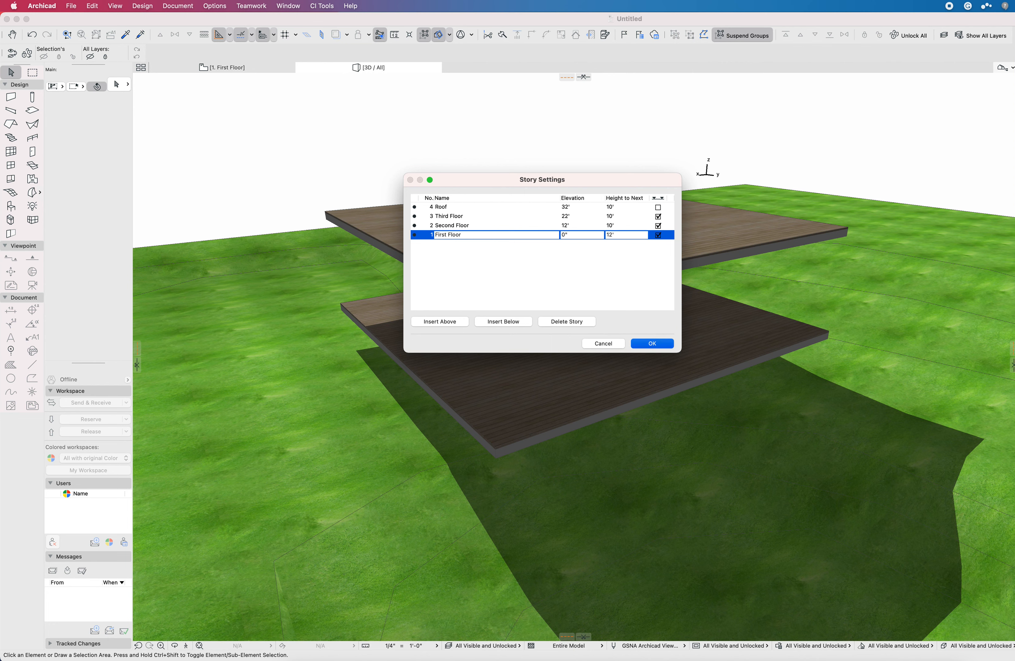
pyautogui.click(650, 343)
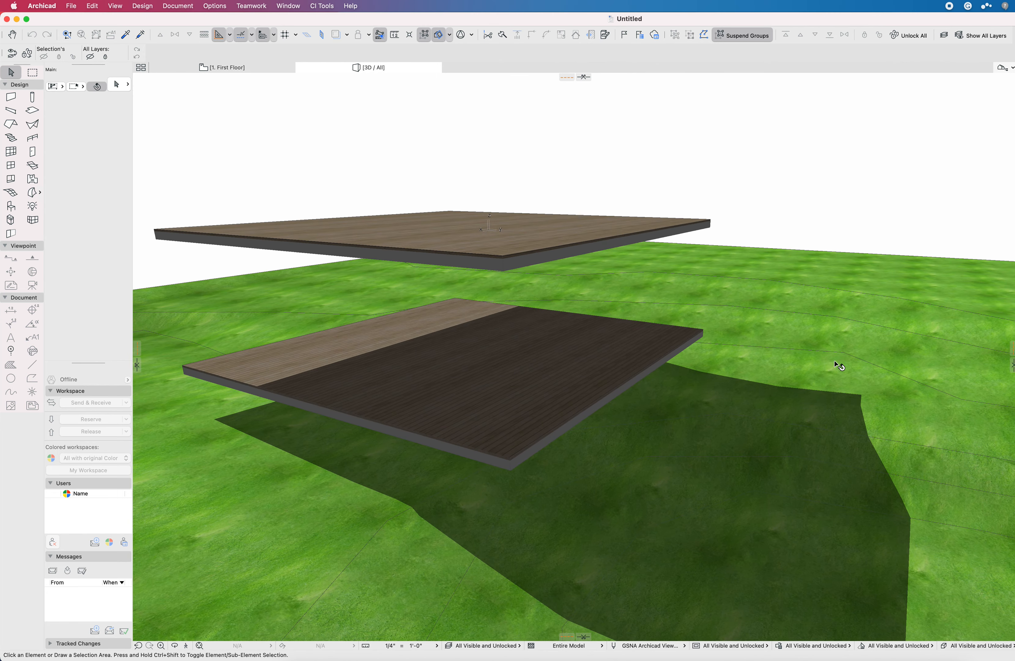
pyautogui.click(225, 67)
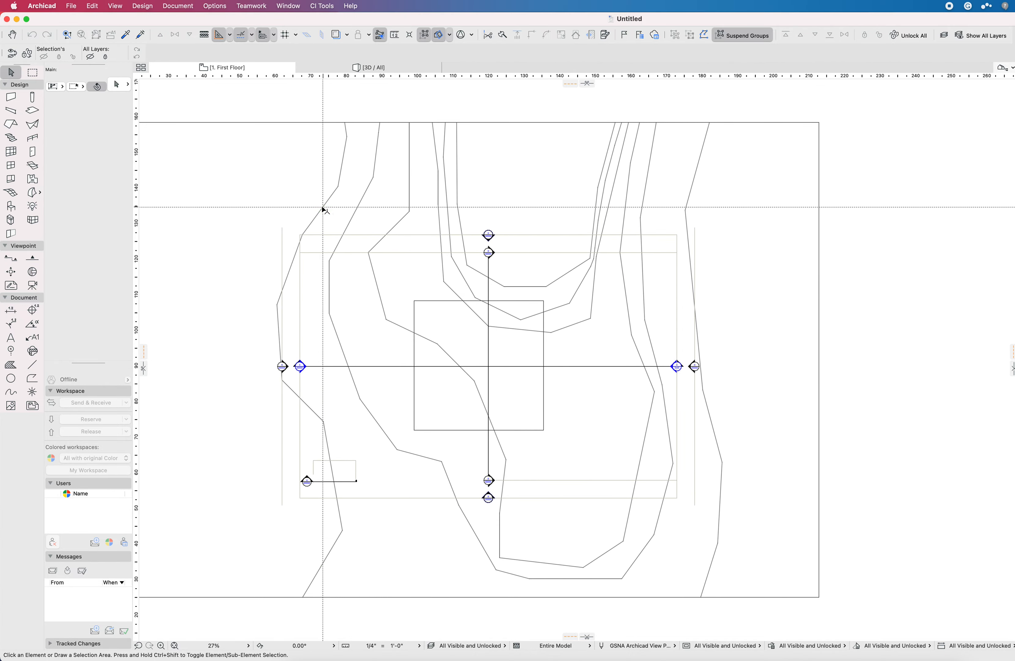
pyautogui.click(323, 426)
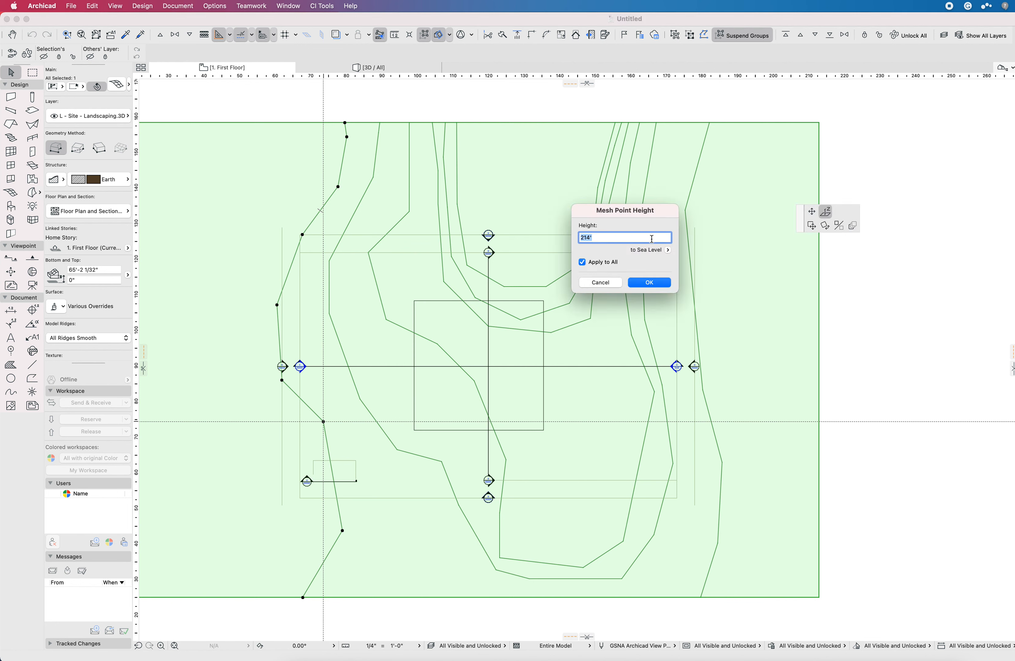
pyautogui.click(650, 250)
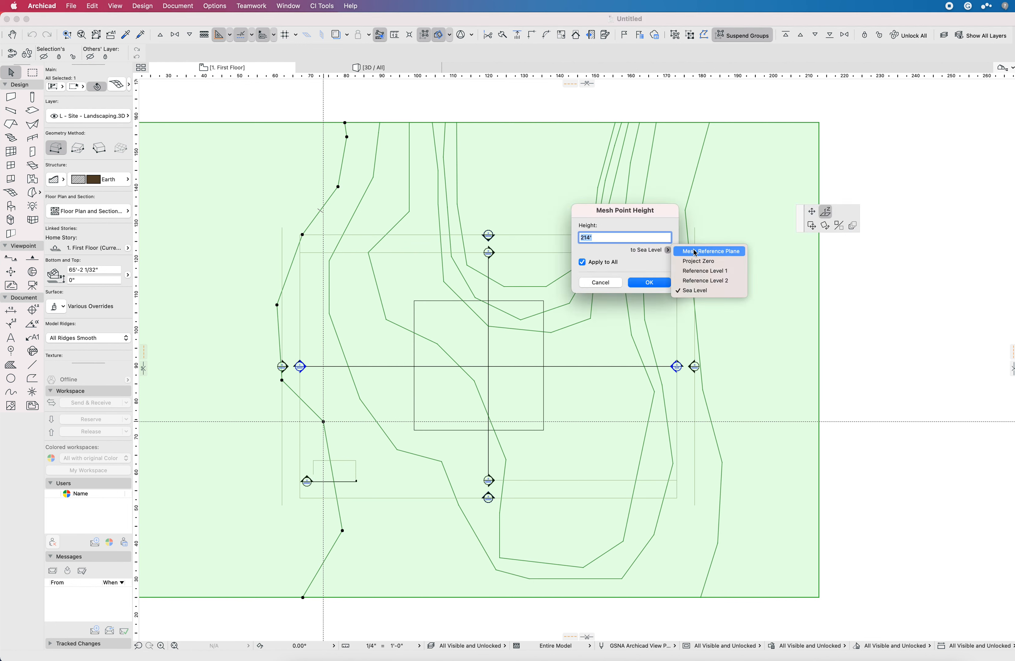
pyautogui.click(699, 260)
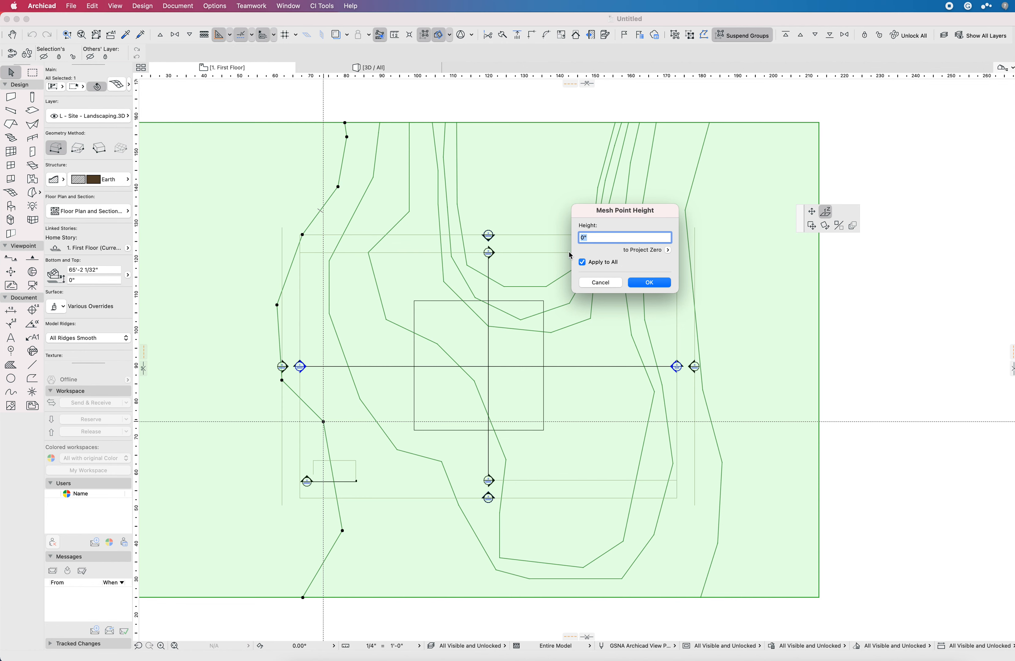
pyautogui.click(649, 282)
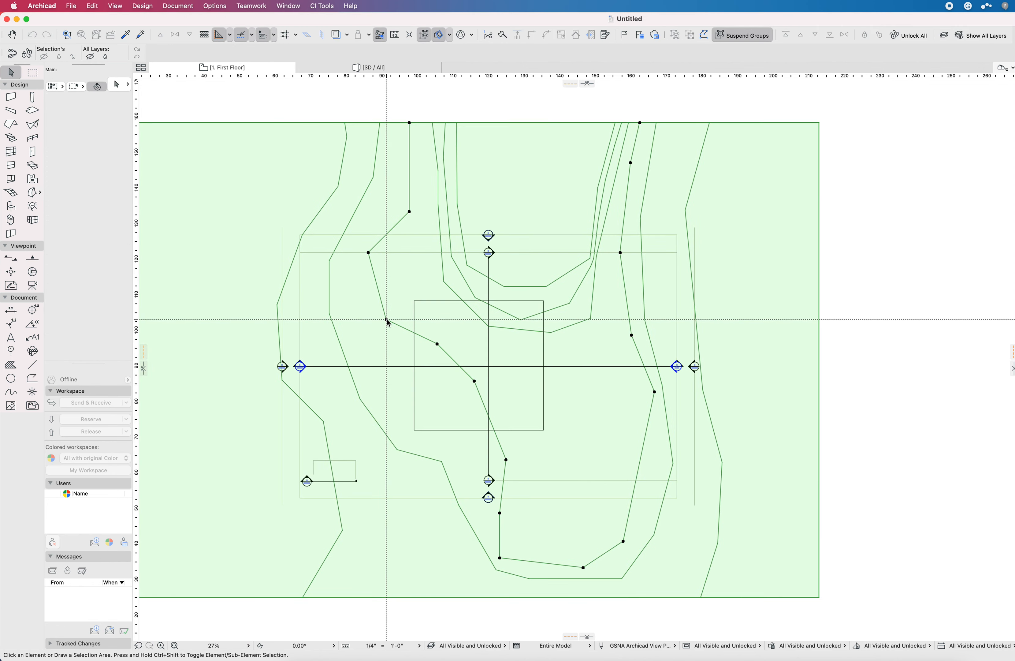
pyautogui.click(385, 319)
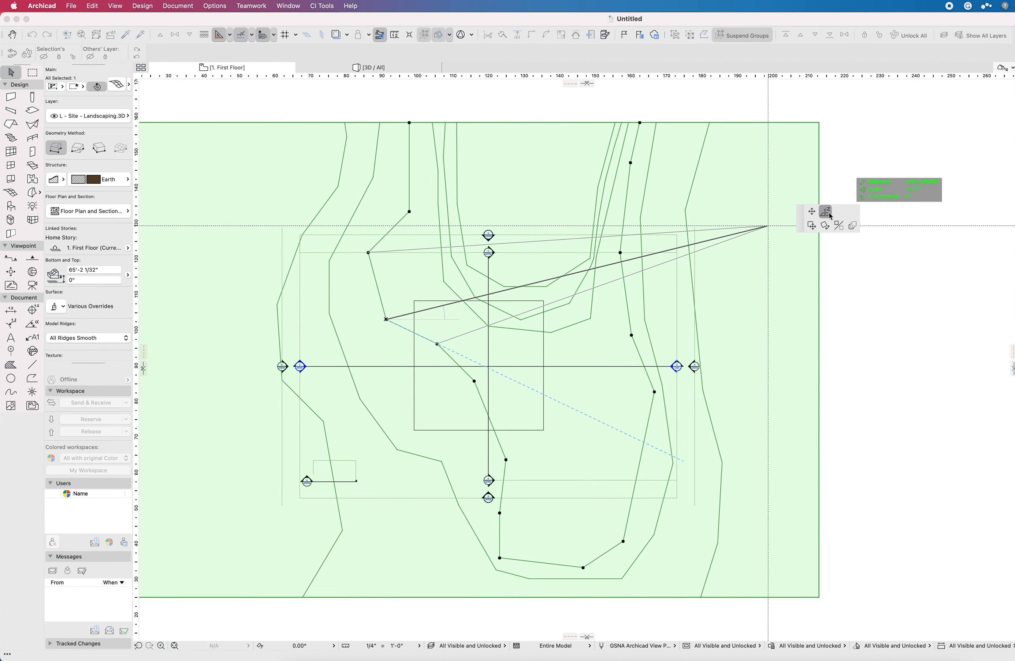
pyautogui.click(827, 211)
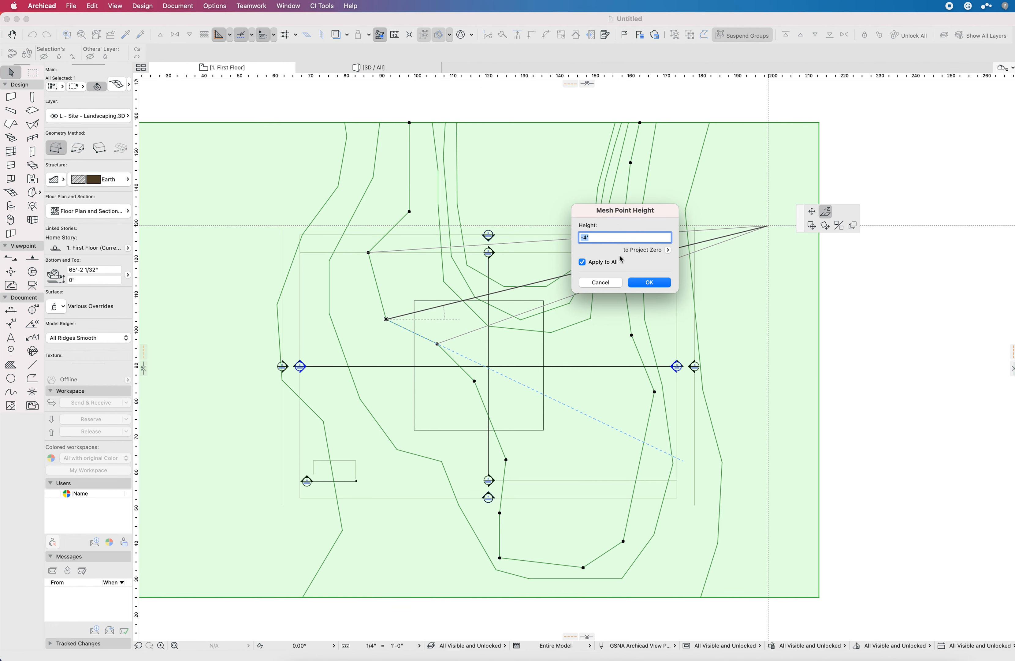
pyautogui.click(644, 250)
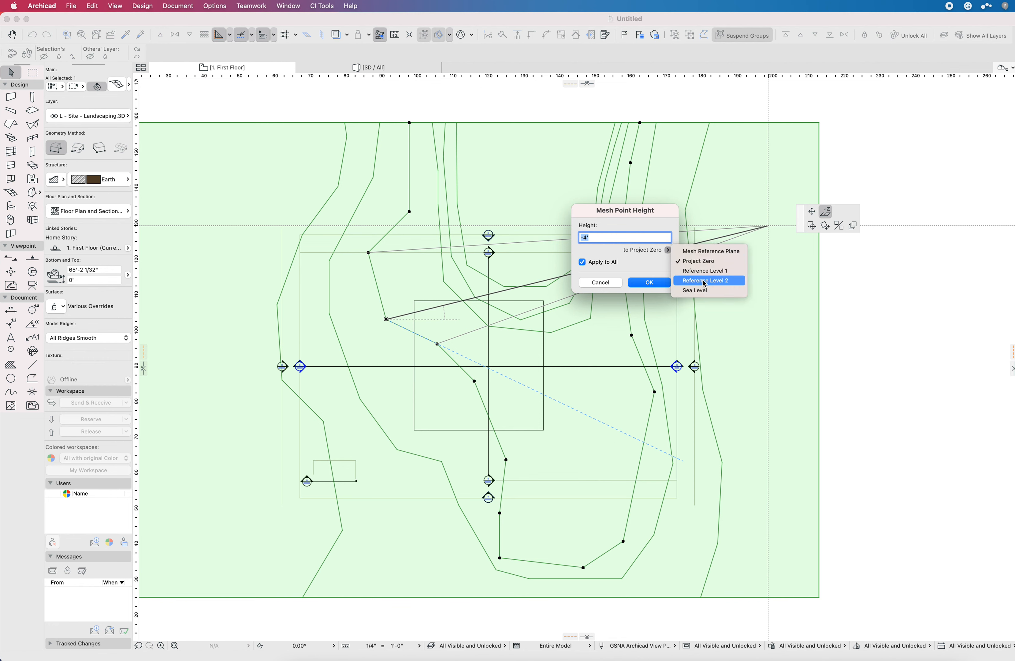
pyautogui.click(695, 289)
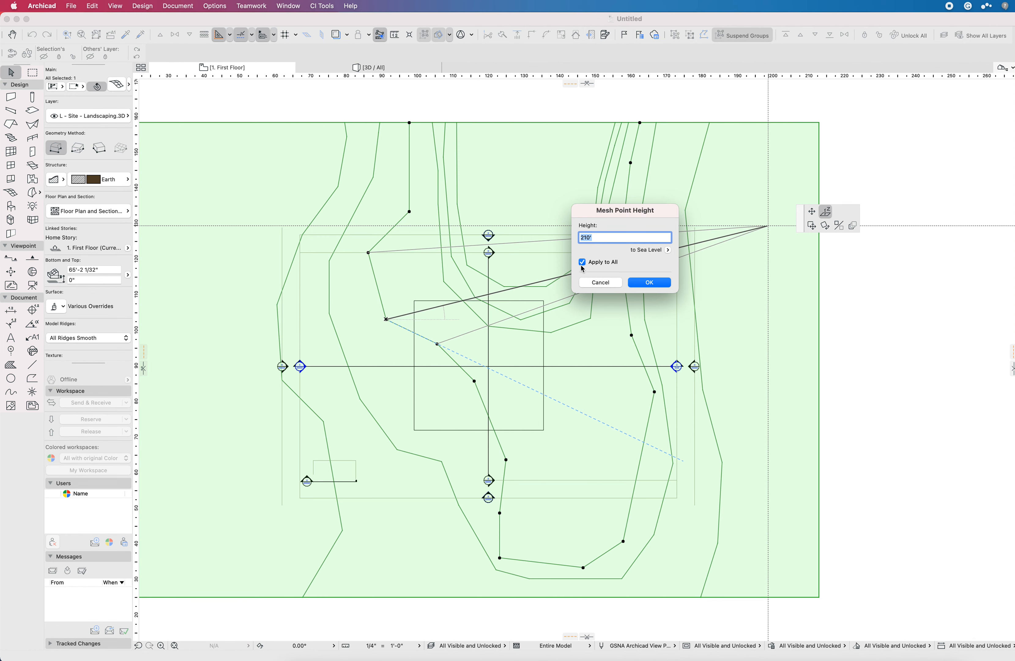
pyautogui.click(648, 281)
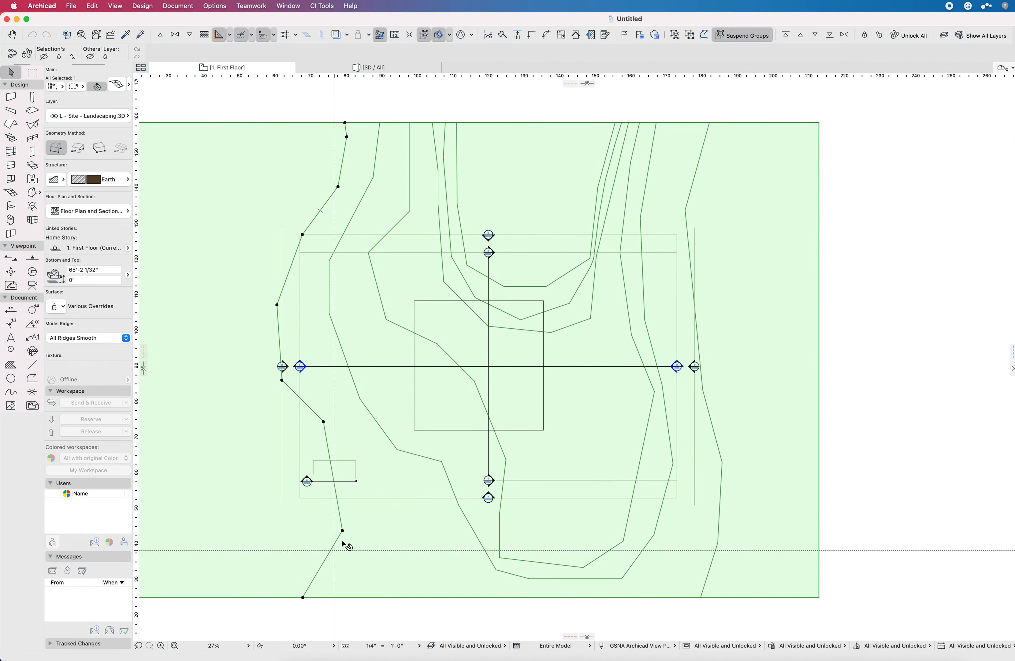
pyautogui.moveTo(399, 372)
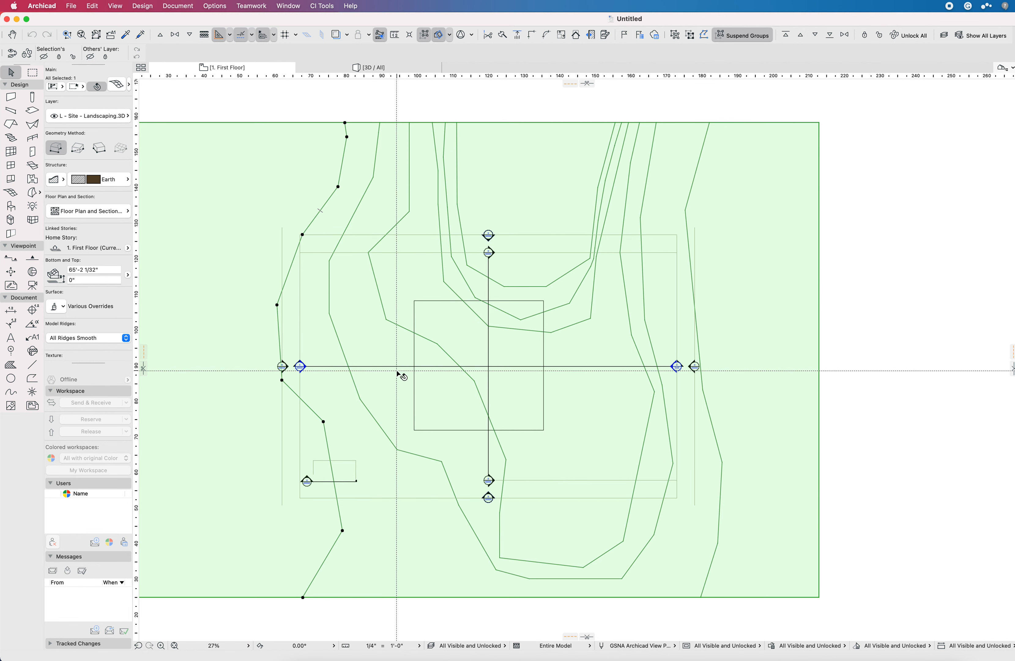
pyautogui.moveTo(424, 440)
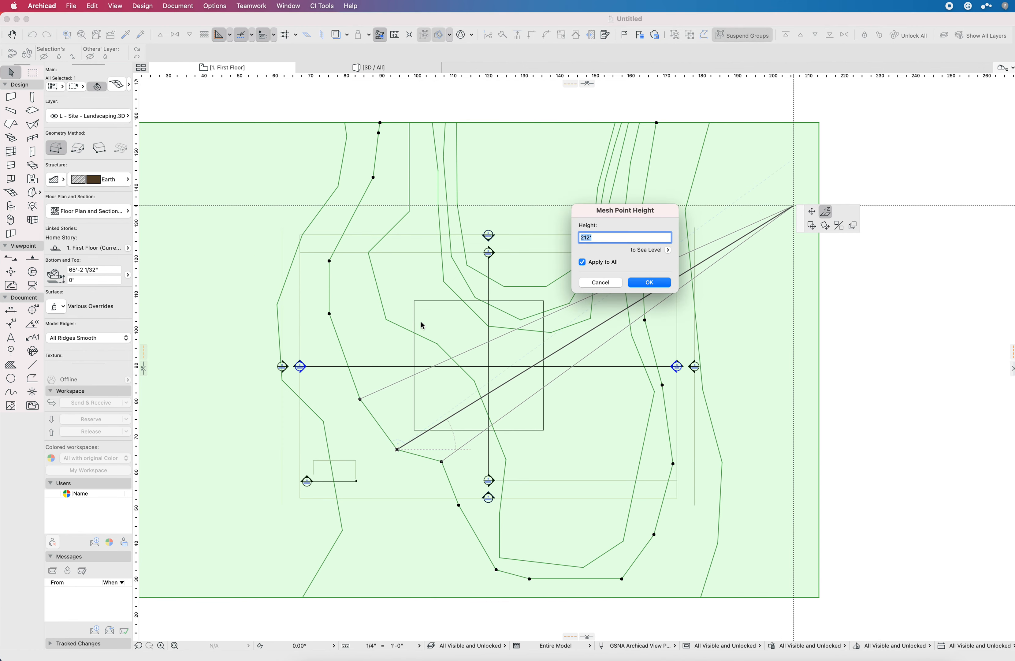
pyautogui.click(647, 282)
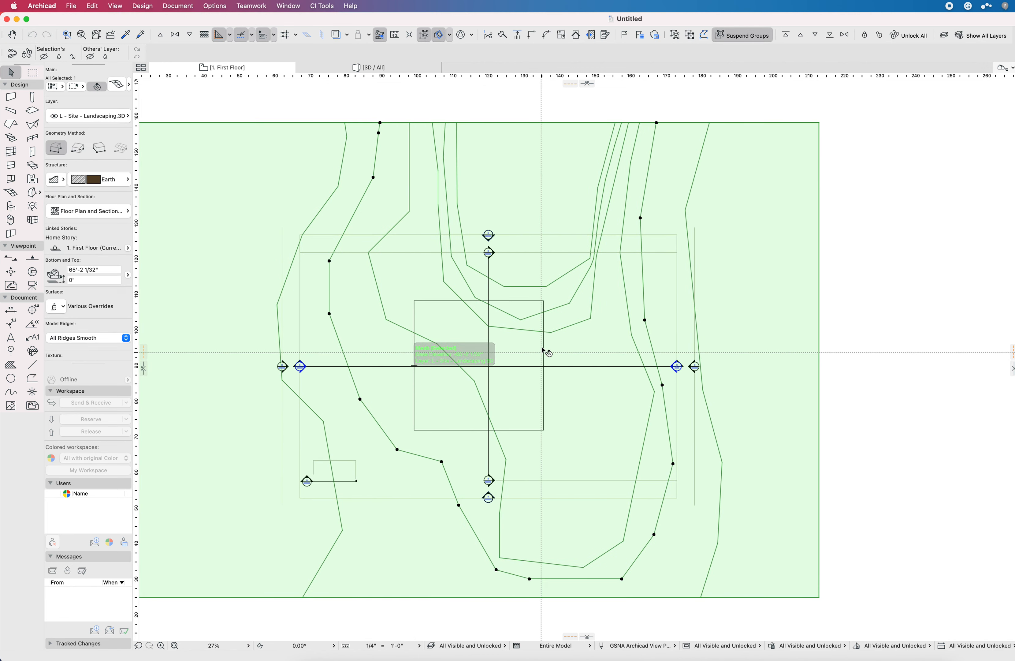
pyautogui.moveTo(434, 430)
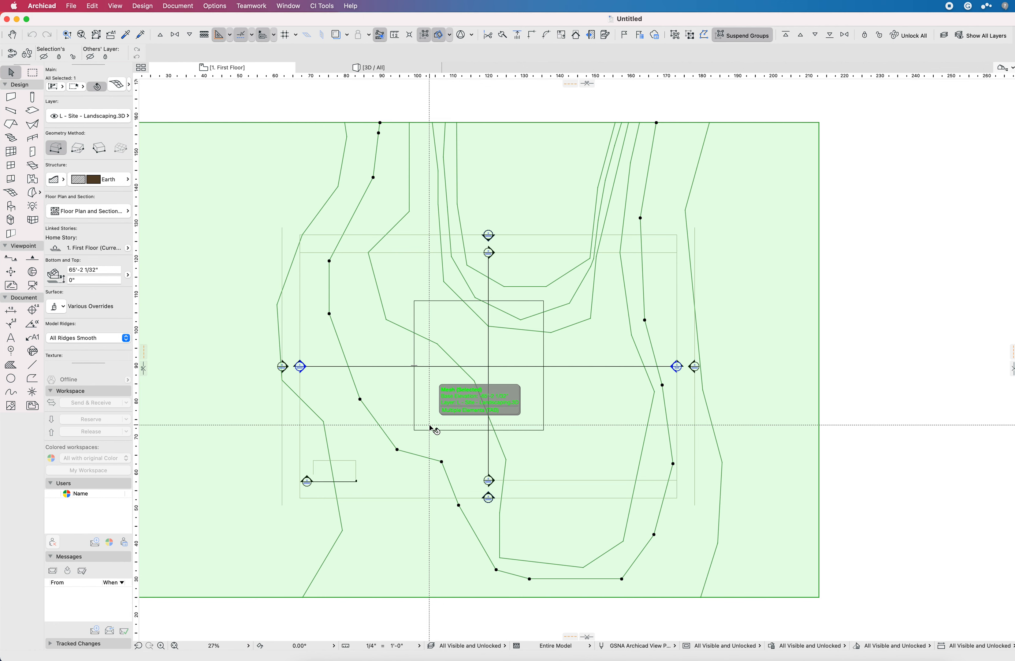
pyautogui.moveTo(412, 426)
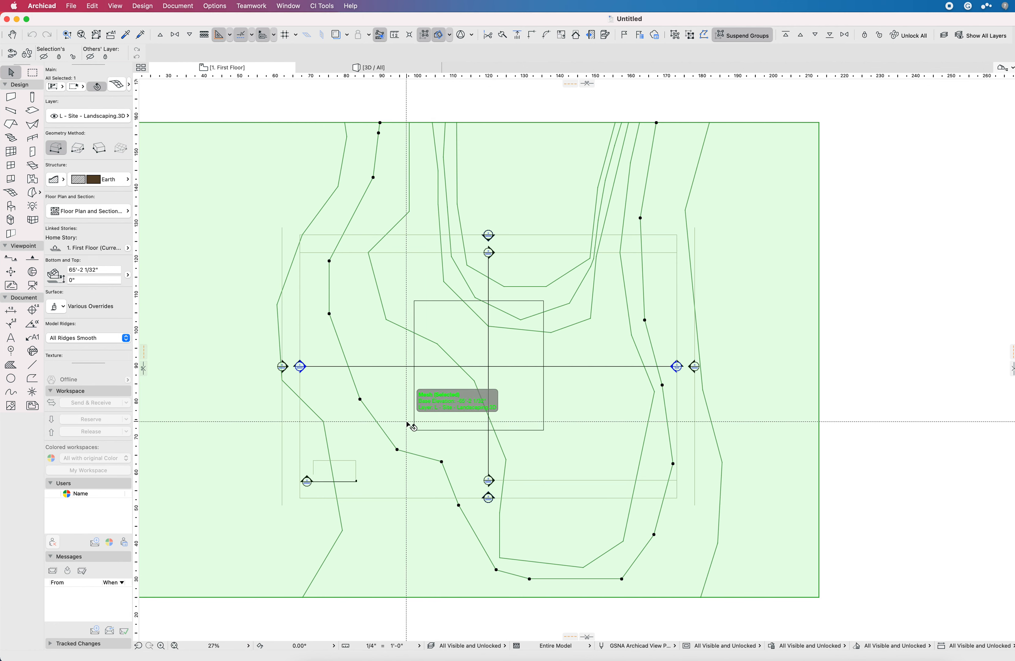
pyautogui.moveTo(369, 493)
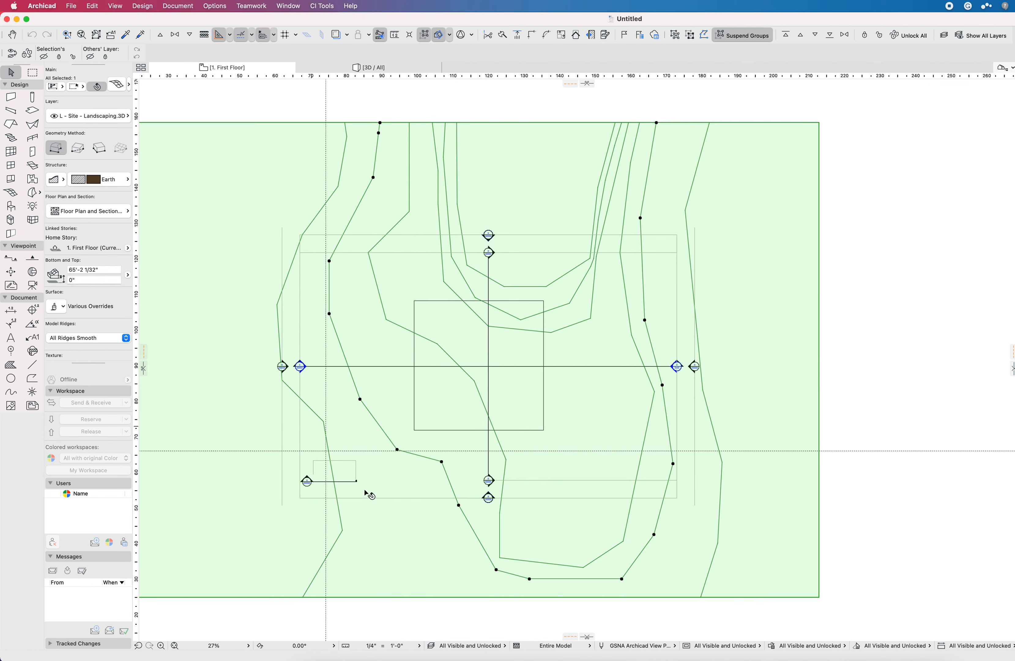
pyautogui.moveTo(385, 449)
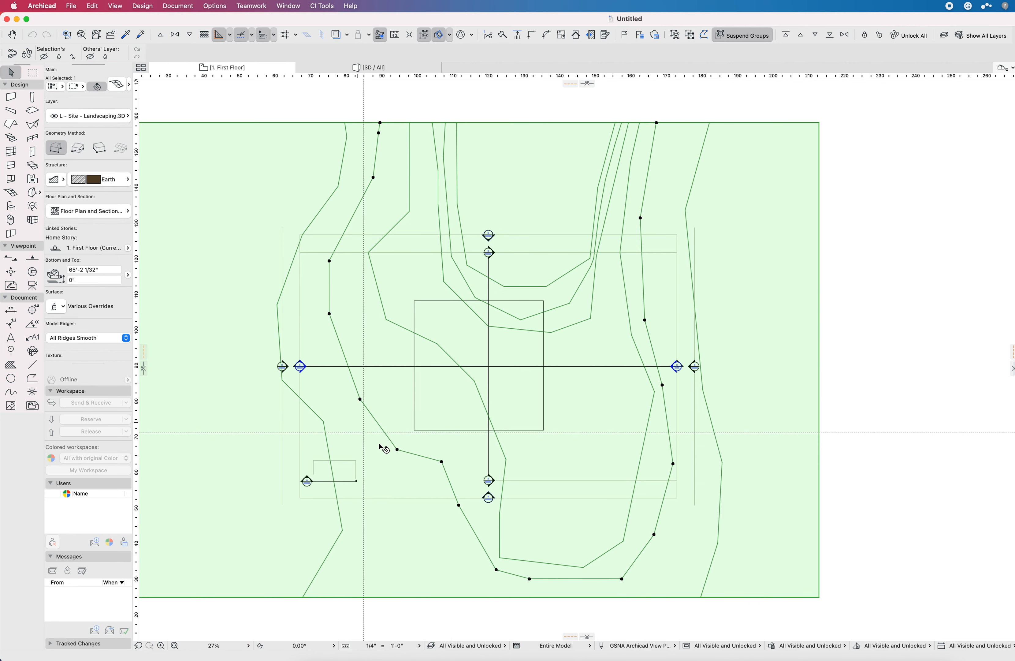
pyautogui.click(370, 67)
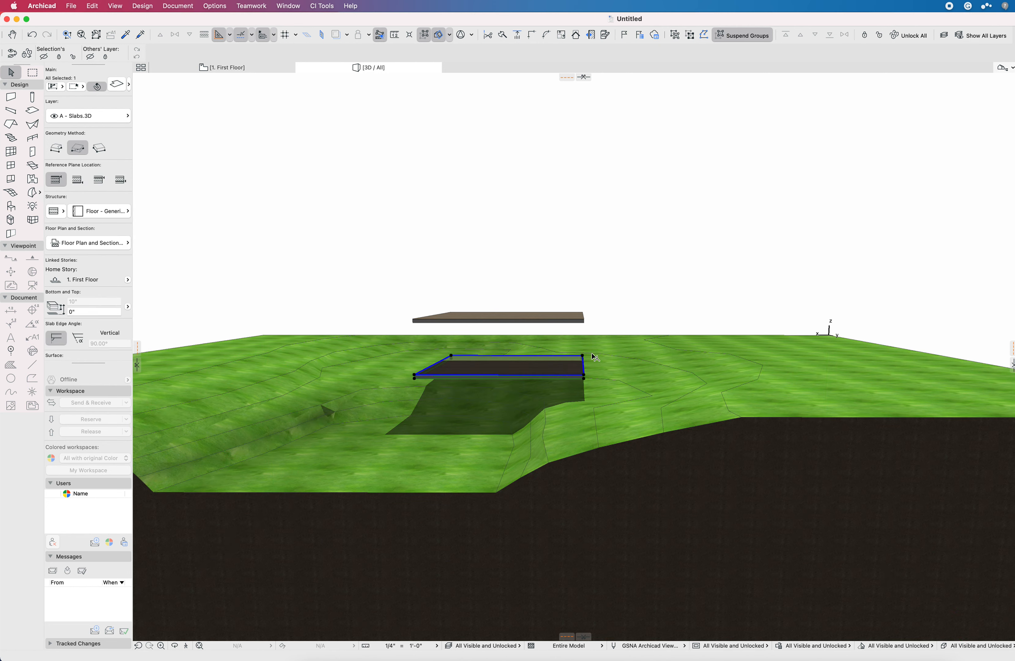
pyautogui.moveTo(657, 442)
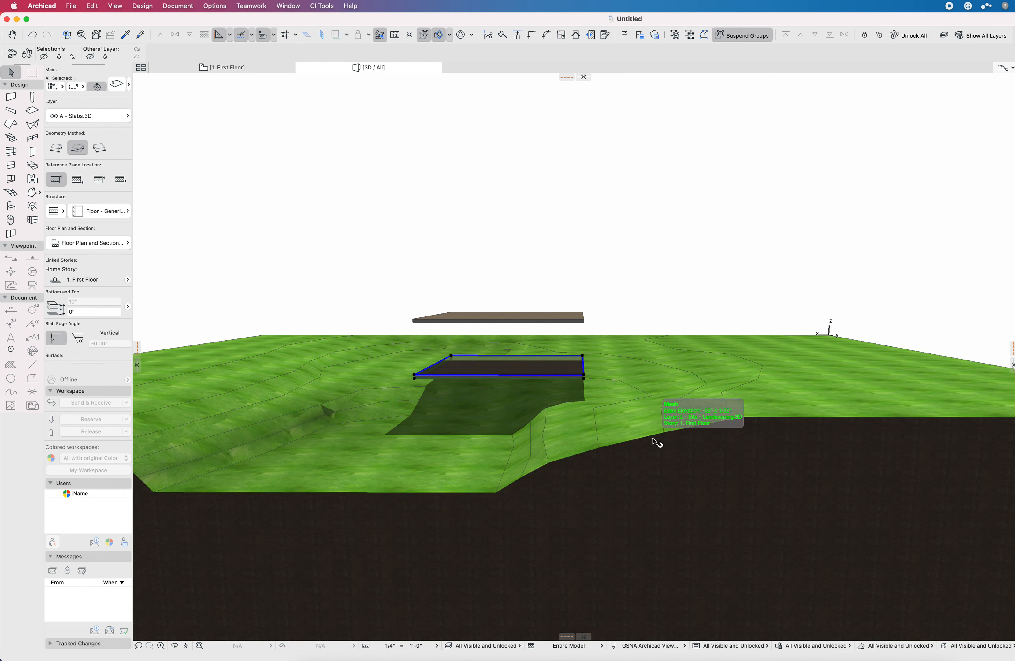
pyautogui.moveTo(624, 397)
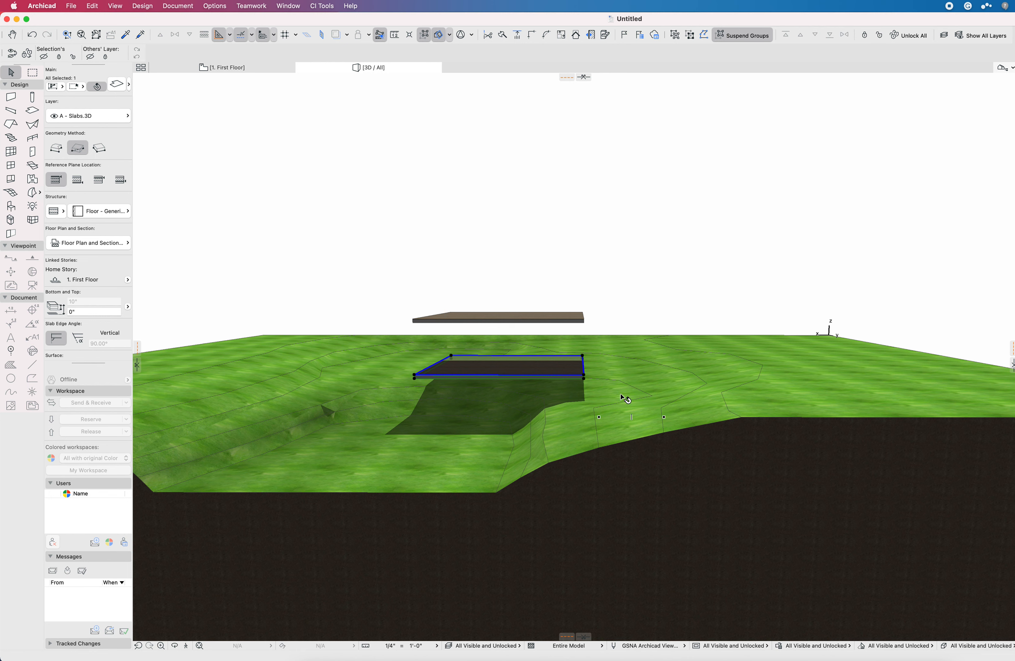
pyautogui.moveTo(592, 391)
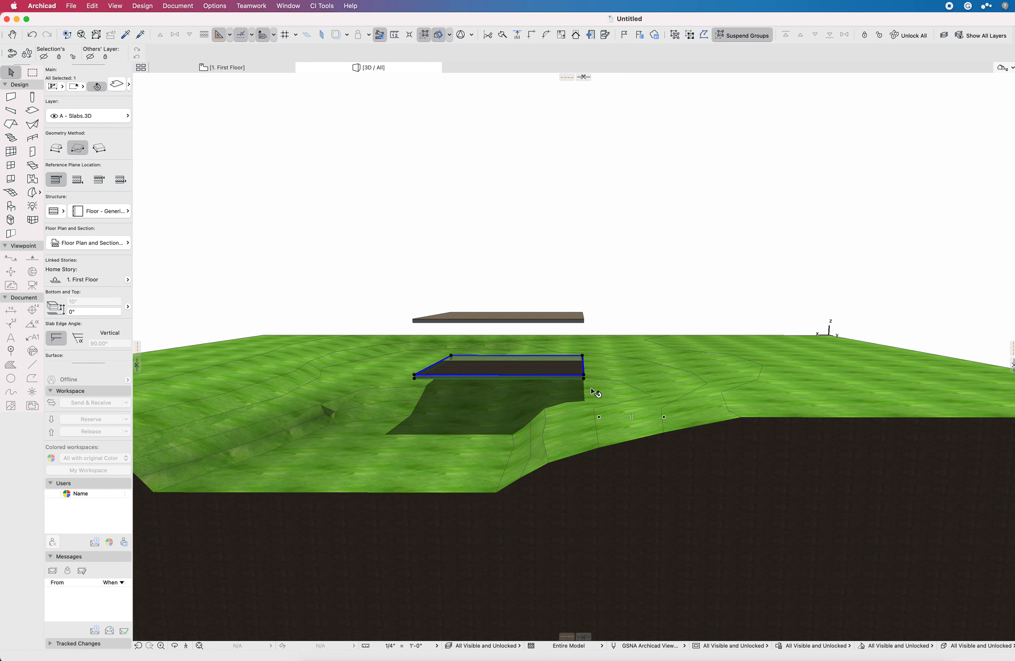
pyautogui.moveTo(528, 359)
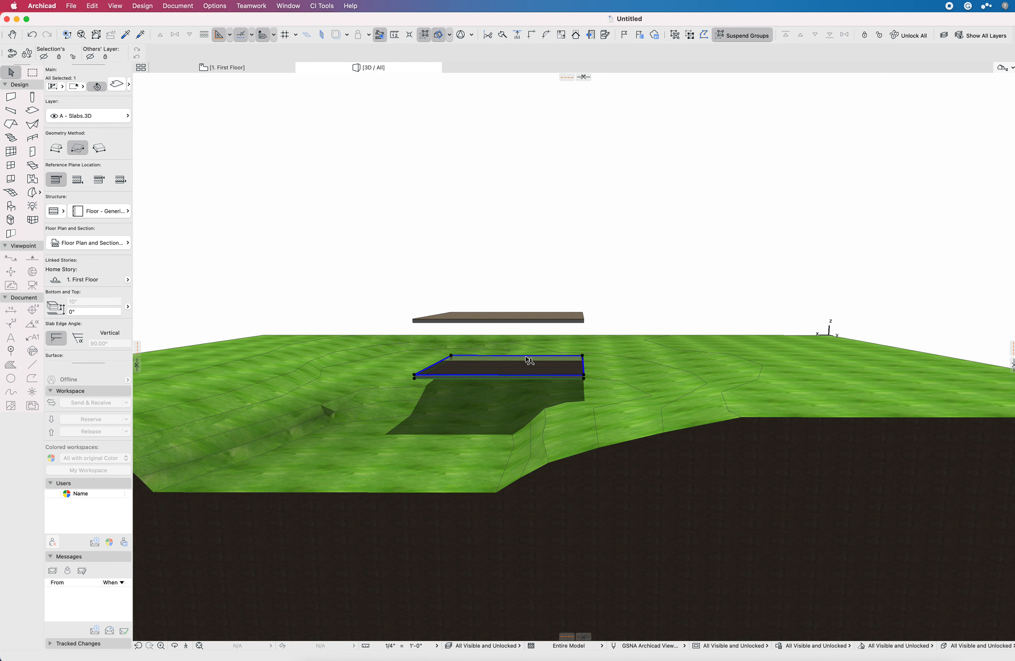
pyautogui.moveTo(532, 369)
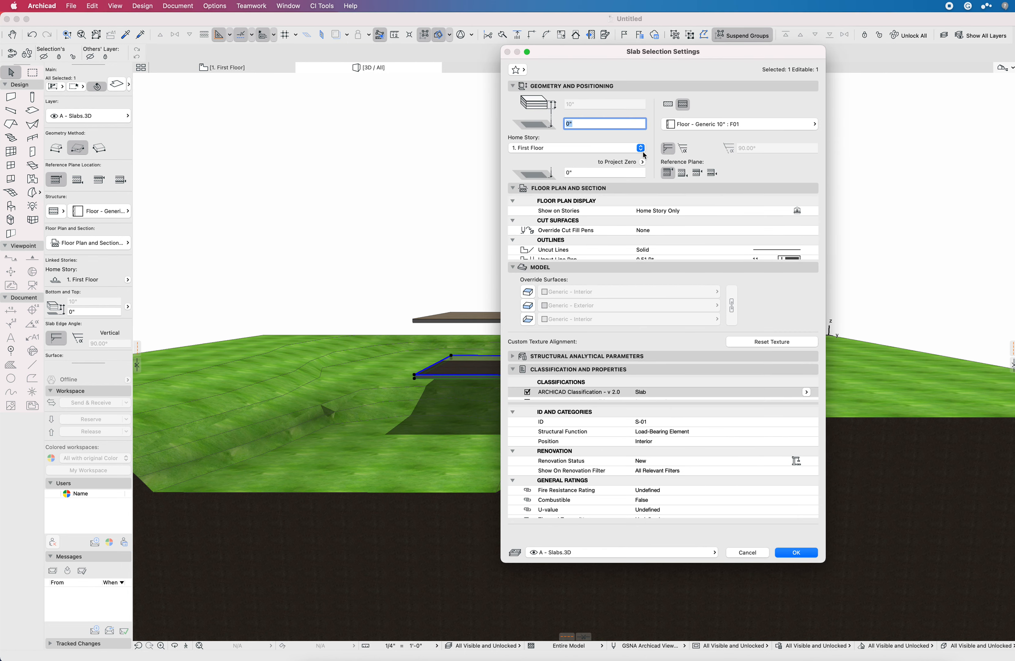
# Step: Reference the slab's elevation to Sea Level (214') and confirm its settings
pyautogui.click(640, 147)
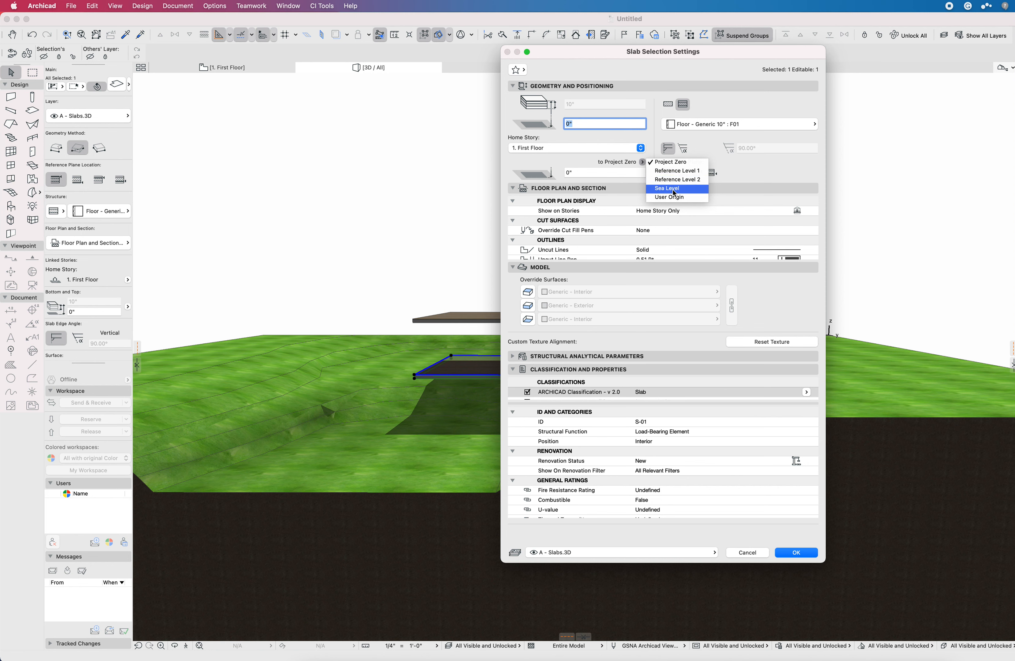
pyautogui.click(666, 188)
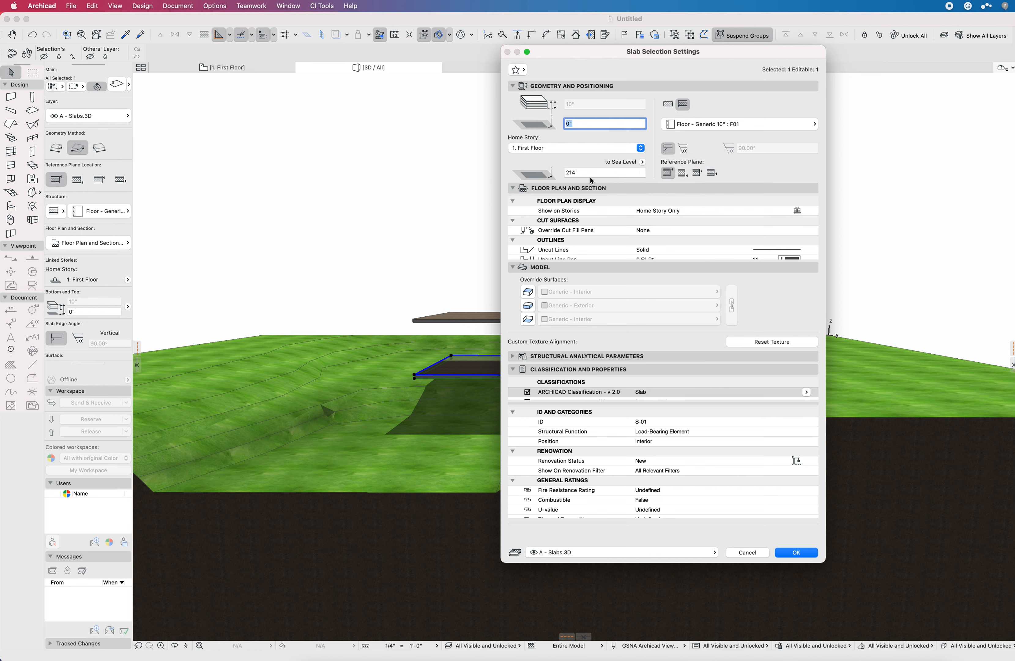
pyautogui.click(604, 171)
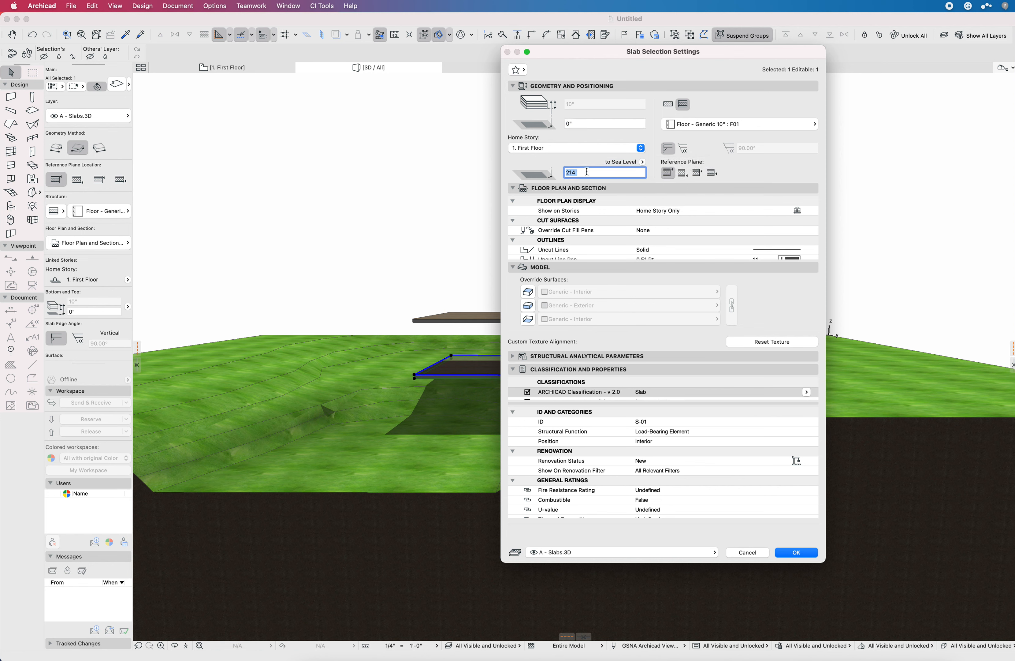
pyautogui.click(796, 552)
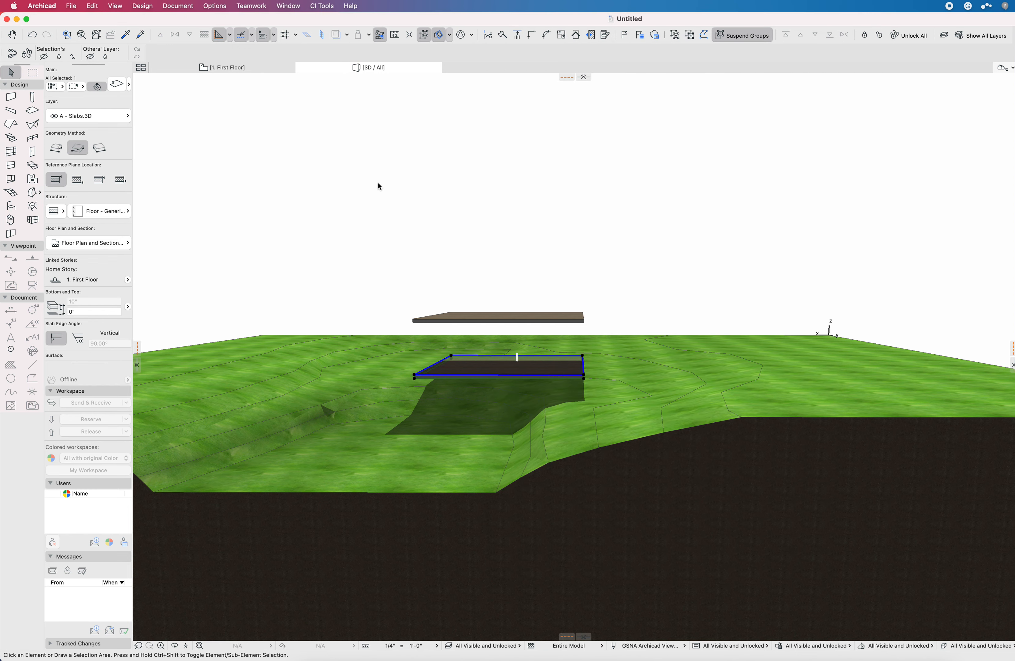
# Step: Bring up Location Settings from Project Preferences, showing 214 ft altitude
pyautogui.click(41, 6)
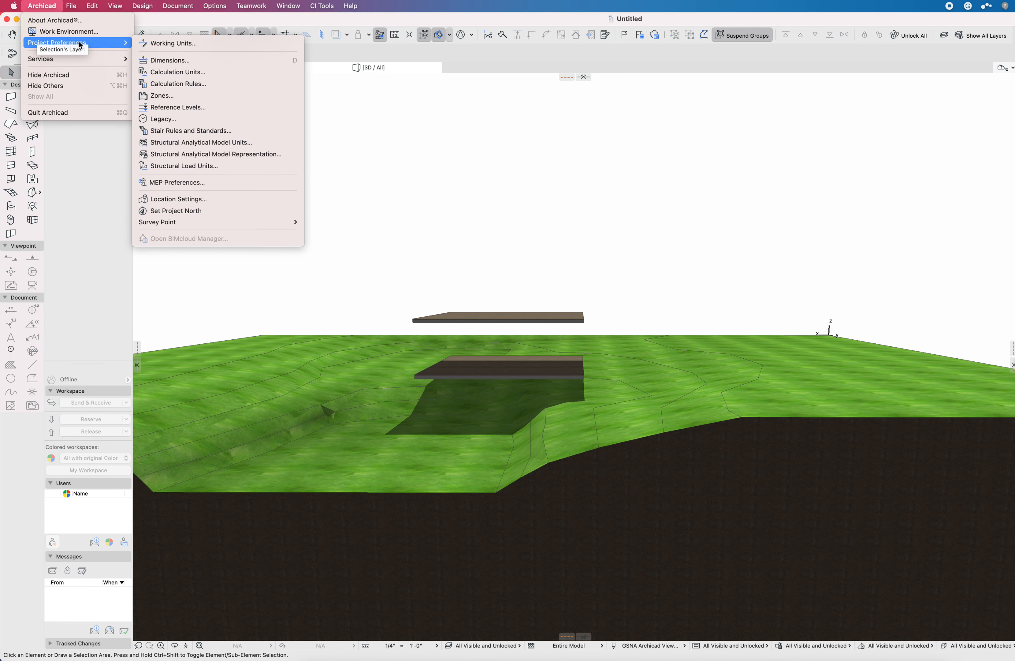
pyautogui.click(177, 6)
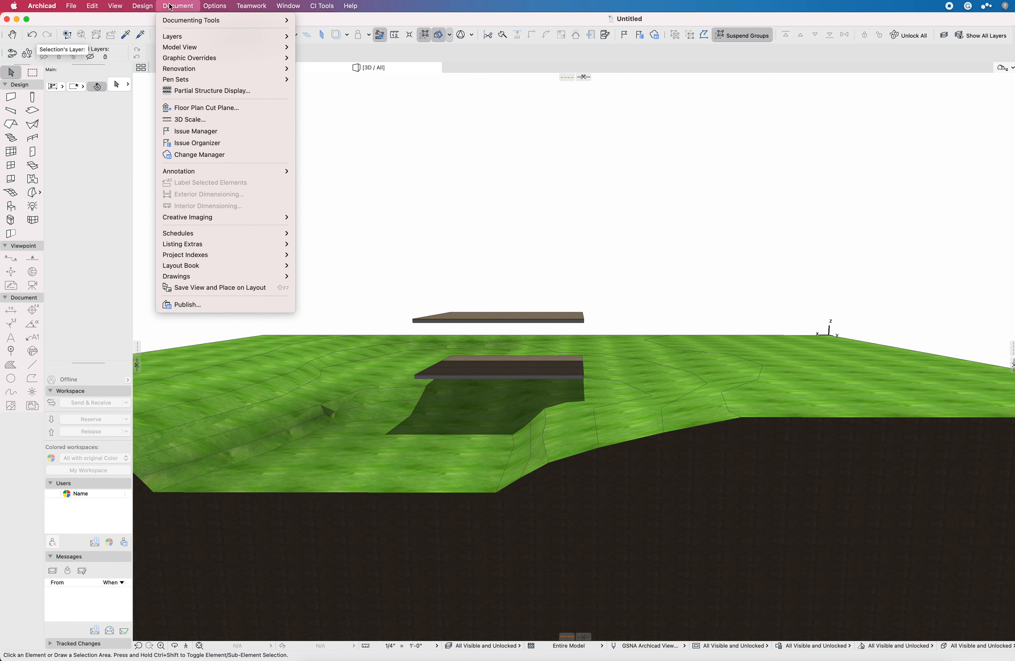
pyautogui.click(214, 6)
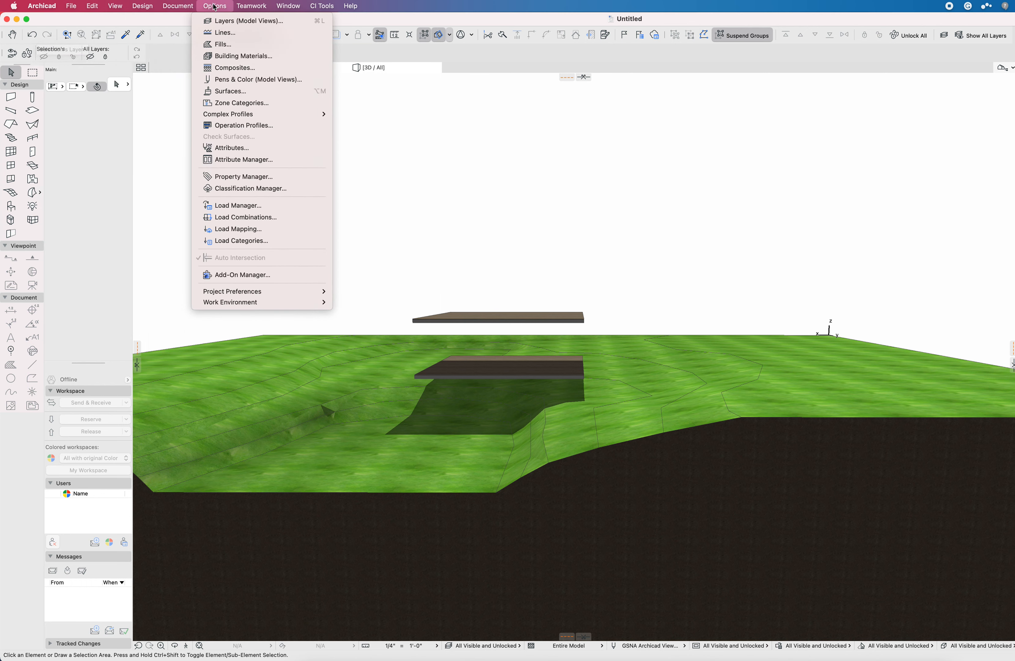
pyautogui.click(41, 6)
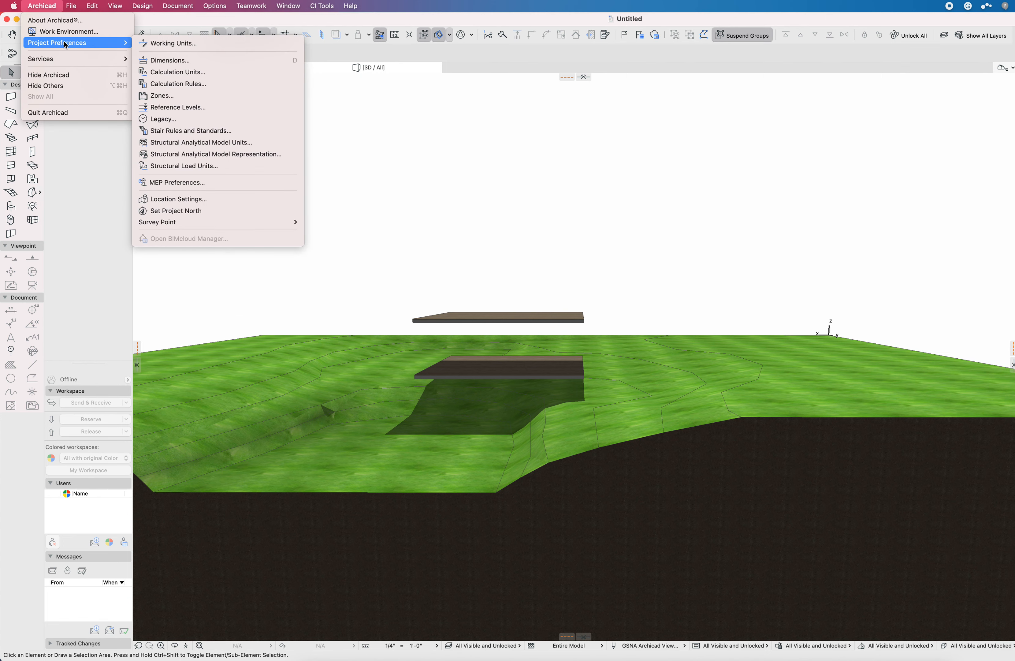
pyautogui.moveTo(199, 107)
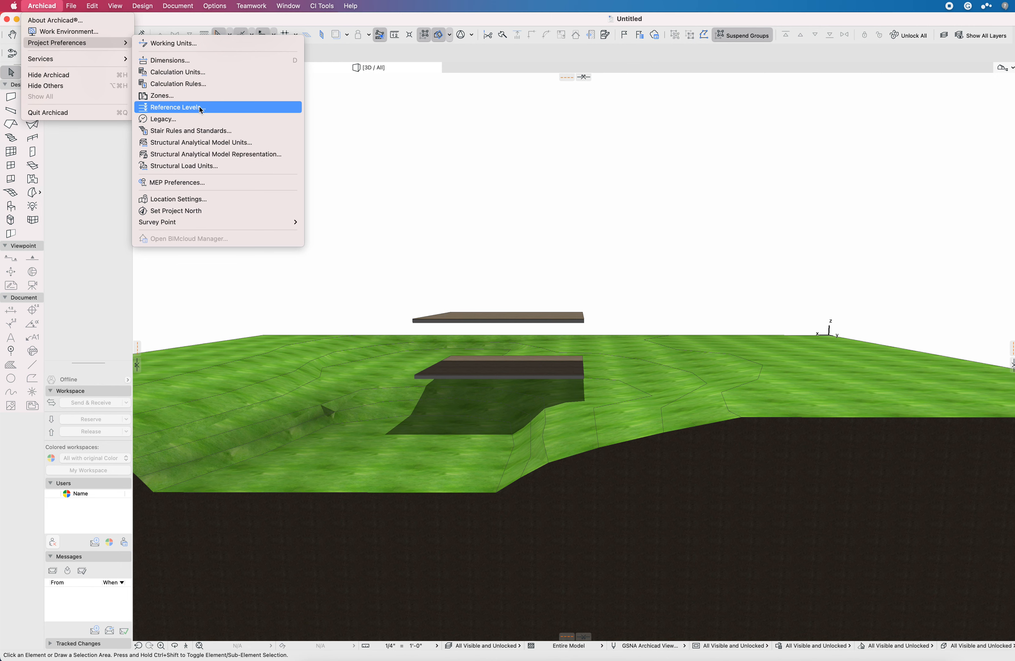
pyautogui.moveTo(222, 199)
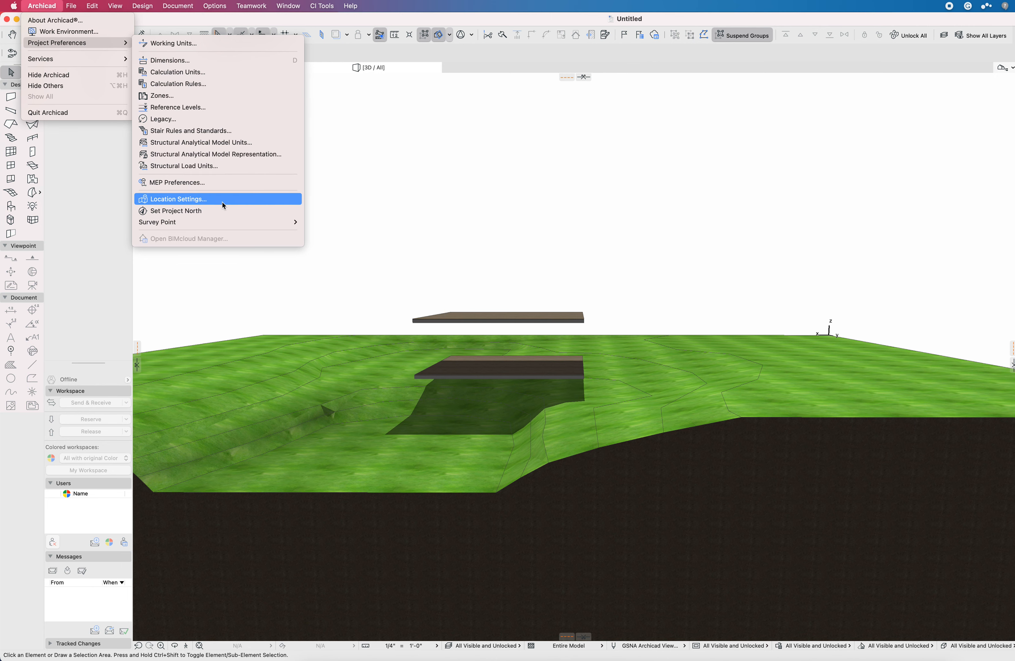
pyautogui.click(176, 198)
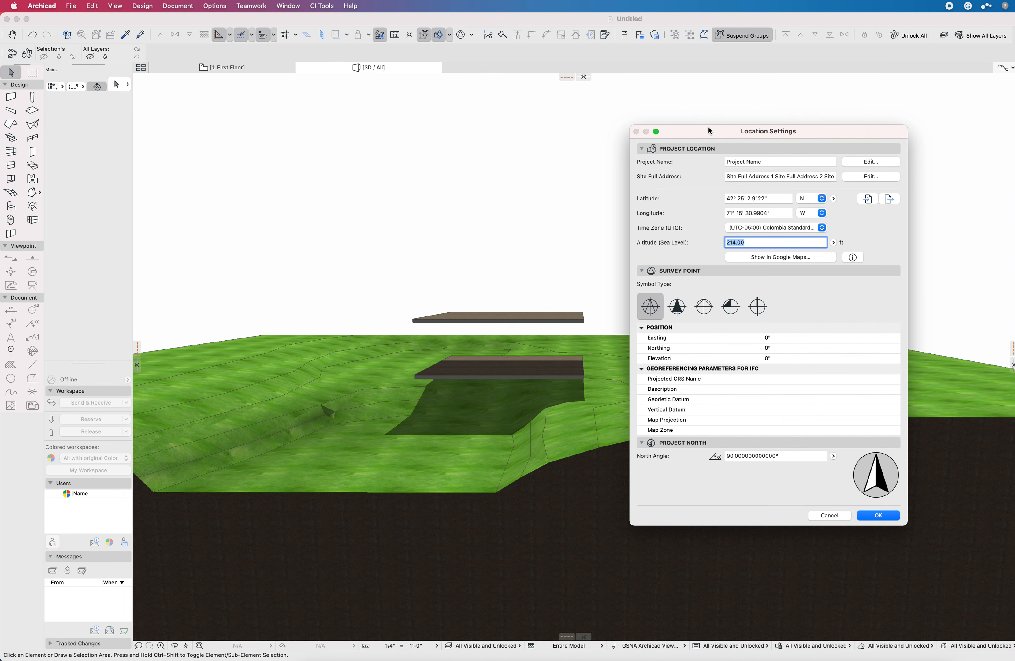
pyautogui.moveTo(704, 249)
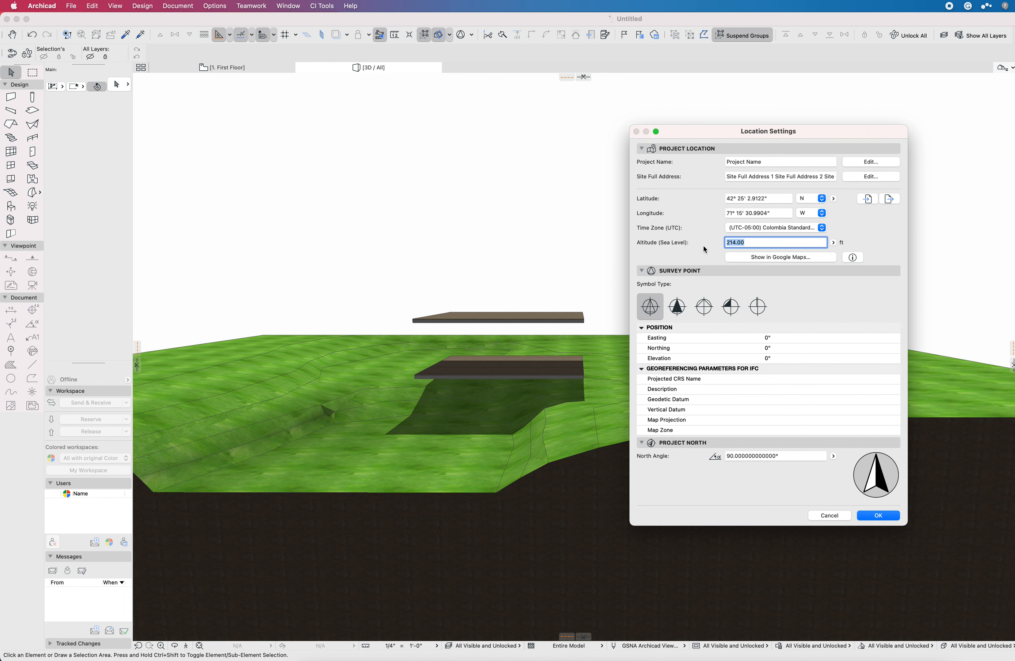
pyautogui.moveTo(740, 258)
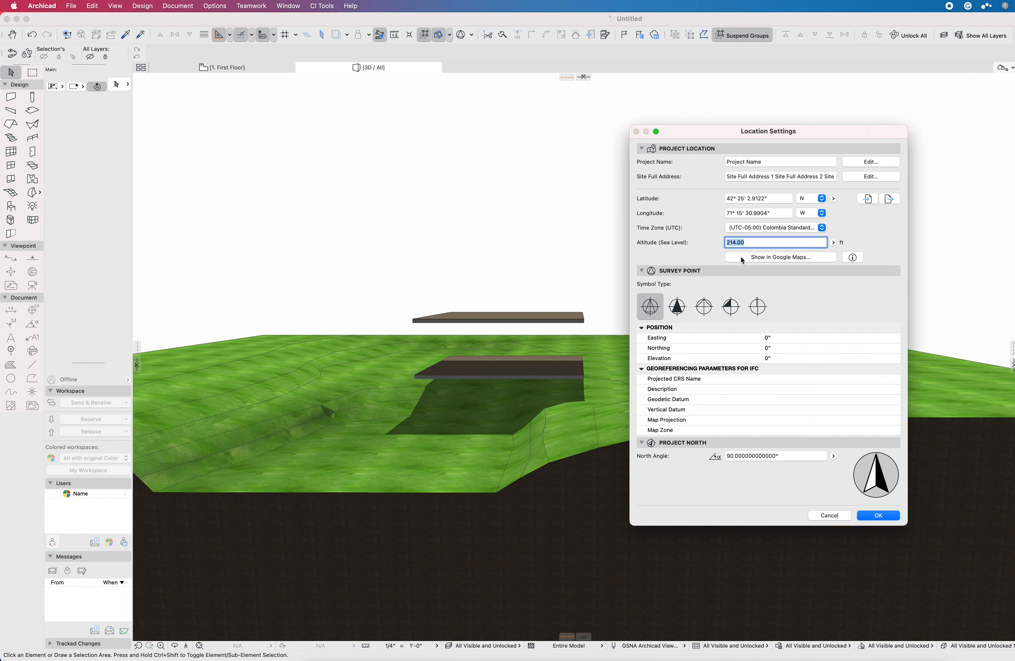
pyautogui.moveTo(750, 243)
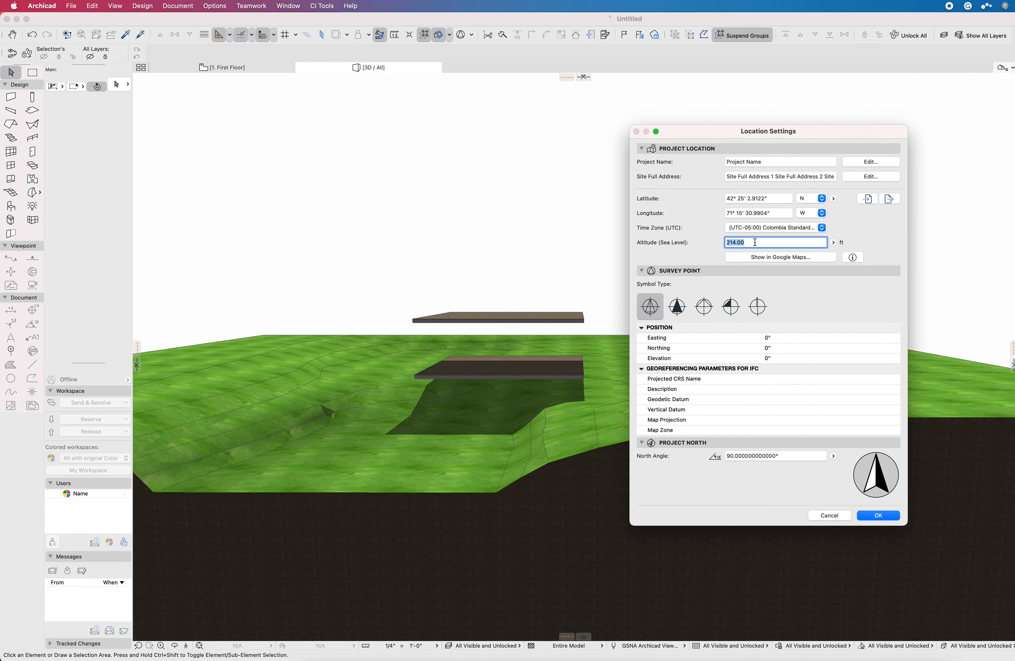
pyautogui.moveTo(771, 255)
pyautogui.write('212')
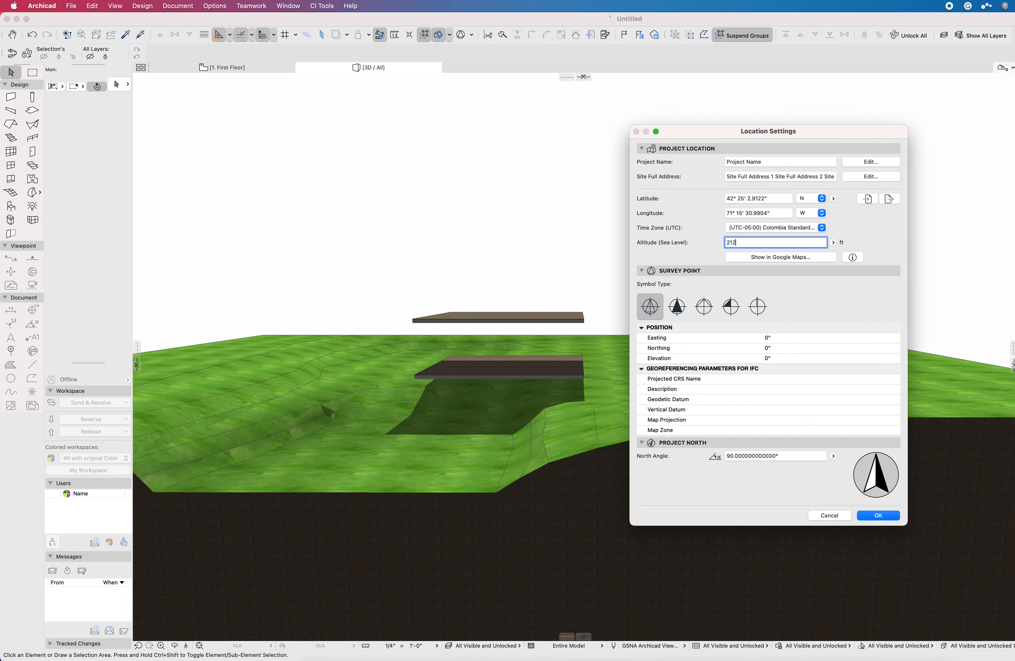
# Step: Review Story Settings (First Floor 0', above at 12', 22', 32') and close them
pyautogui.click(878, 515)
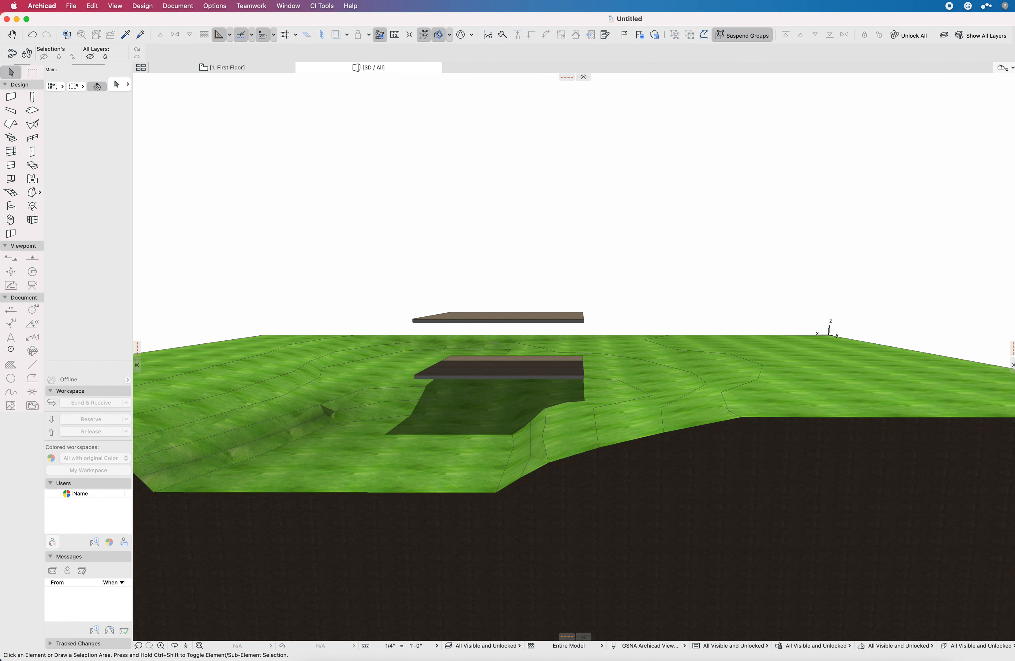
pyautogui.moveTo(554, 376)
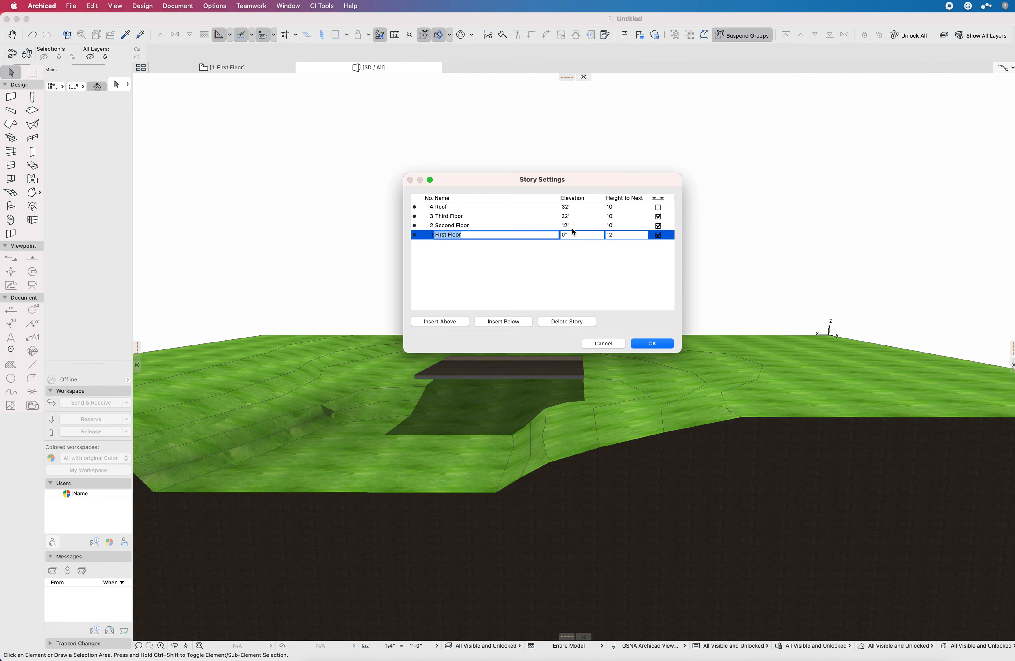
pyautogui.click(651, 344)
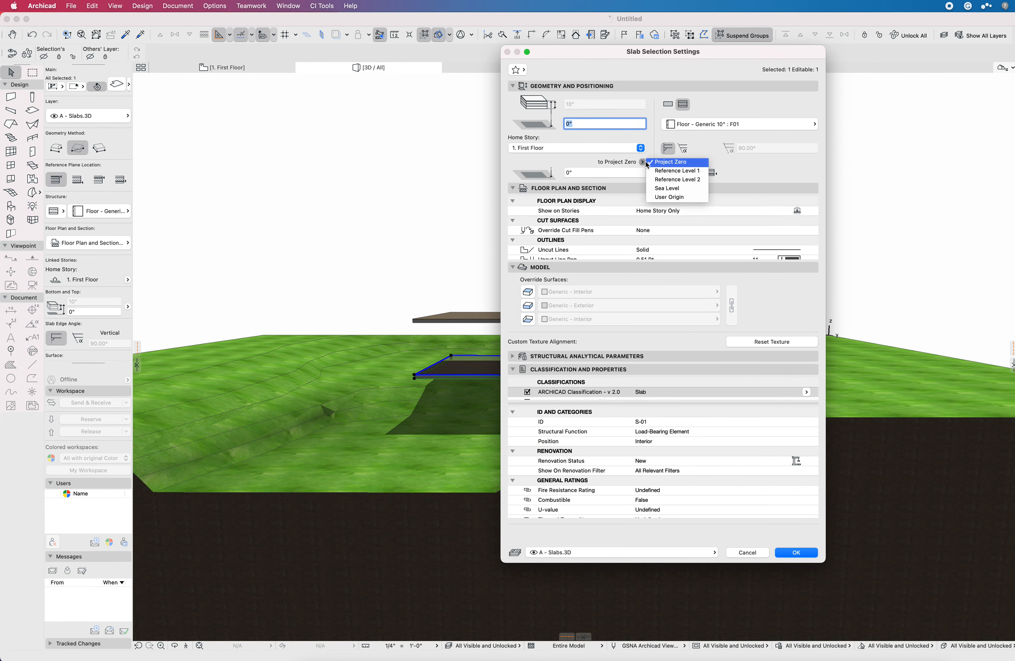
# Step: Read the lower slab at 212' sea level, accept, and return to the First Floor plan
pyautogui.click(667, 188)
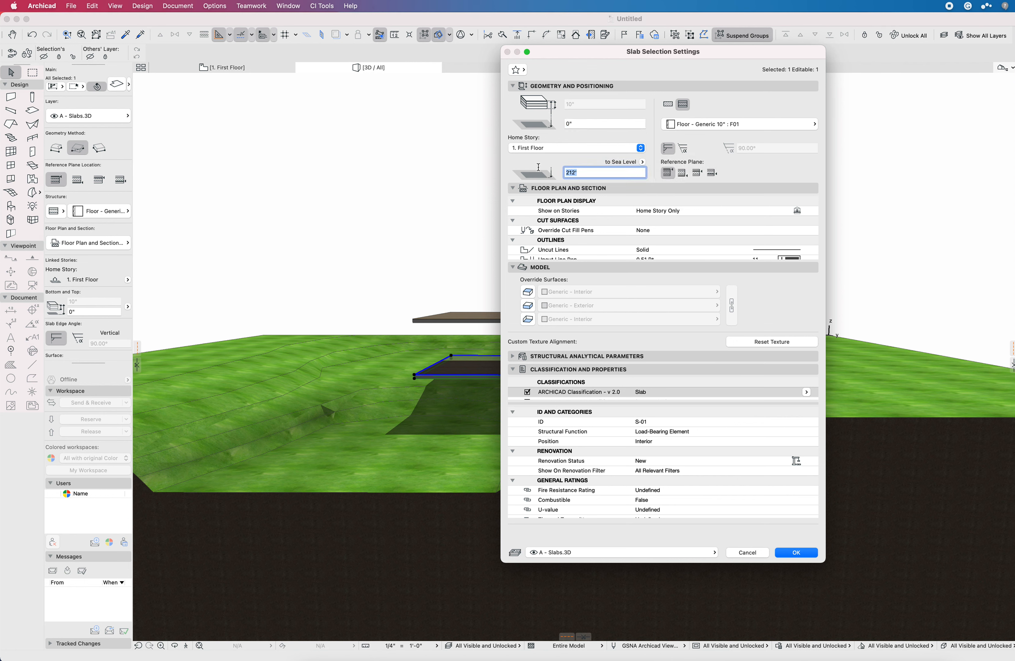
pyautogui.moveTo(568, 137)
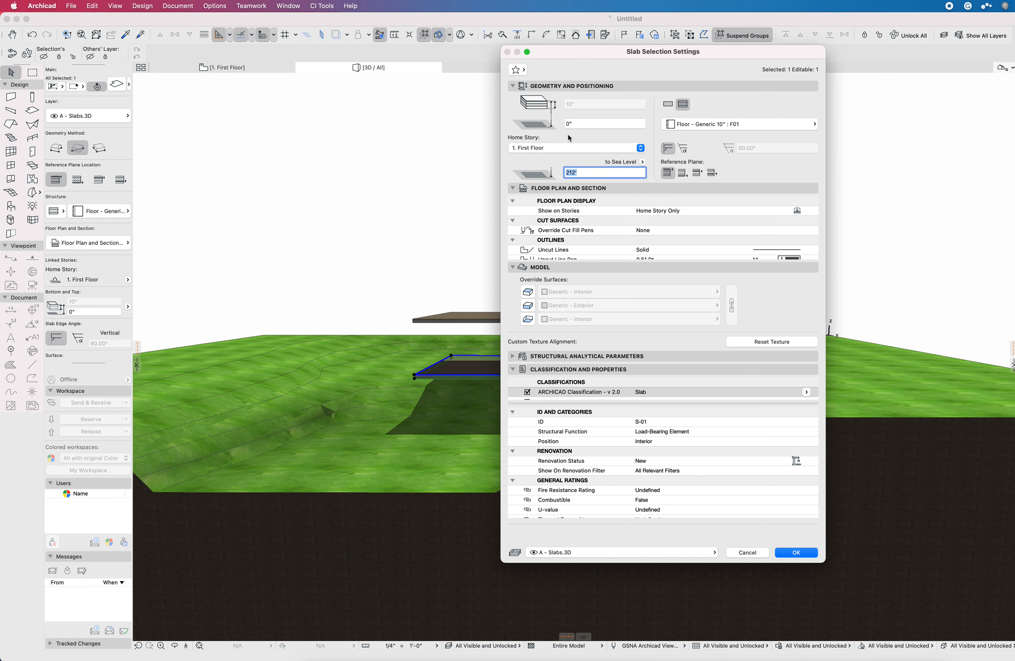
pyautogui.moveTo(571, 182)
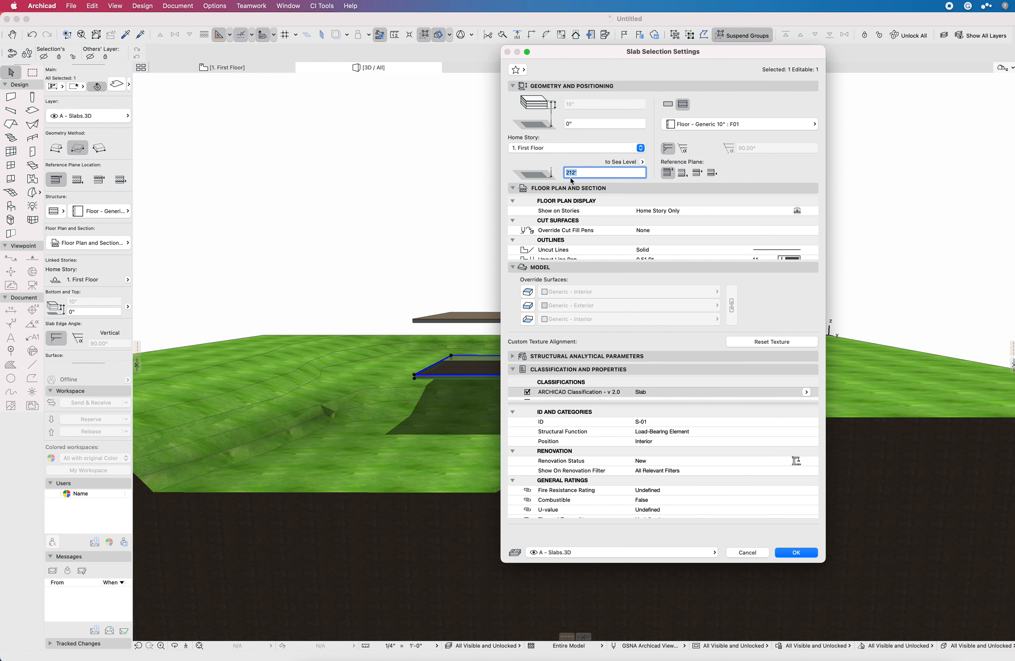
pyautogui.click(795, 552)
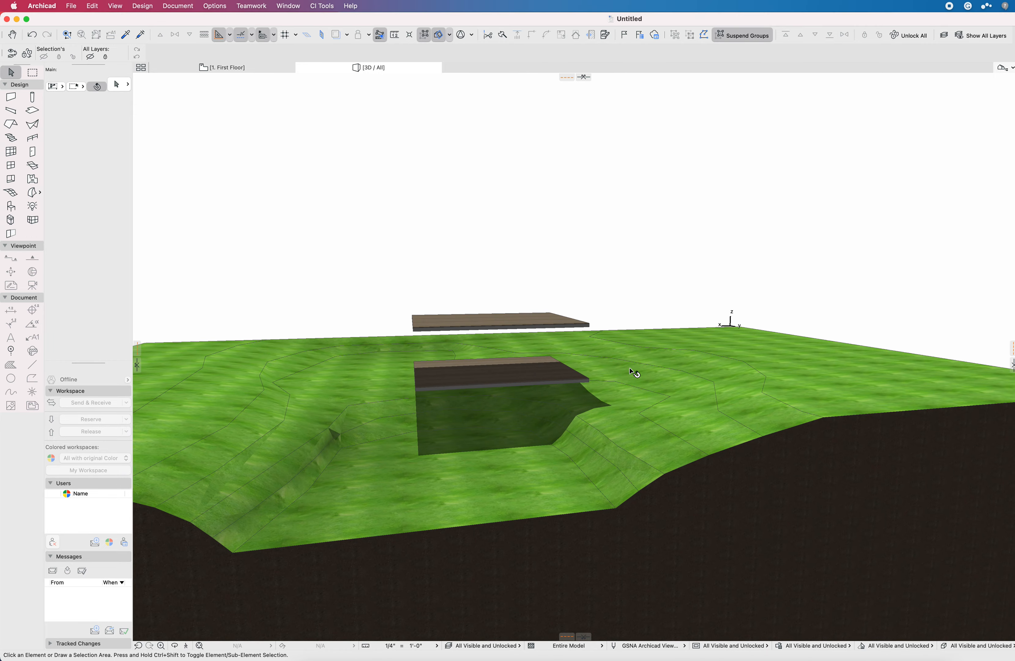
pyautogui.click(226, 67)
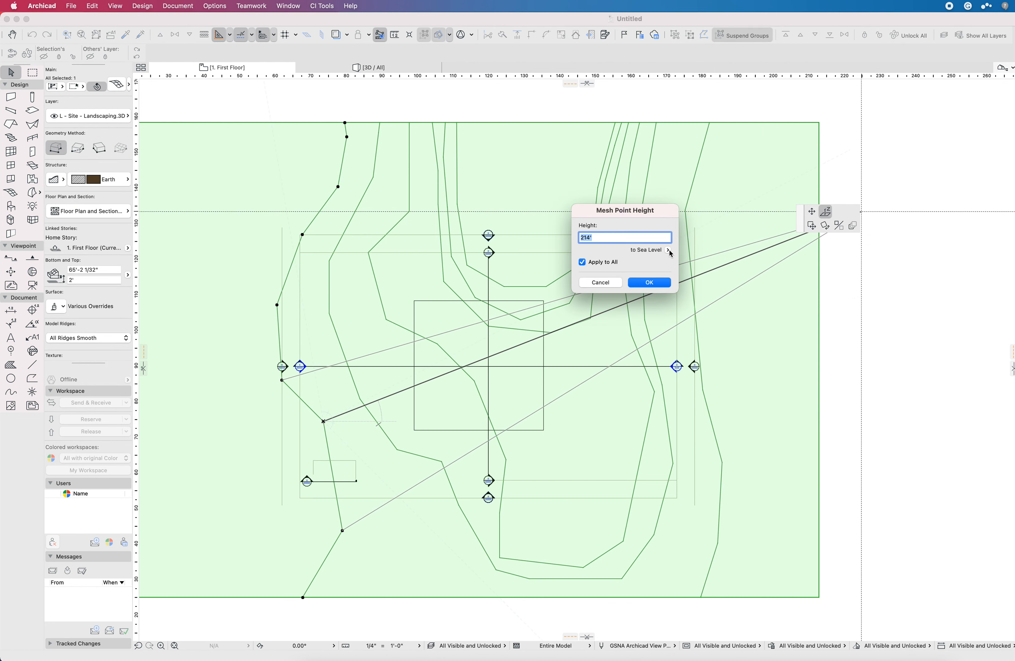
# Step: Read two site mesh points' heights to Sea Level, 214' and 212', then close the readout
pyautogui.click(669, 250)
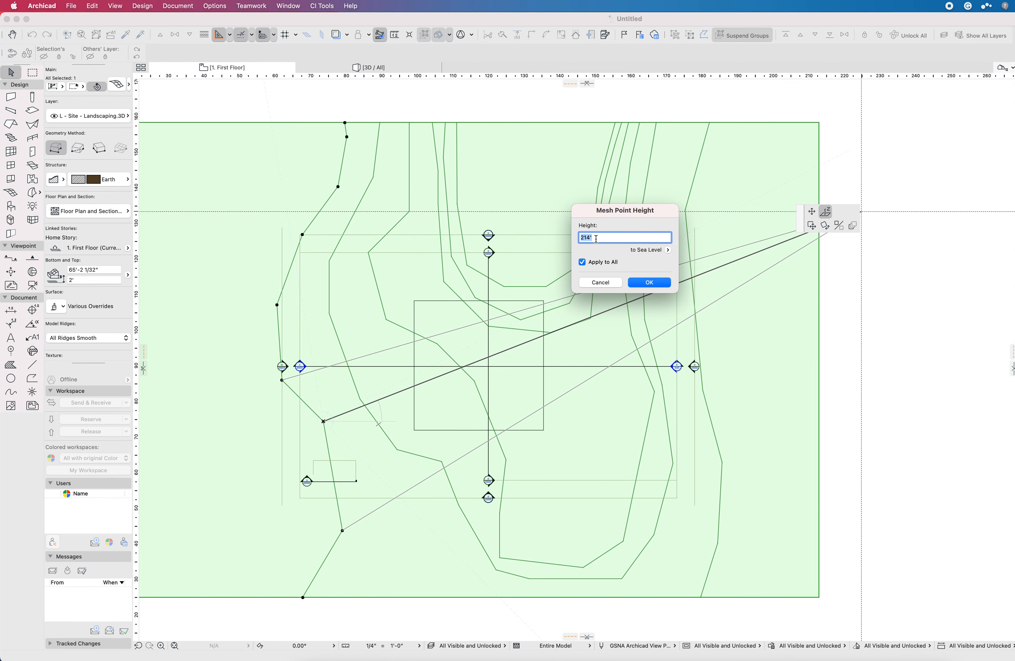
pyautogui.click(648, 282)
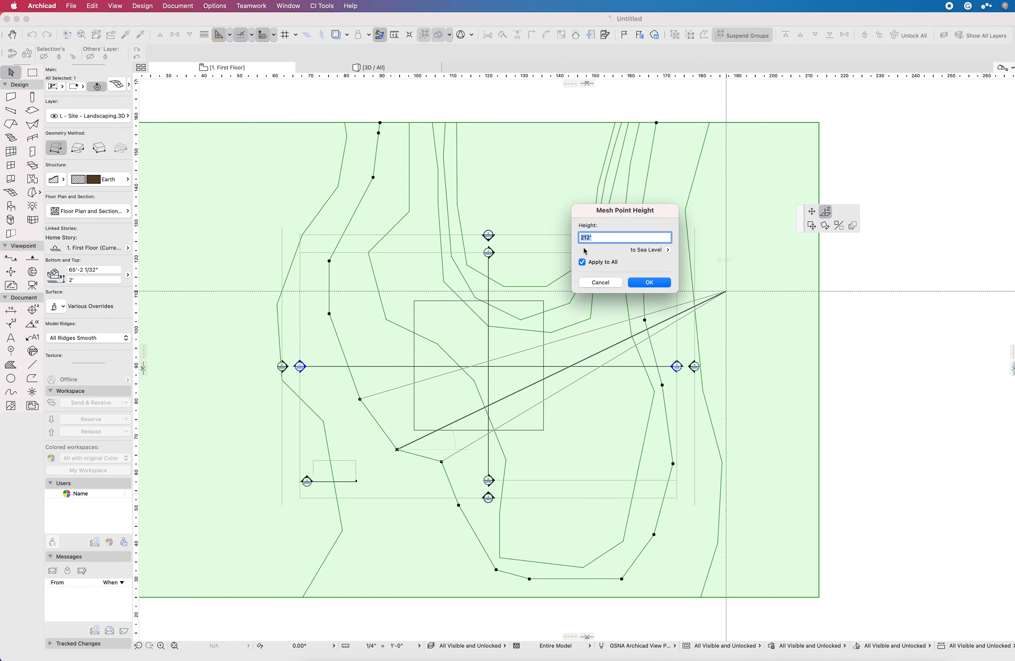
pyautogui.click(648, 282)
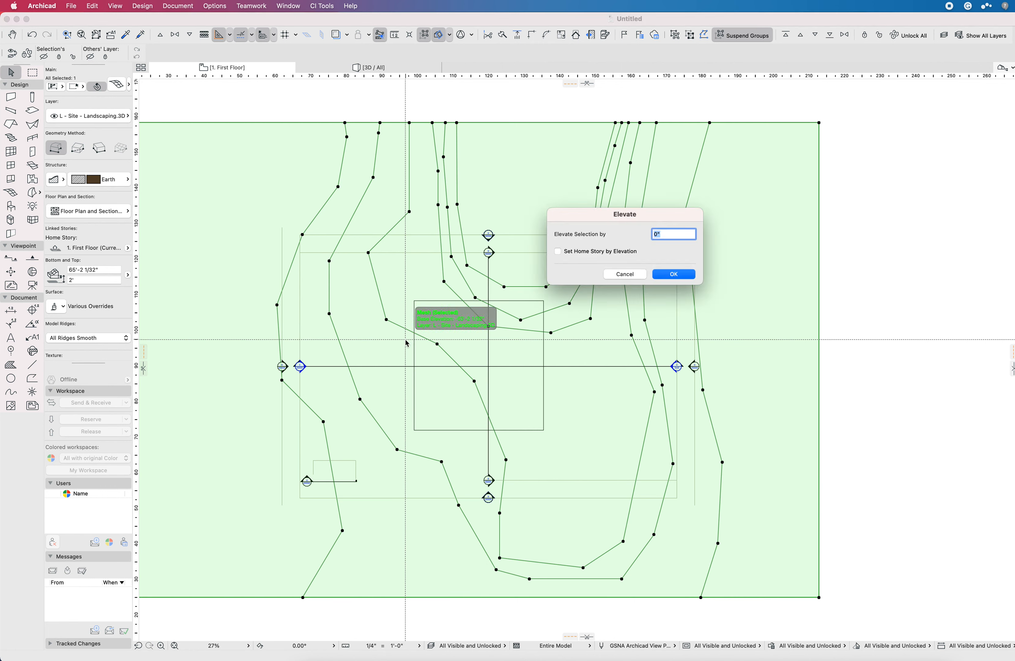
# Step: Elevate the site mesh by -6" and confirm the lowering
pyautogui.write('1')
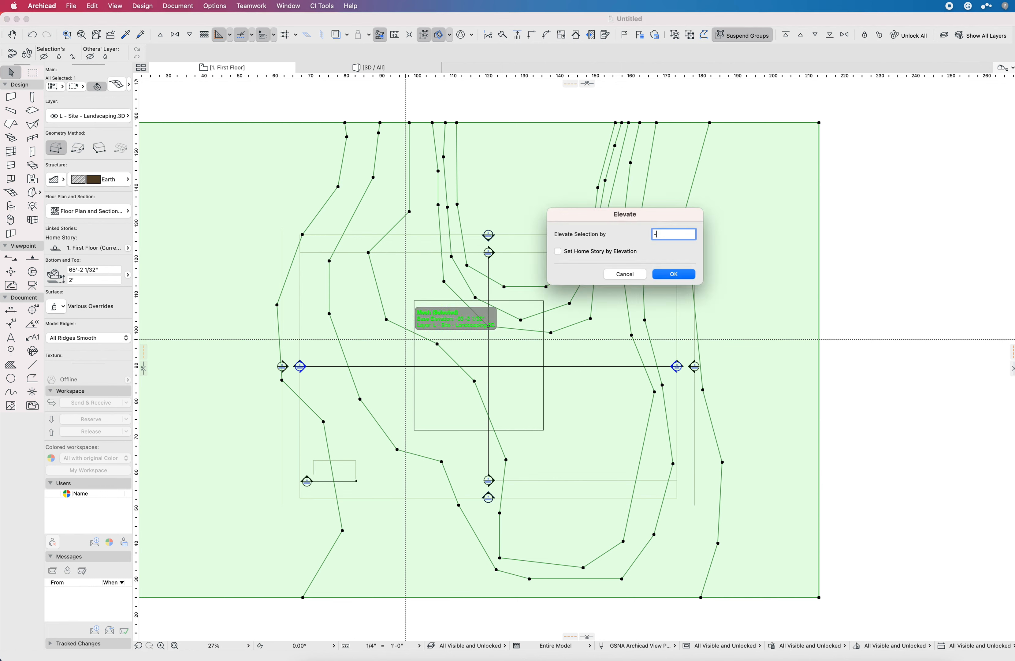
pyautogui.write('-6"')
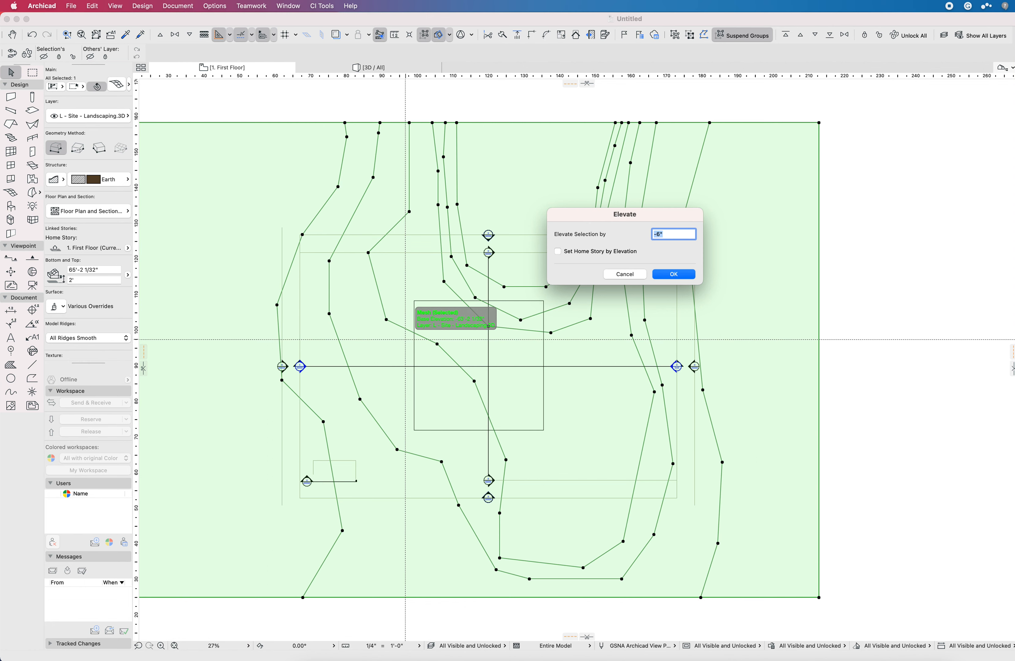
pyautogui.click(672, 273)
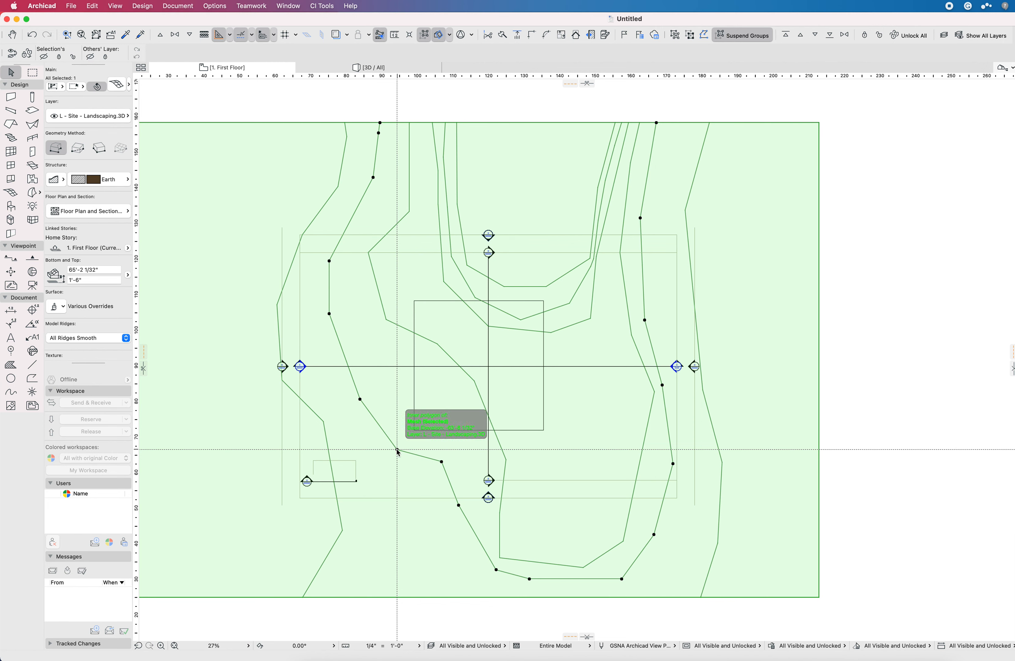
# Step: Verify a mesh point now reads 211'-6", deselect, and select the lower slab
pyautogui.click(397, 449)
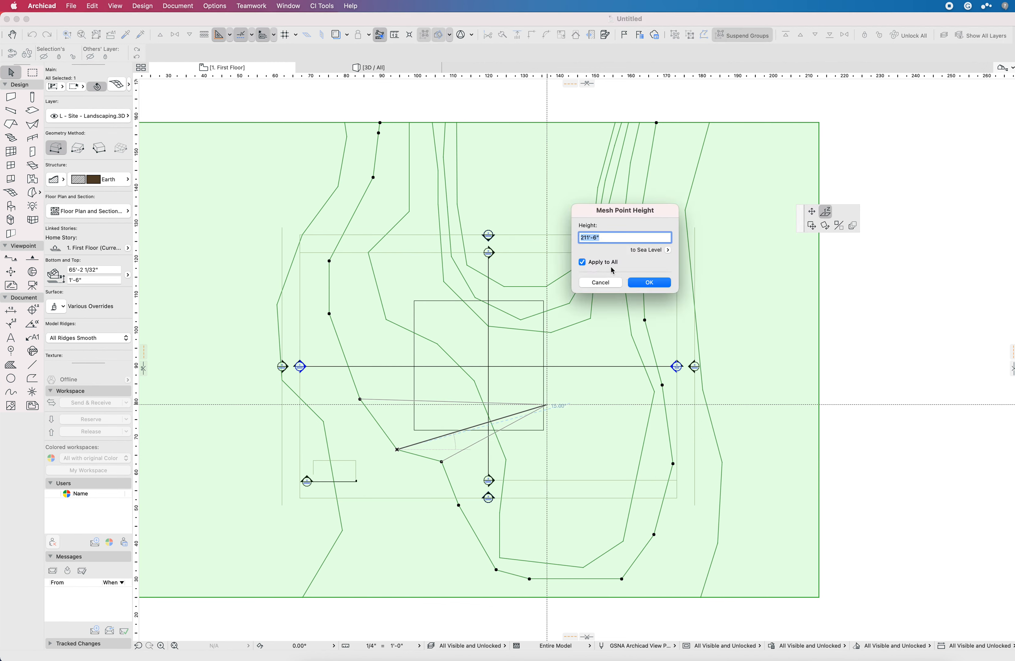
pyautogui.moveTo(597, 244)
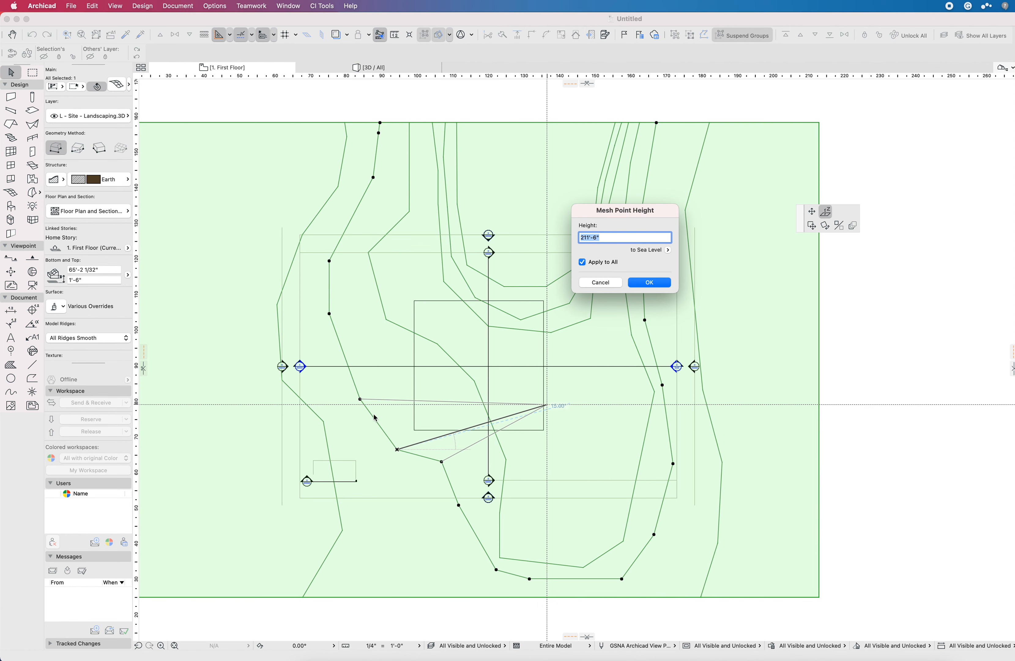
pyautogui.click(647, 281)
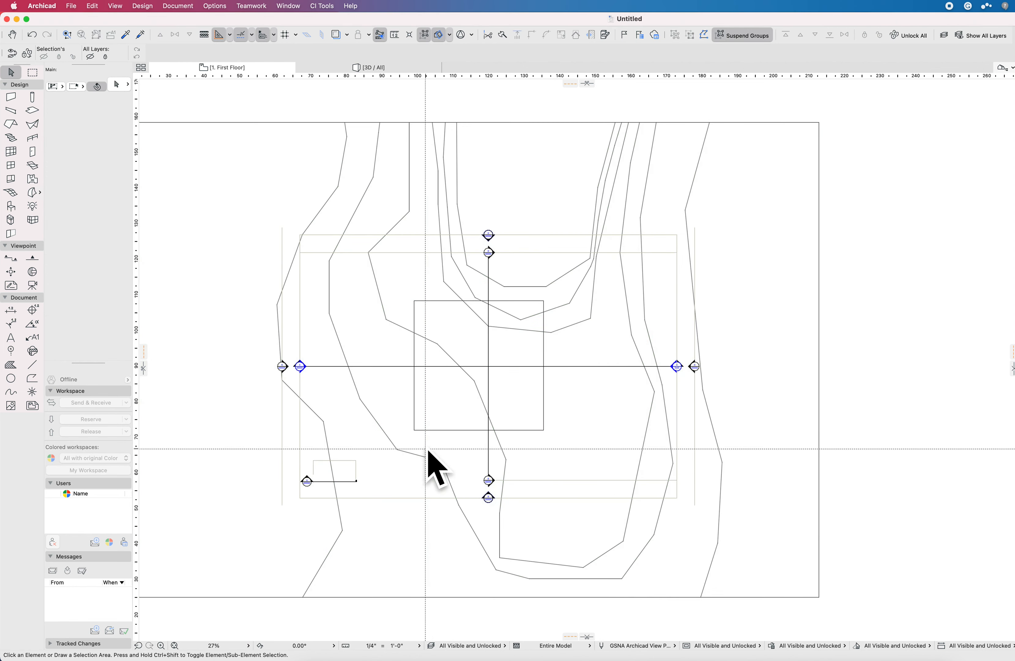
pyautogui.click(434, 466)
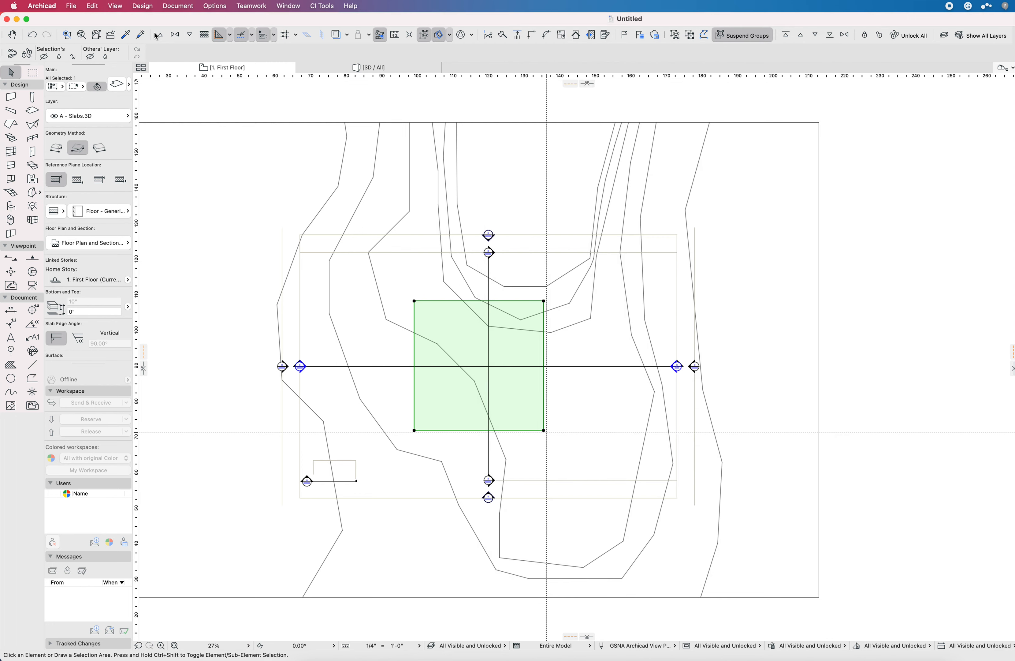
pyautogui.click(42, 6)
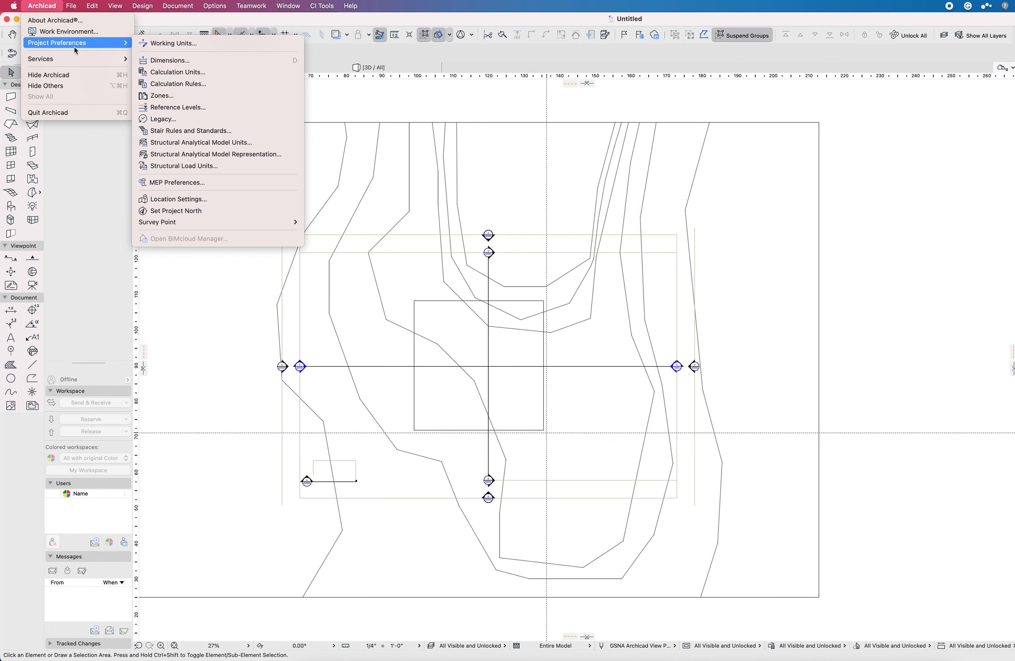
pyautogui.moveTo(94, 46)
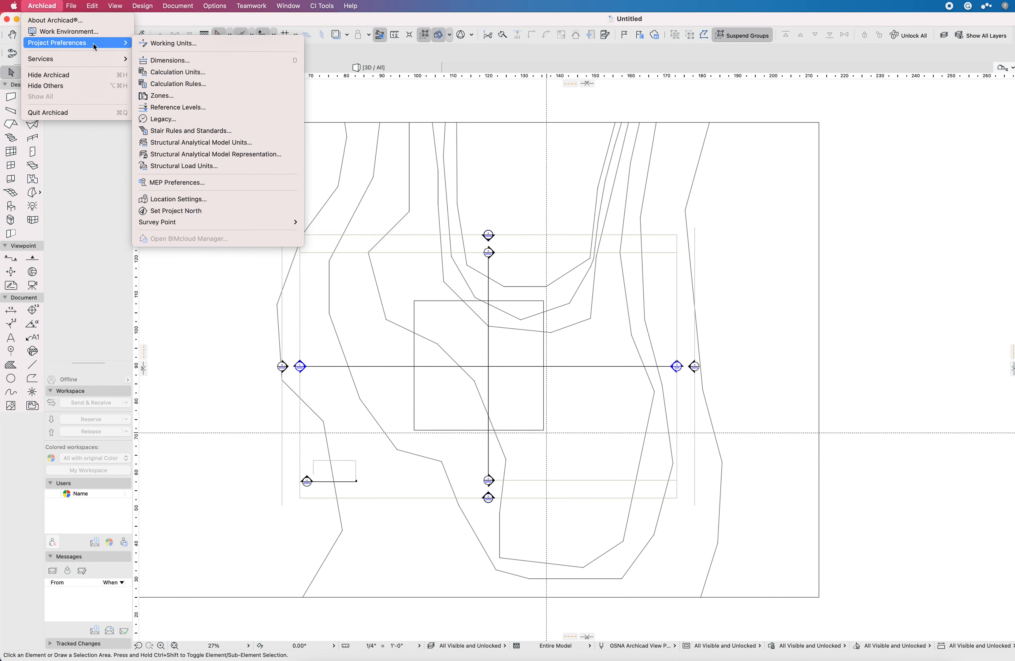
pyautogui.moveTo(177, 83)
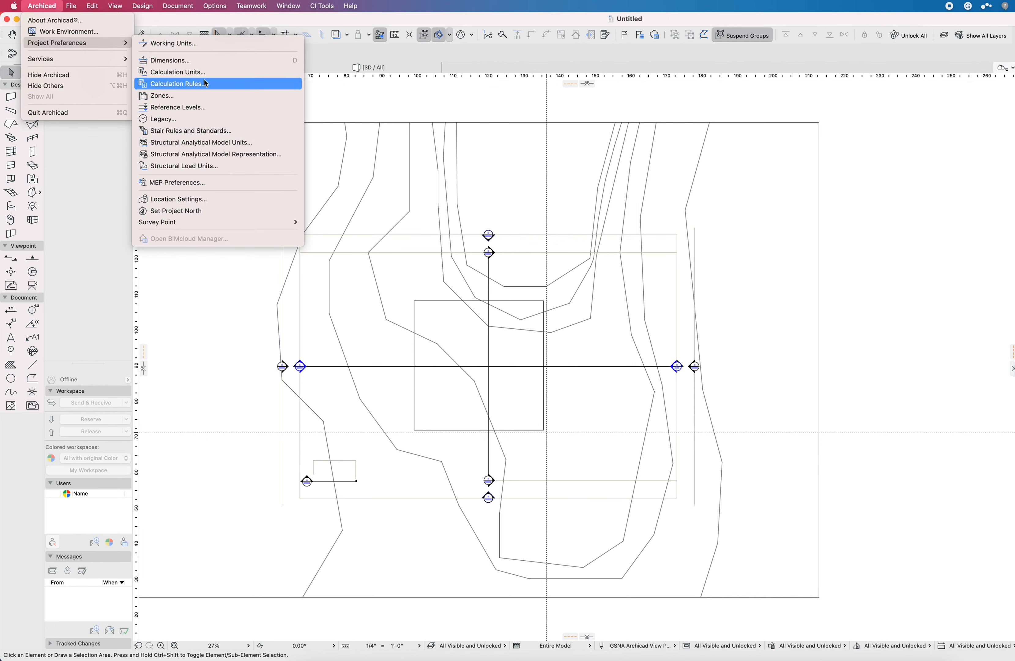
pyautogui.moveTo(200, 199)
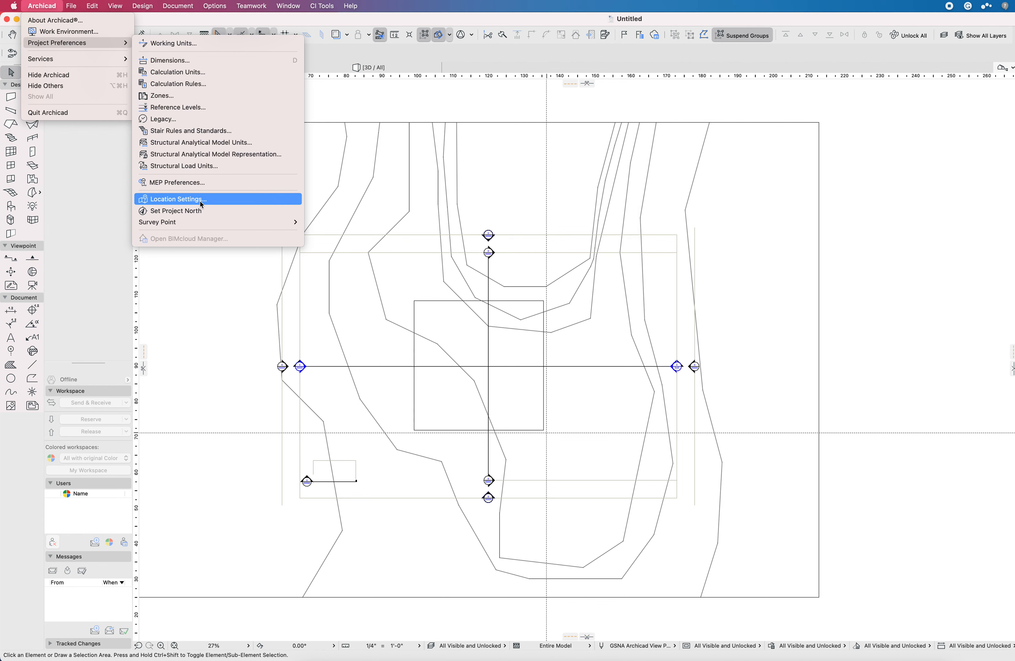
pyautogui.click(178, 199)
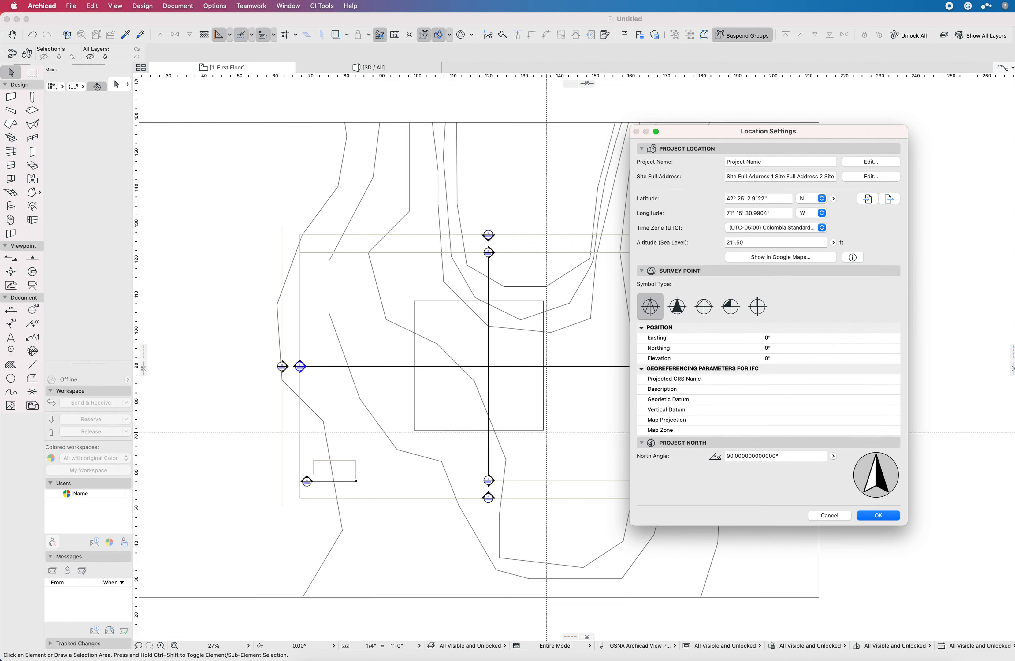
pyautogui.click(877, 515)
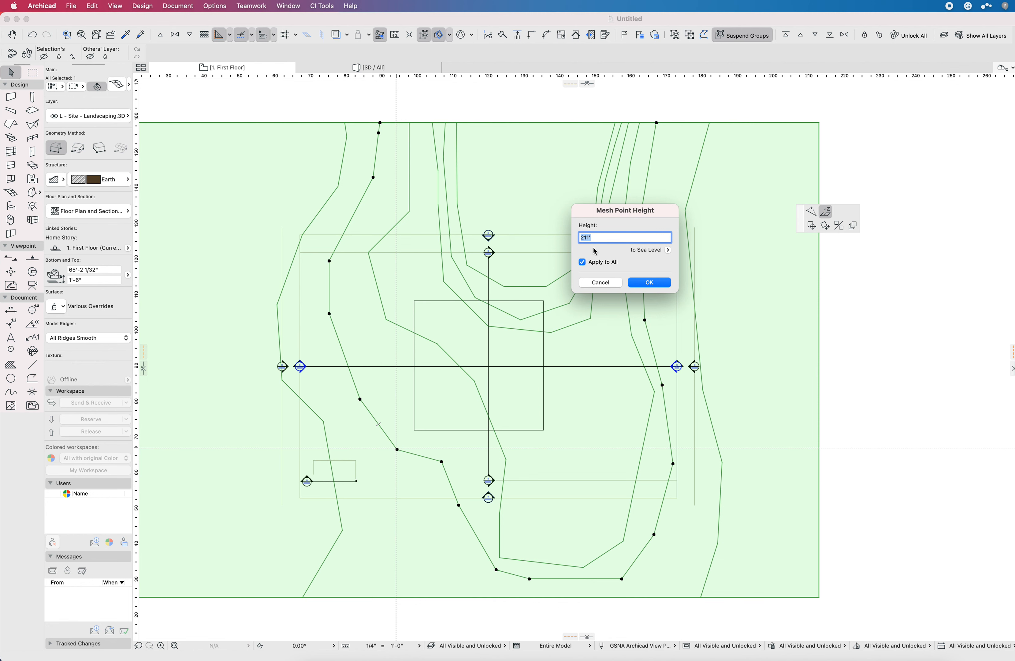
pyautogui.click(648, 282)
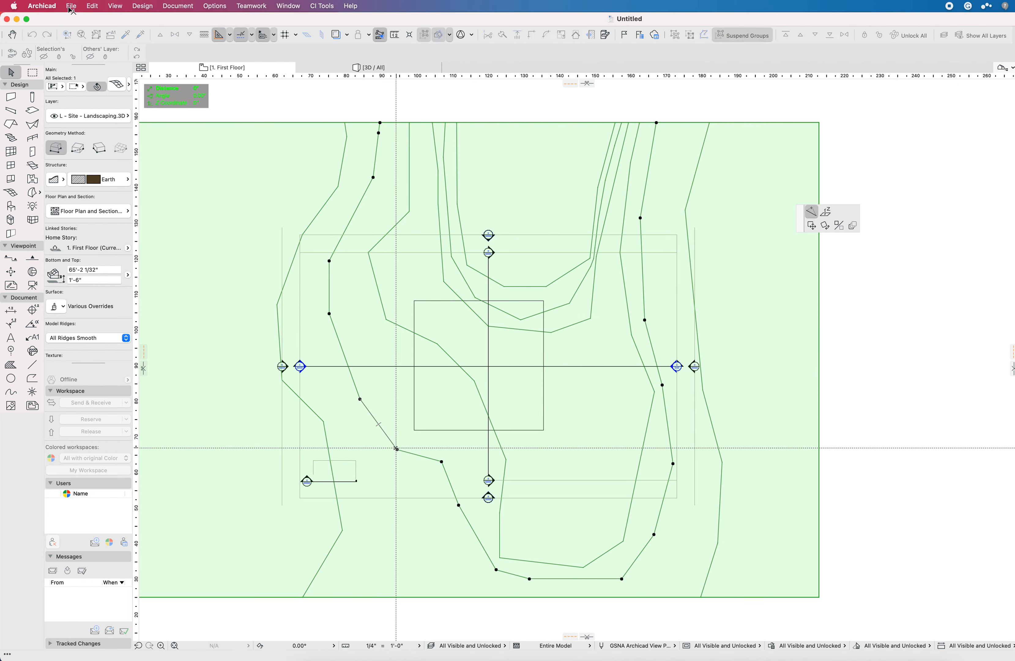
pyautogui.click(41, 6)
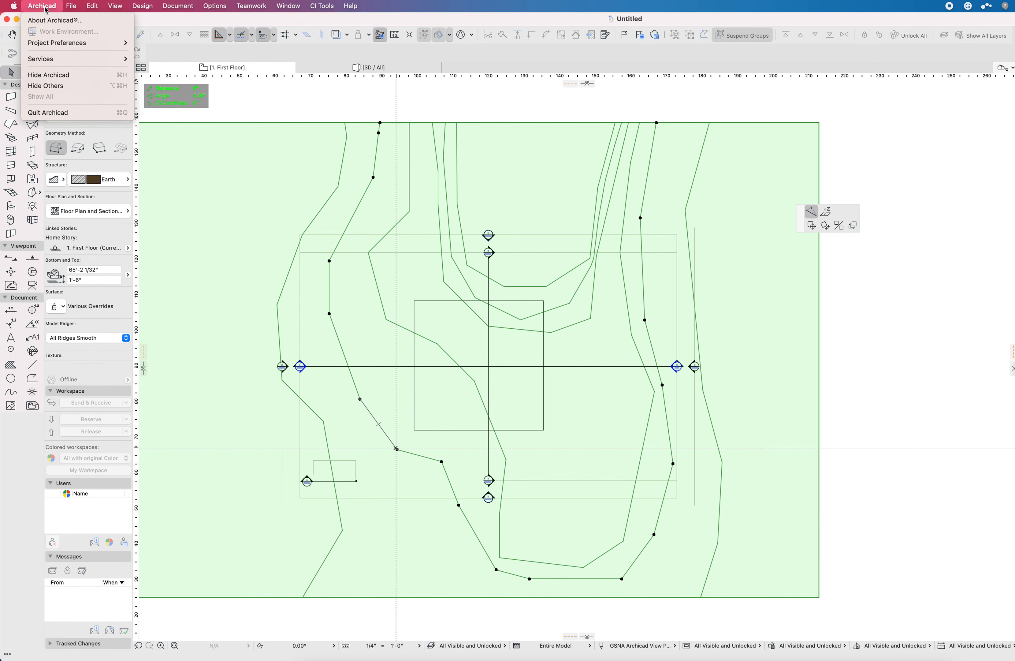
pyautogui.moveTo(89, 55)
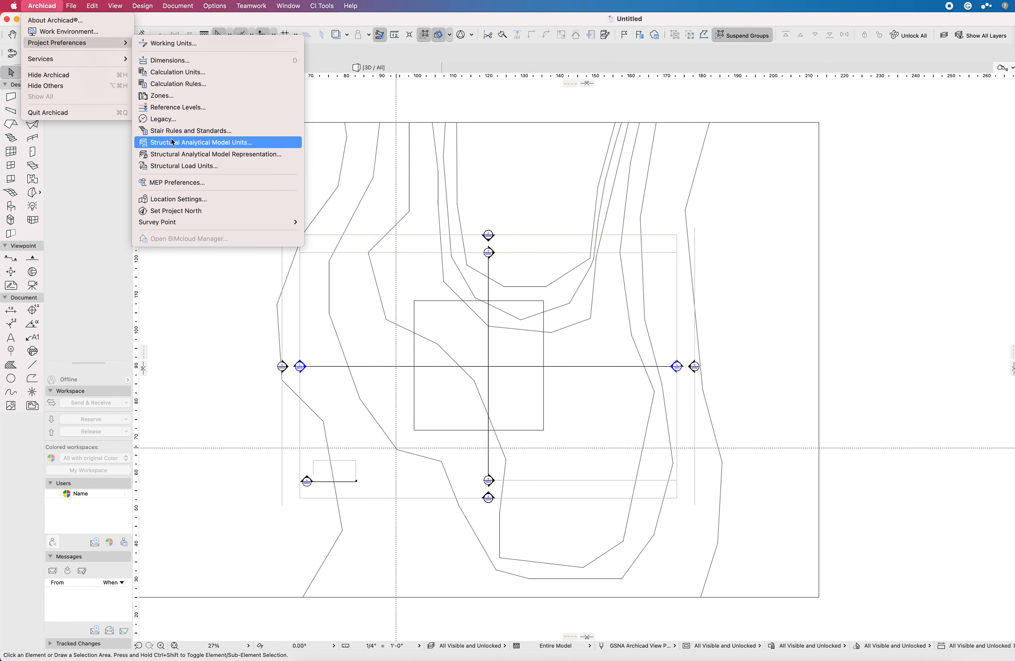
pyautogui.moveTo(190, 130)
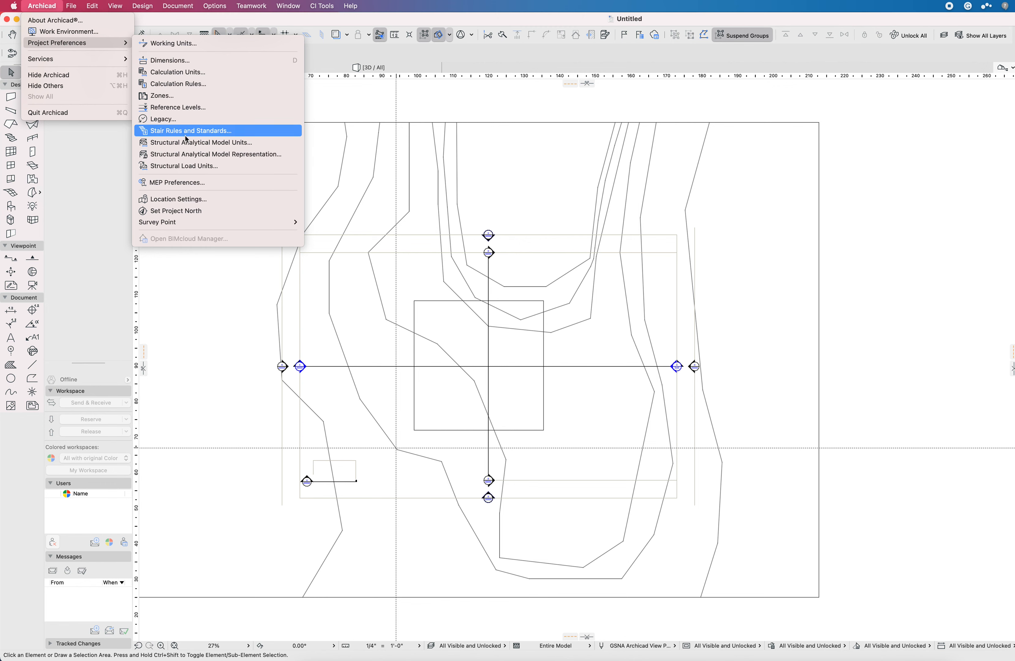
pyautogui.click(178, 198)
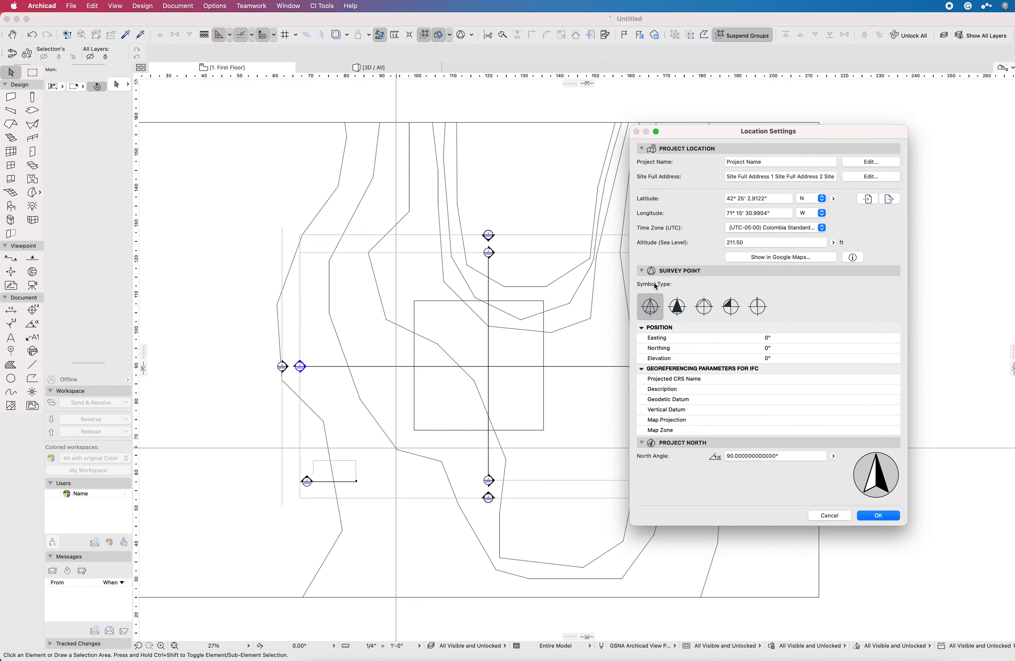
pyautogui.click(774, 242)
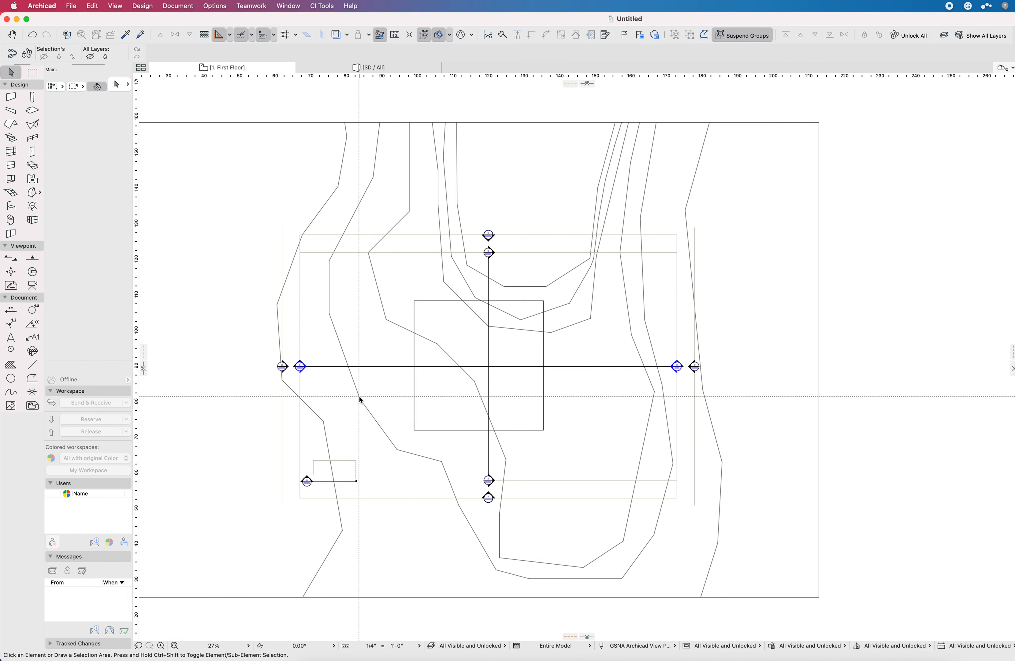
# Step: Review the story elevations in Story Settings and close it without changes
pyautogui.click(359, 399)
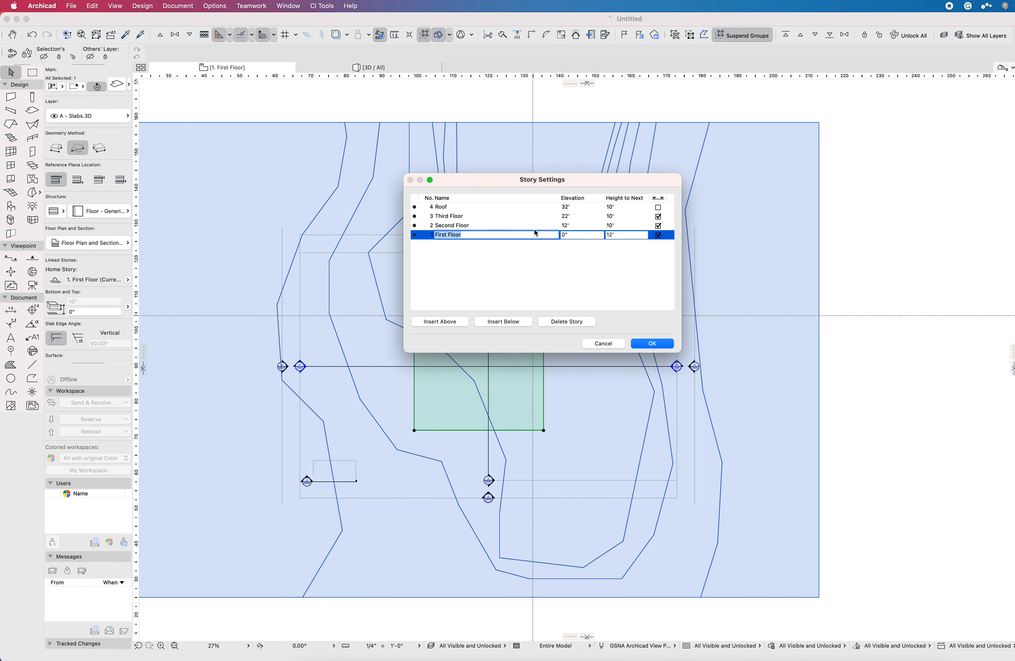
pyautogui.click(651, 343)
pyautogui.write('-1')
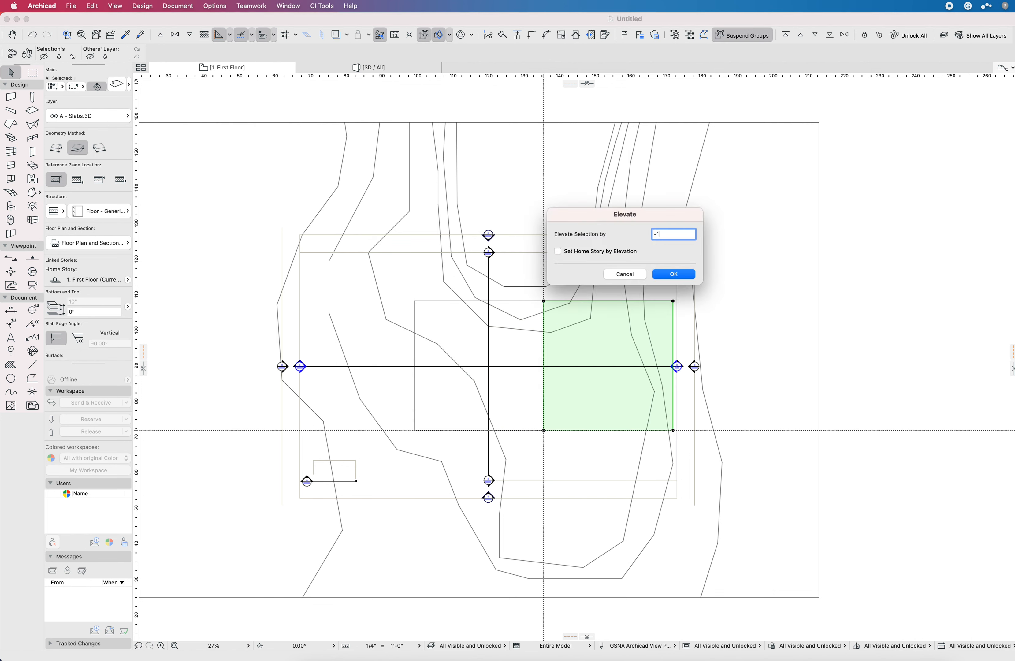
# Step: Confirm the -1' elevation of the right slab and verify the offset in Slab Selection Settings
pyautogui.click(672, 273)
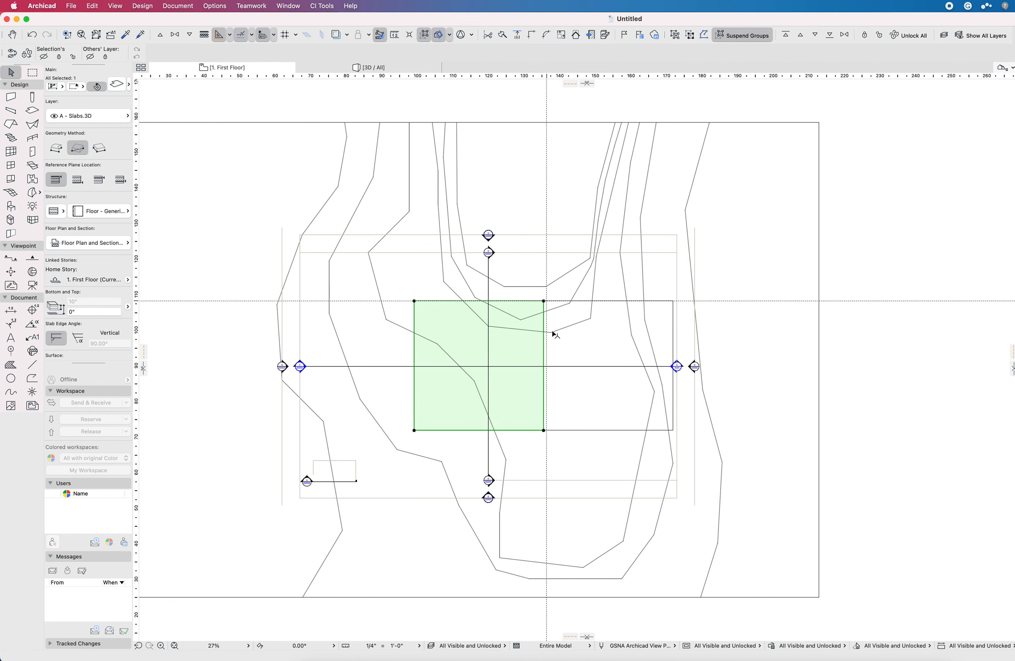
pyautogui.moveTo(507, 365)
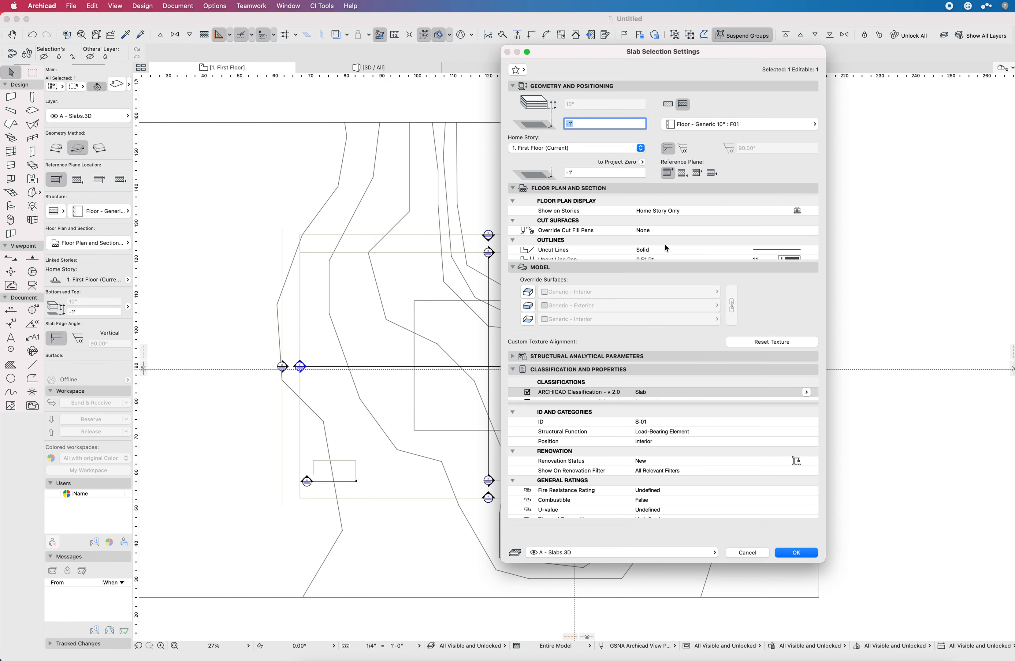
pyautogui.moveTo(621, 213)
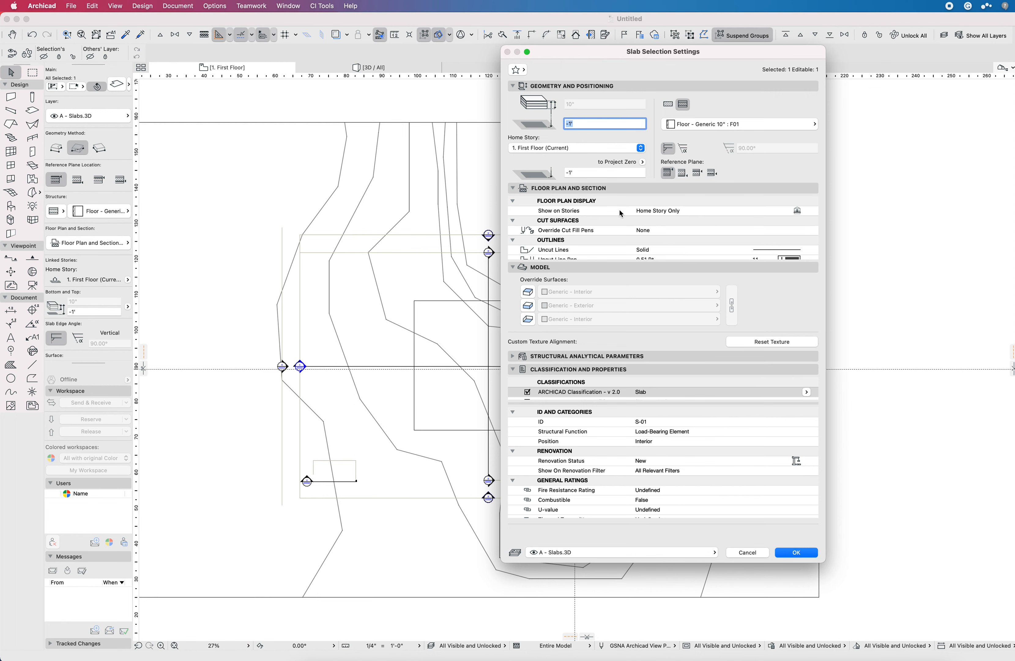
pyautogui.click(795, 552)
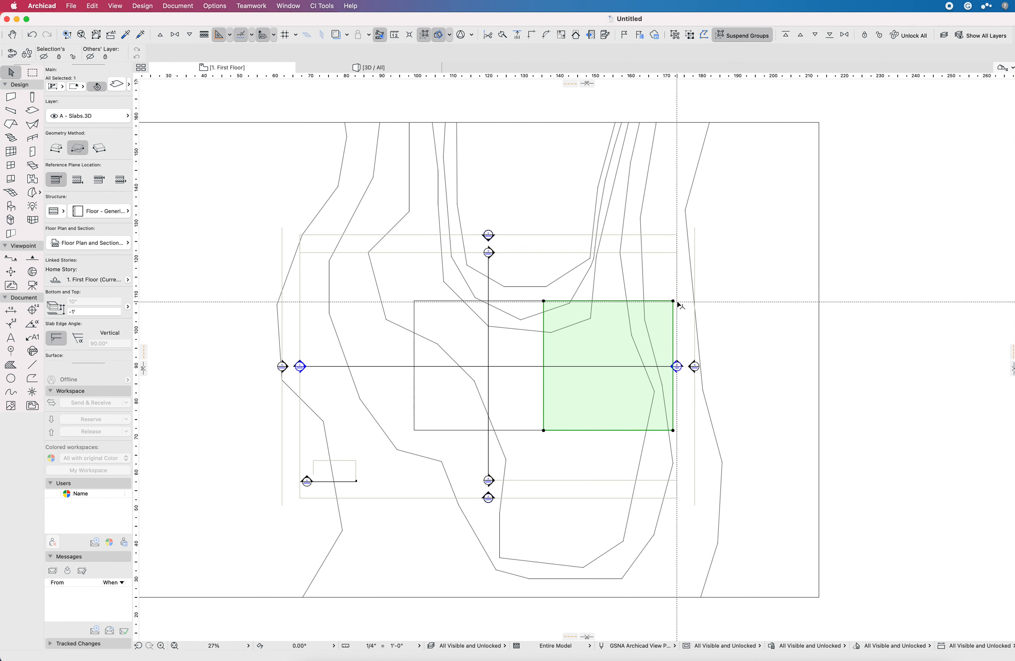
pyautogui.moveTo(674, 304)
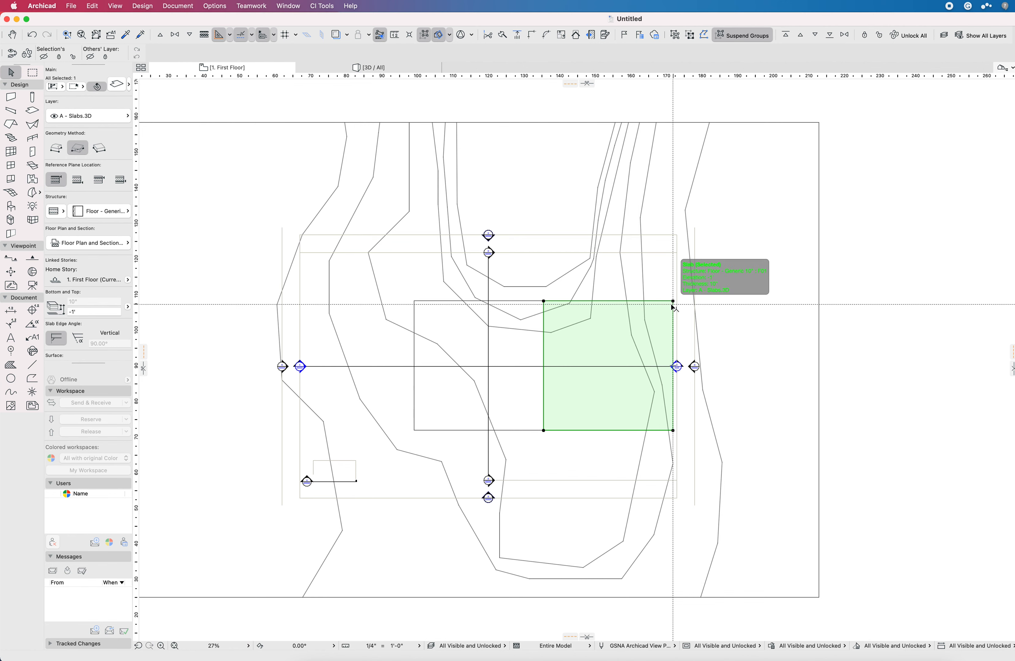
pyautogui.moveTo(581, 325)
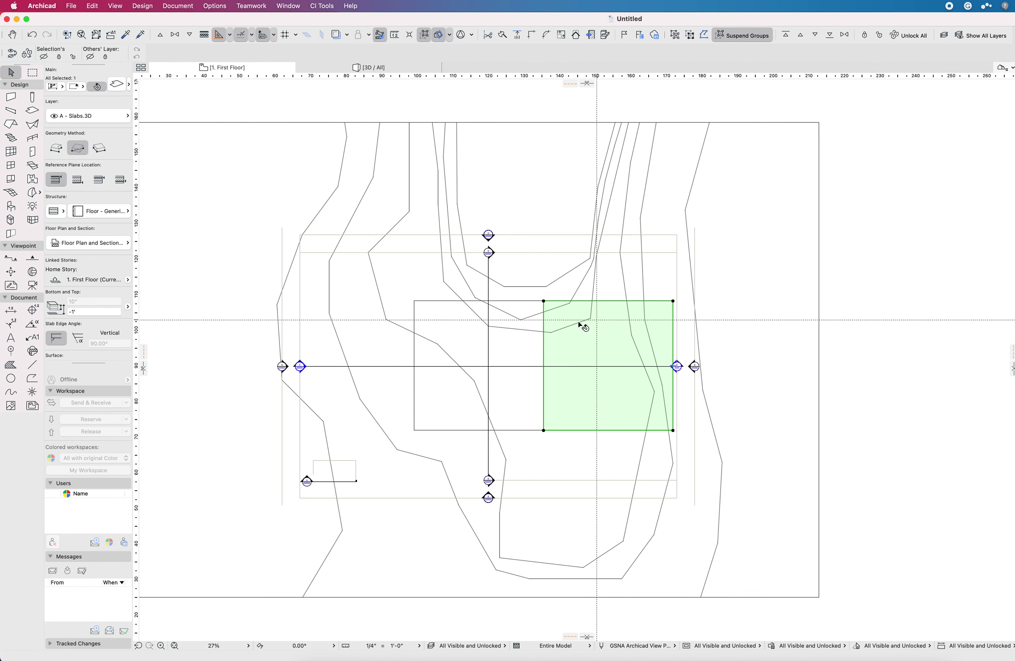
pyautogui.moveTo(556, 363)
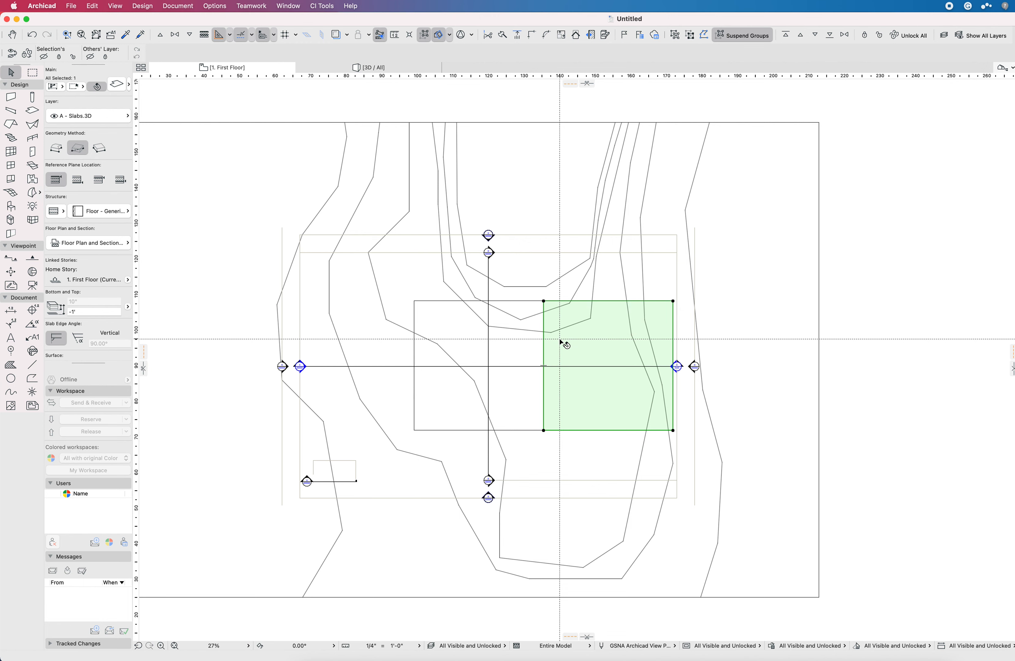
pyautogui.moveTo(561, 342)
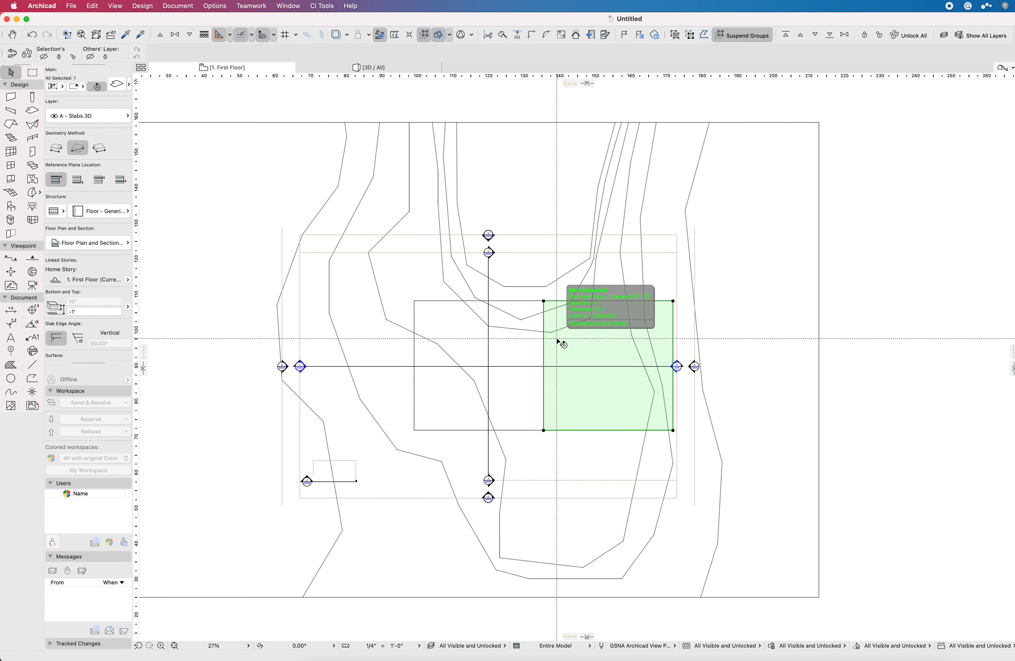
pyautogui.moveTo(581, 336)
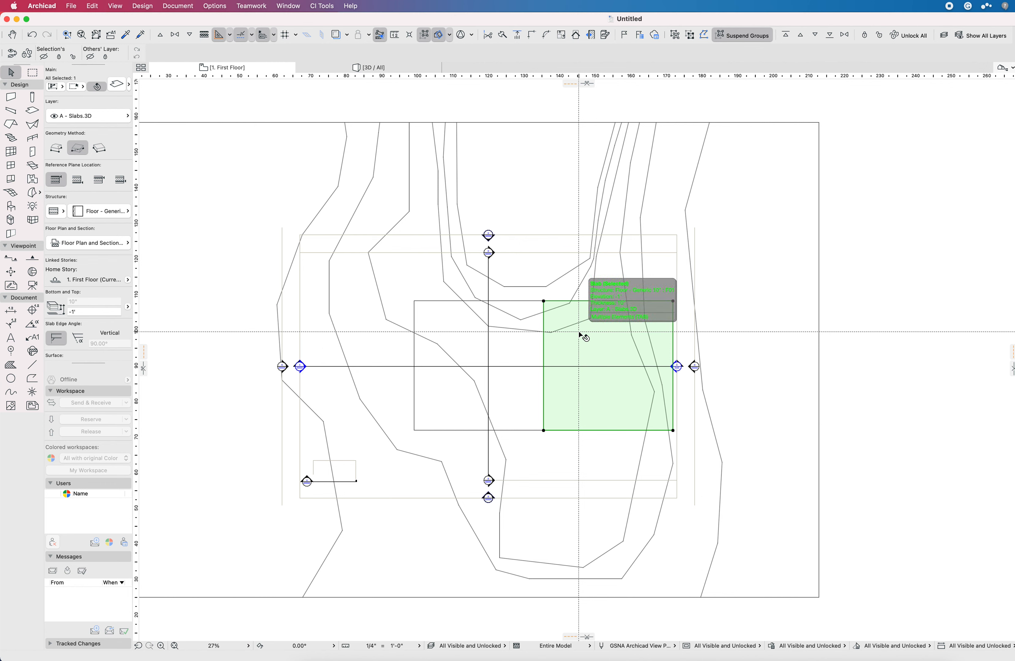
pyautogui.moveTo(596, 339)
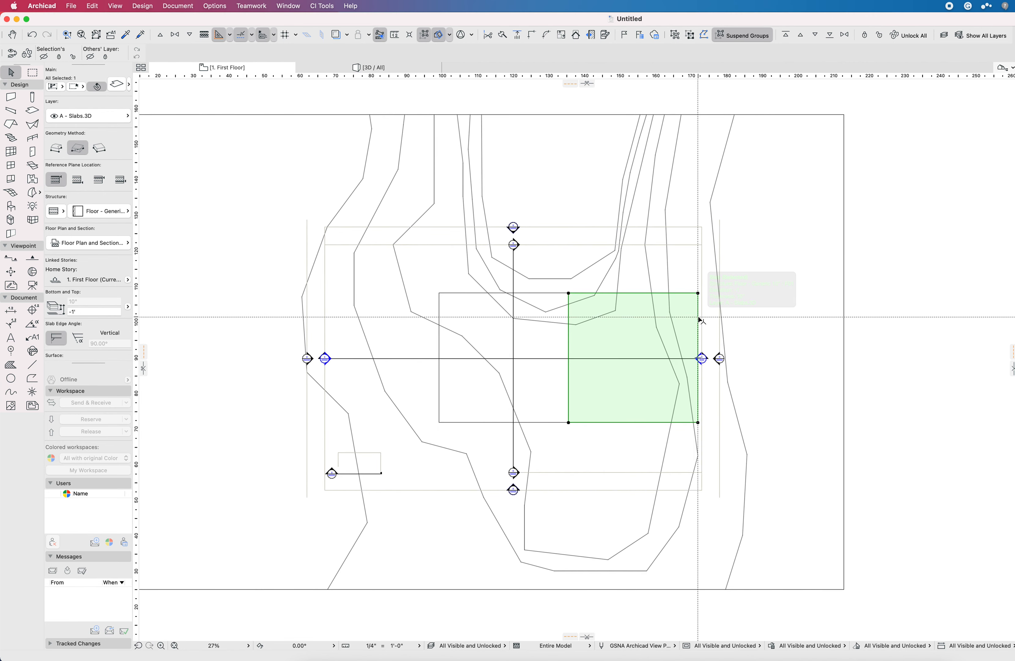
pyautogui.moveTo(722, 328)
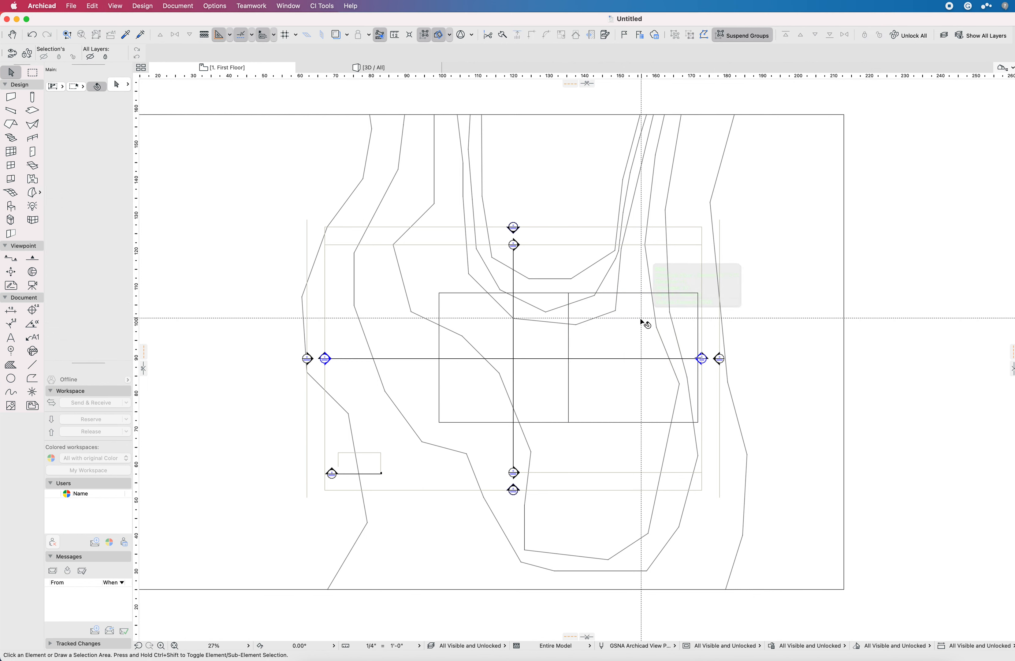
pyautogui.moveTo(615, 337)
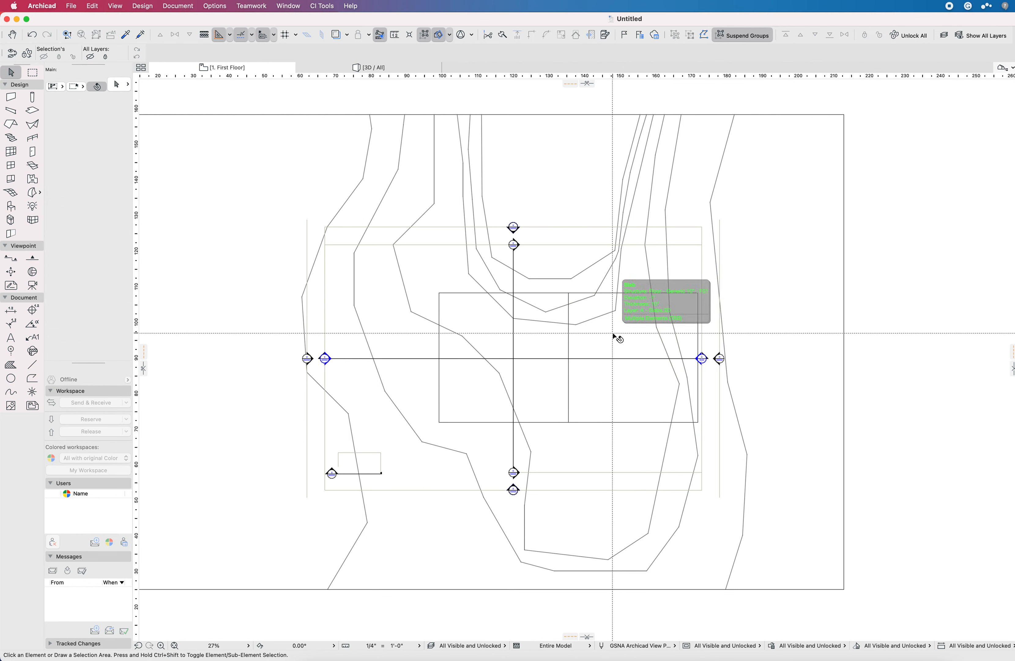
pyautogui.moveTo(656, 324)
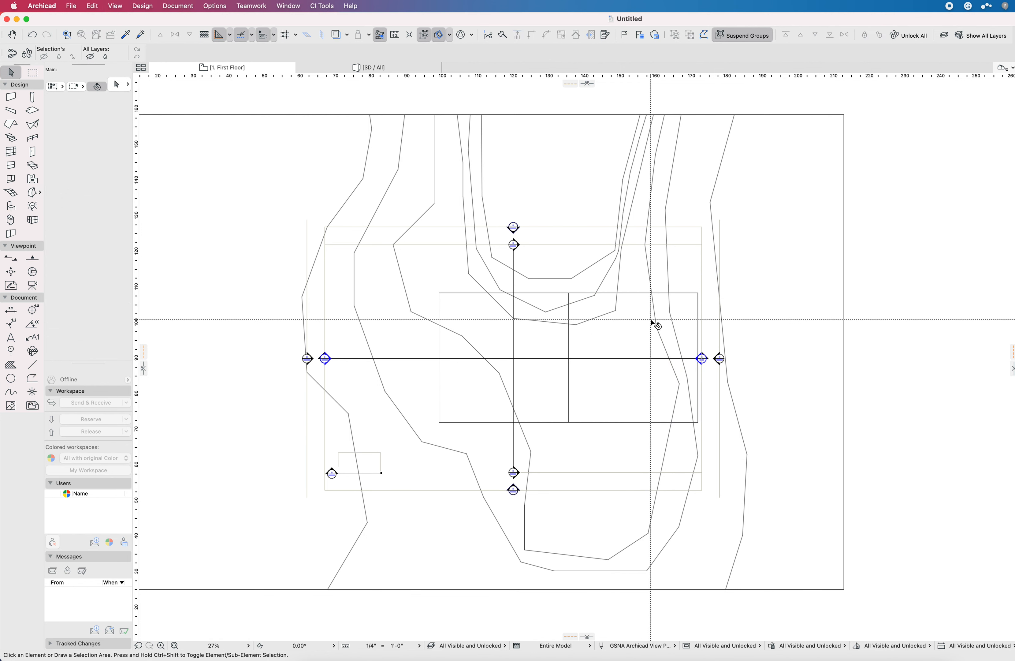
pyautogui.moveTo(600, 318)
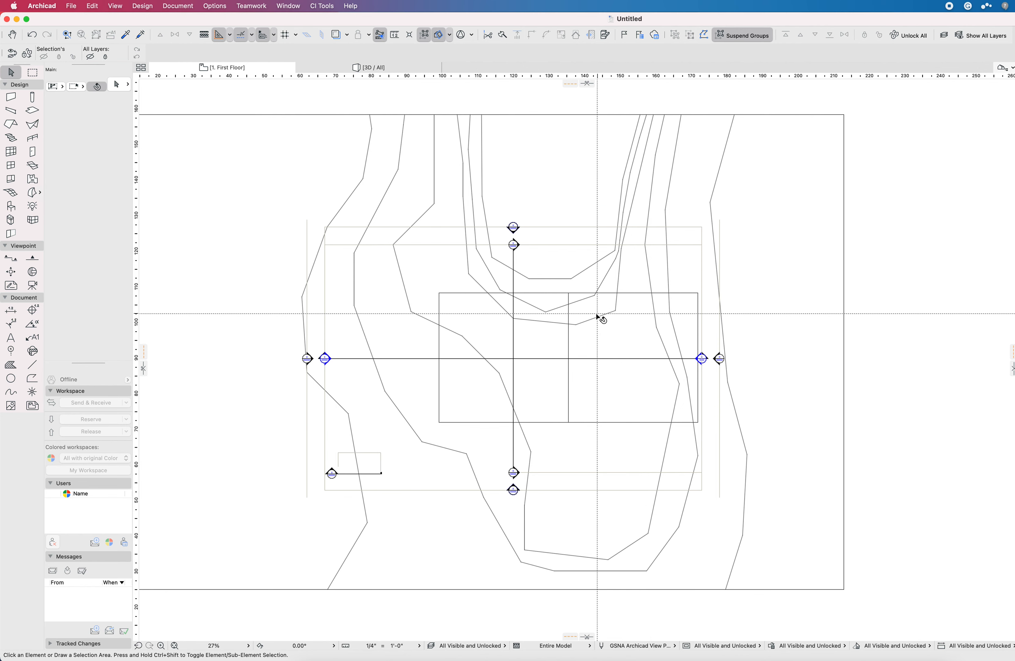
pyautogui.moveTo(636, 353)
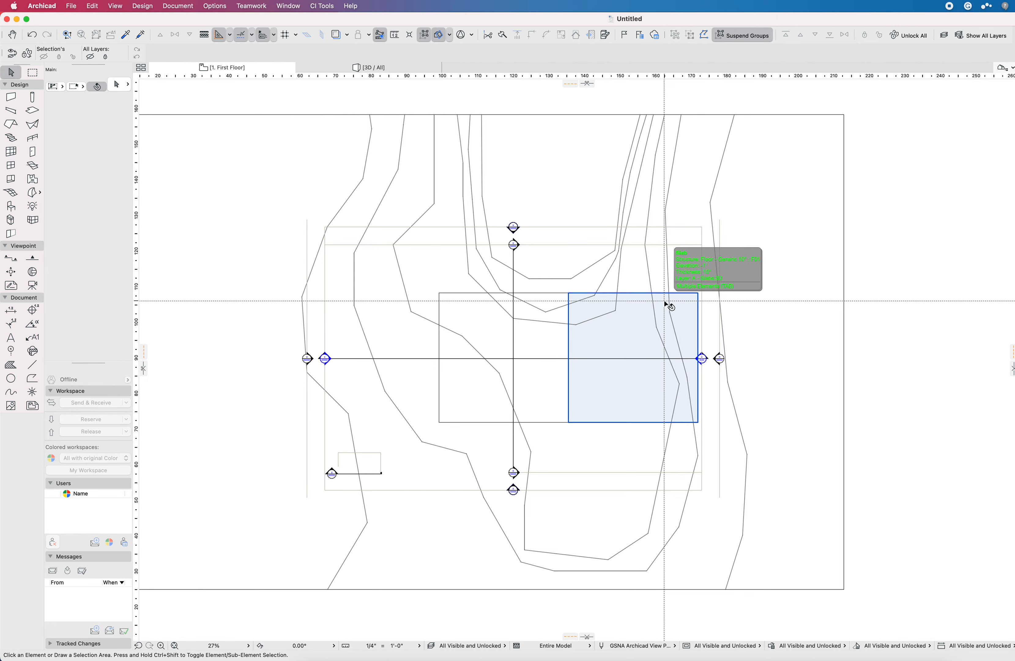
pyautogui.moveTo(649, 306)
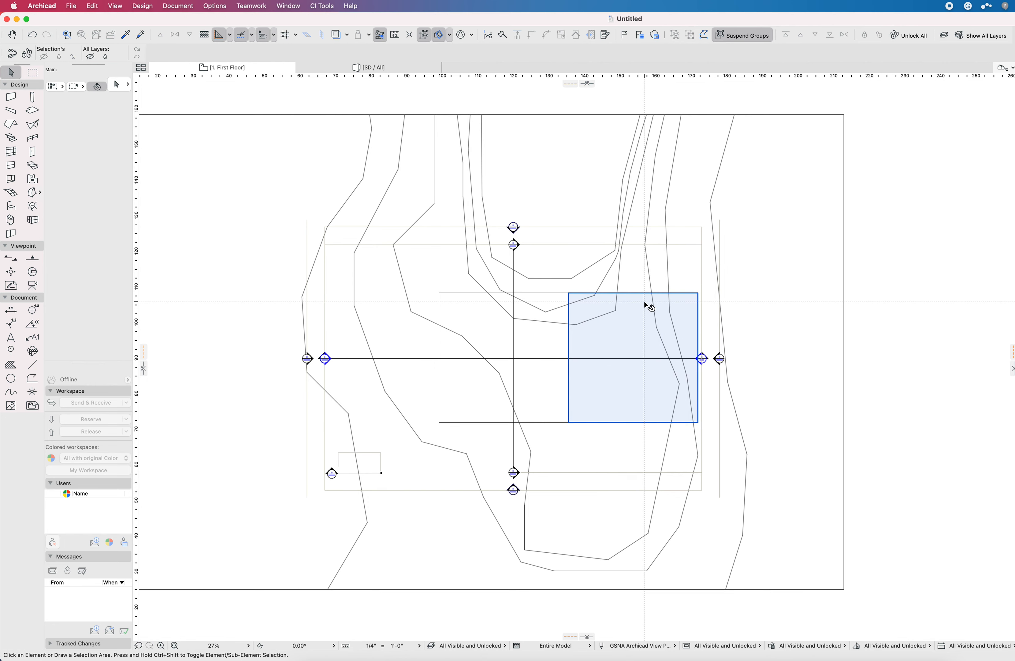
# Step: Show the 3D model with the right slab stepped down into the terrain recess
pyautogui.click(369, 67)
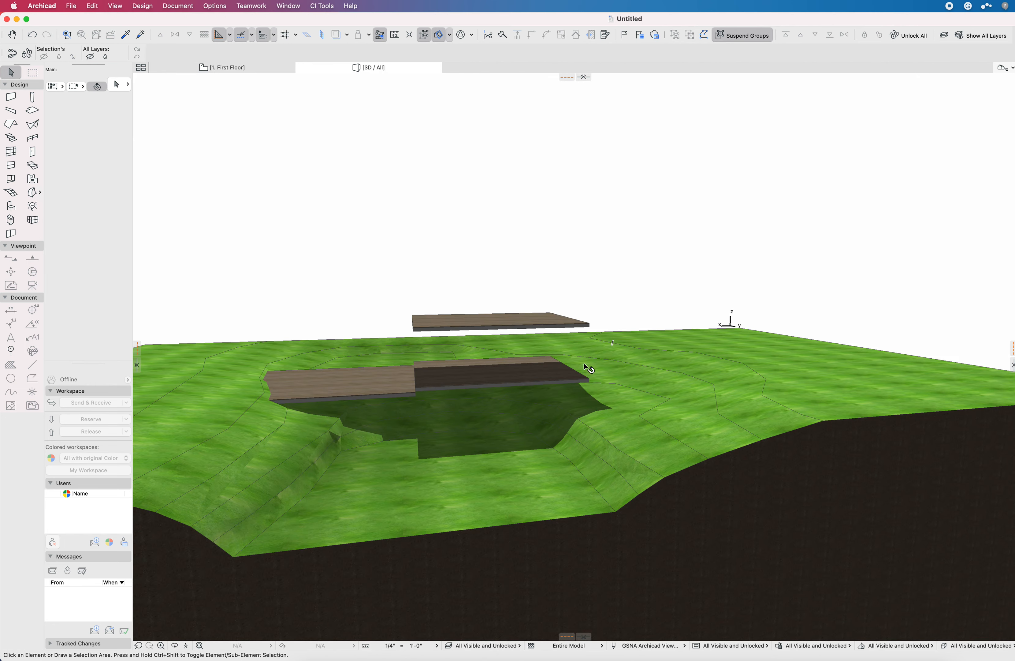
pyautogui.moveTo(649, 387)
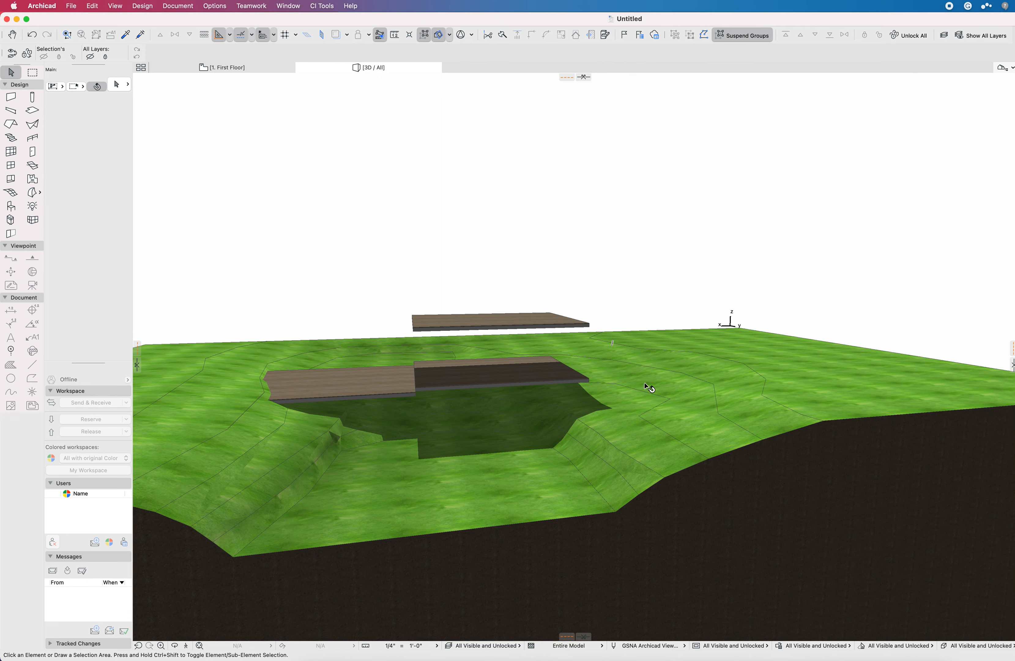
pyautogui.moveTo(613, 366)
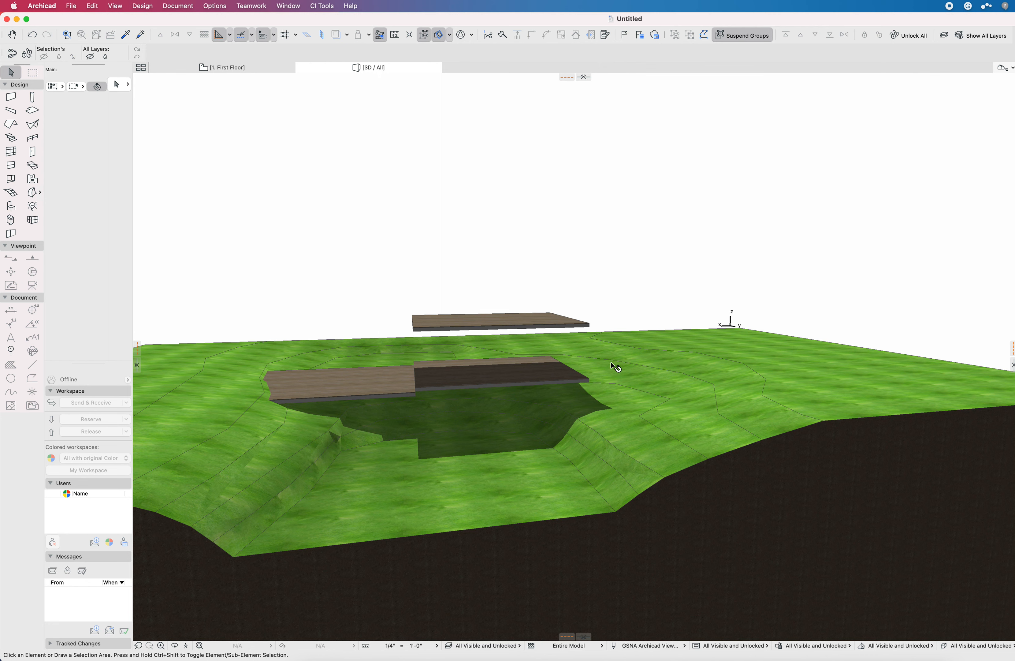
pyautogui.moveTo(826, 87)
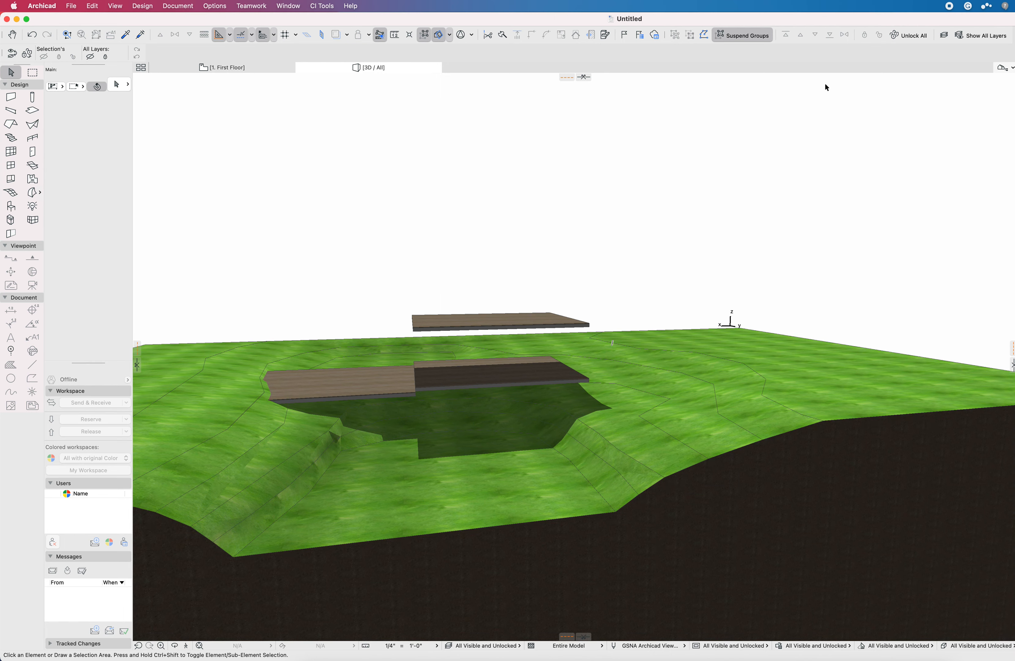